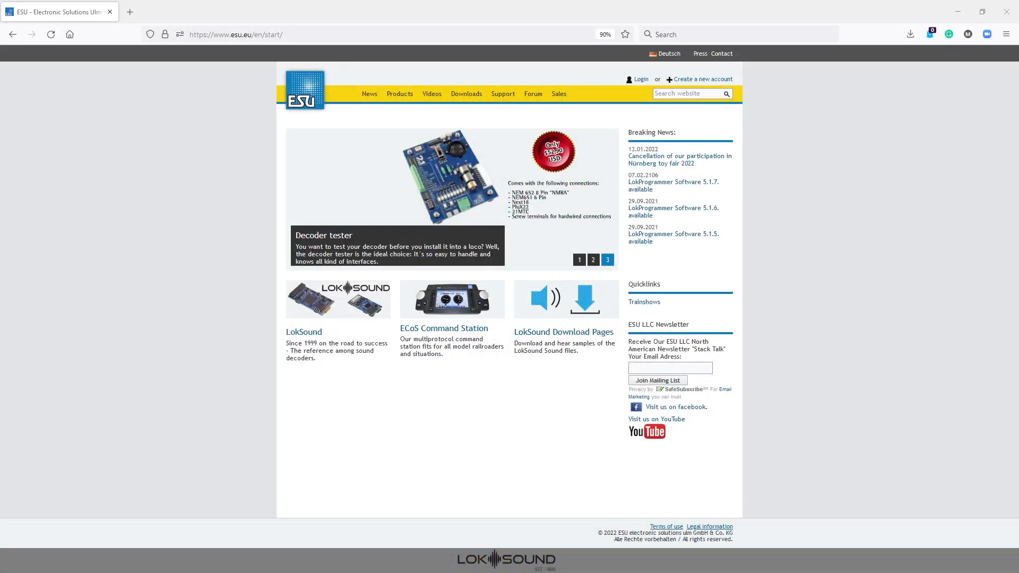
# Step: Page through the downloads area and enter the LokSound 5 North American and Australian Sound files category
pyautogui.click(578, 260)
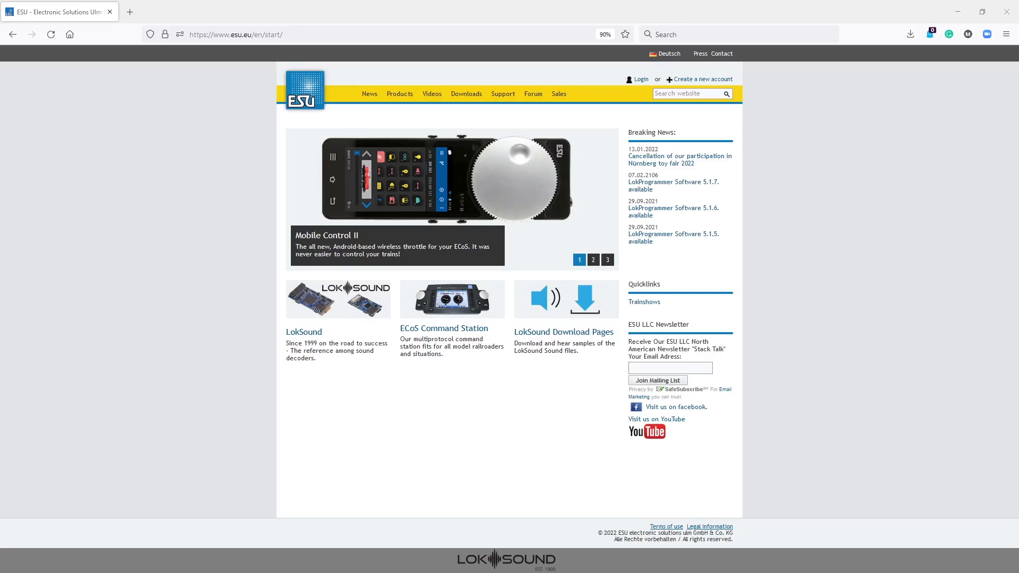
pyautogui.click(592, 260)
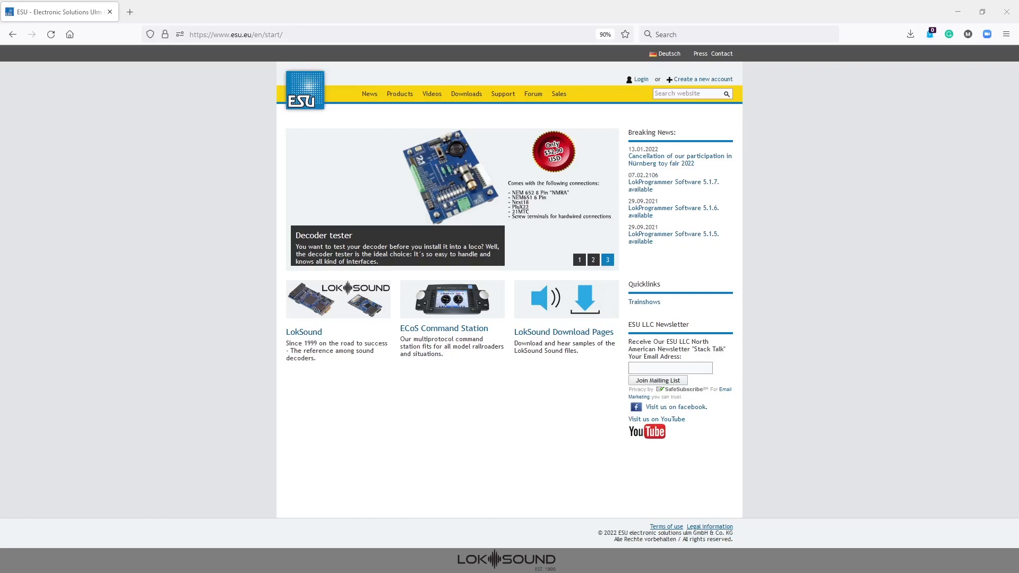
pyautogui.click(578, 260)
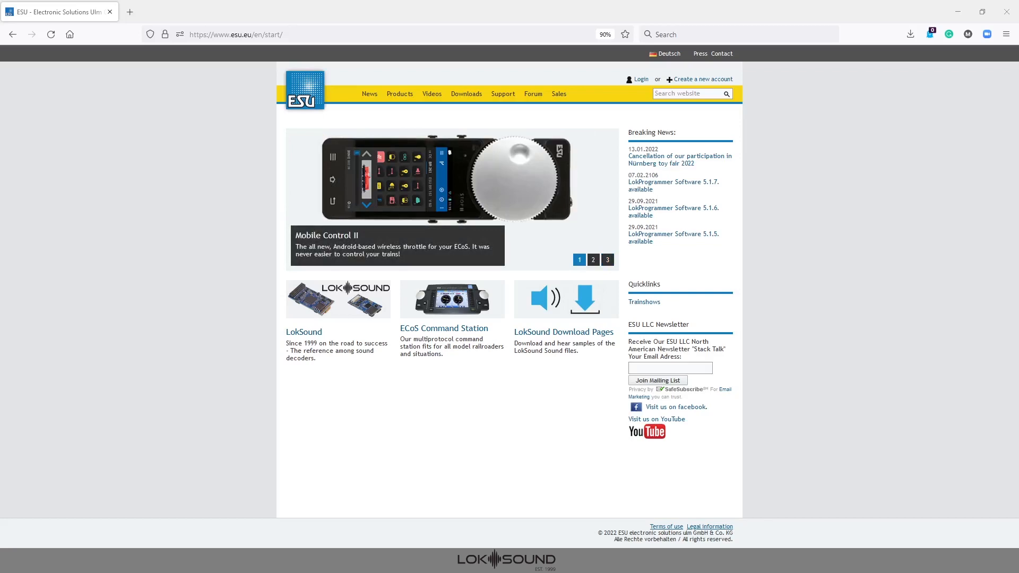
pyautogui.click(592, 260)
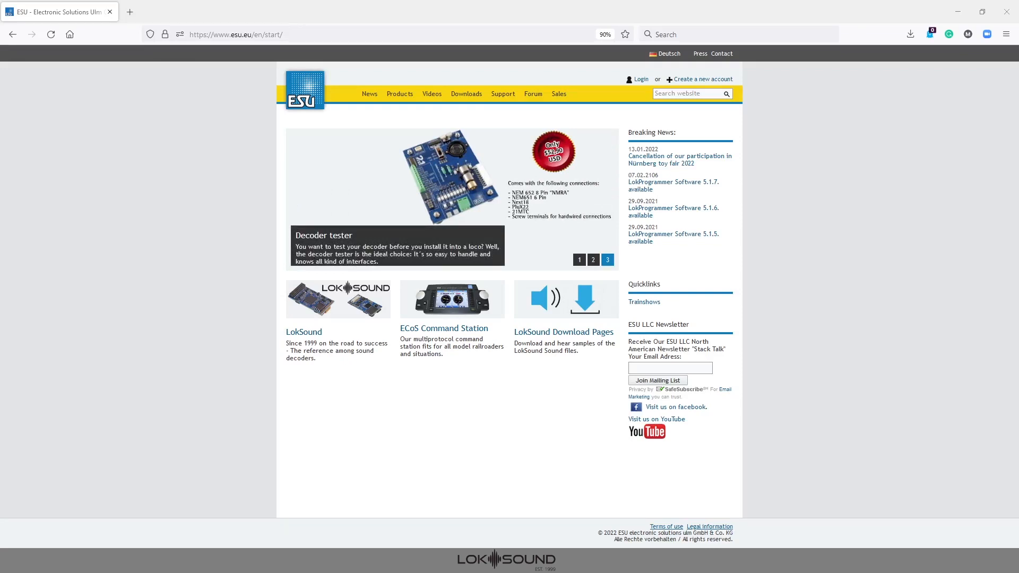
pyautogui.click(579, 260)
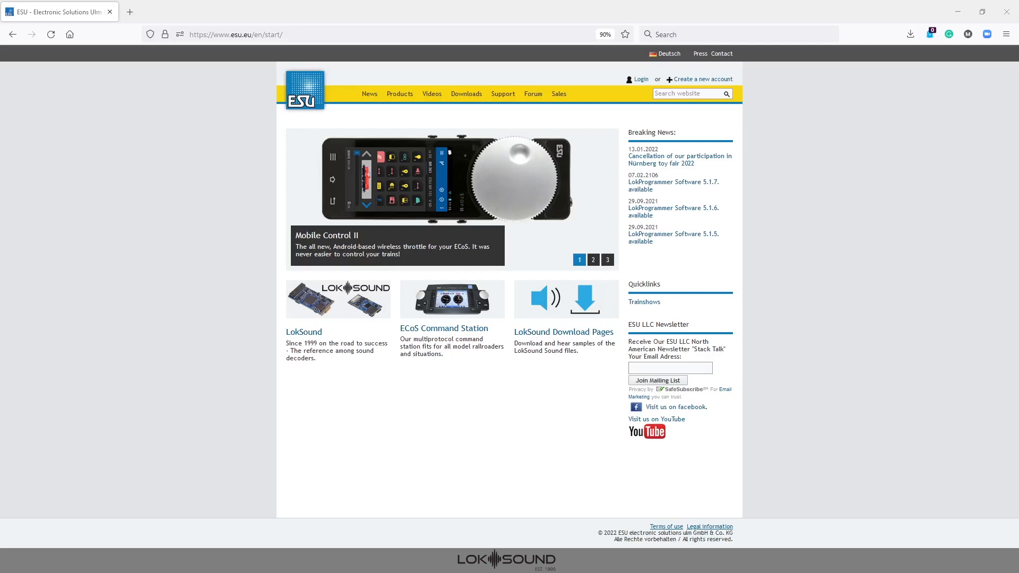
pyautogui.click(592, 260)
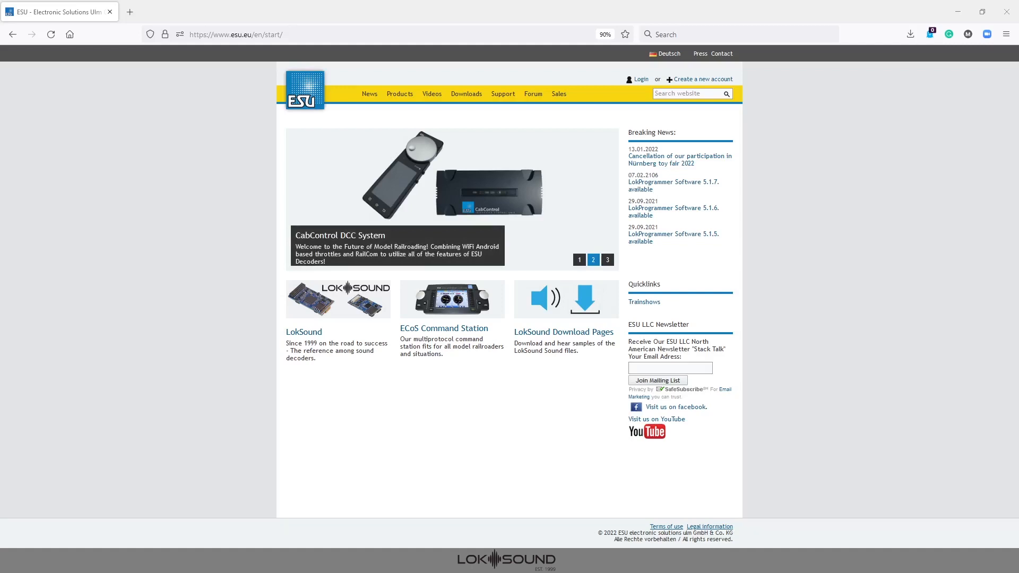
pyautogui.click(606, 260)
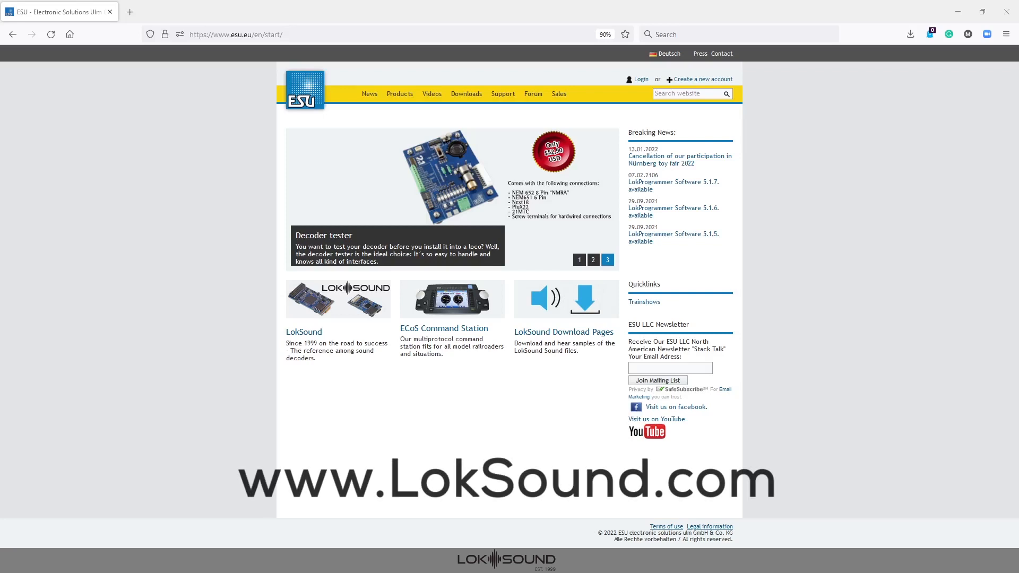
pyautogui.moveTo(976, 177)
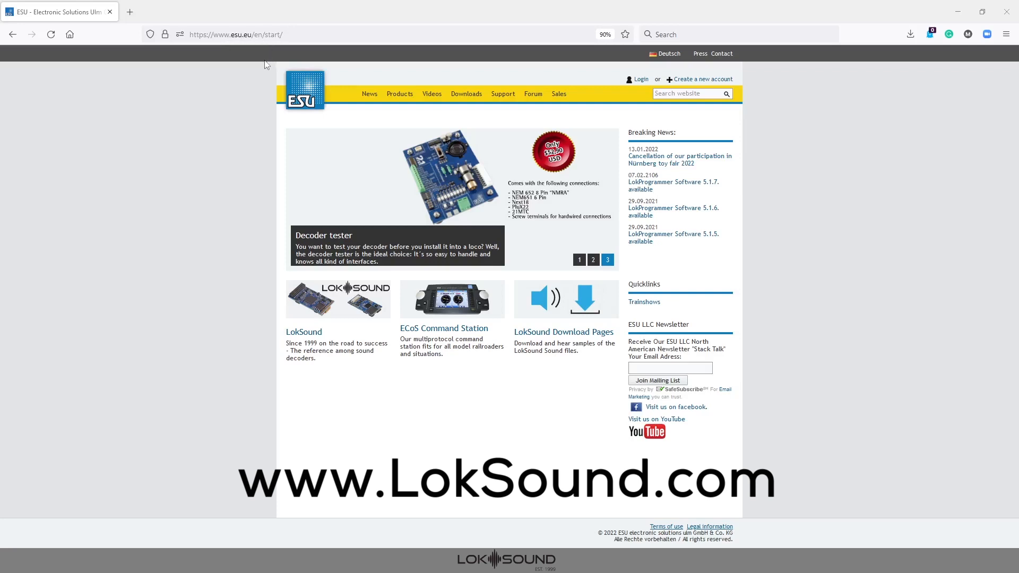
pyautogui.moveTo(265, 65)
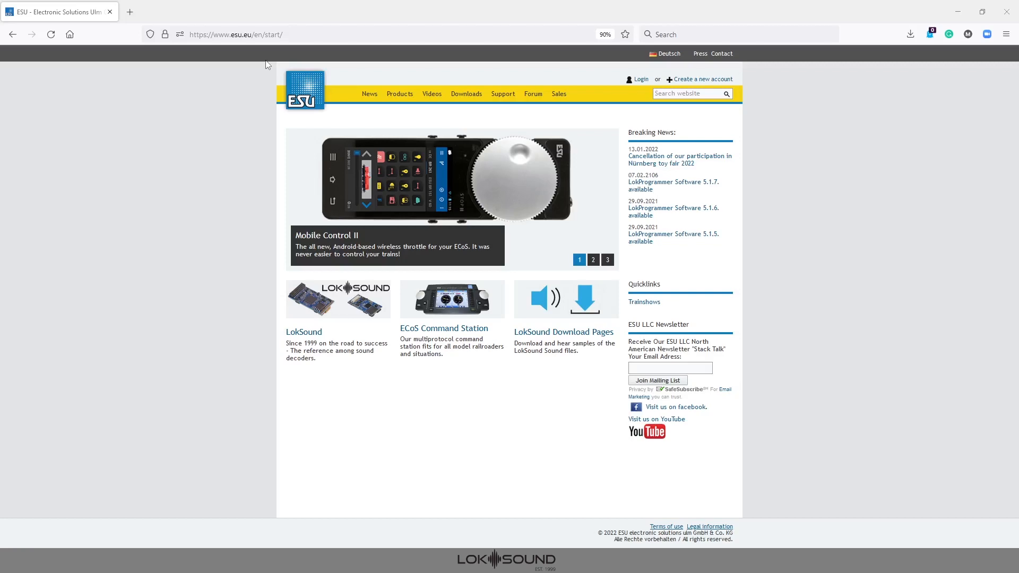
pyautogui.moveTo(341, 79)
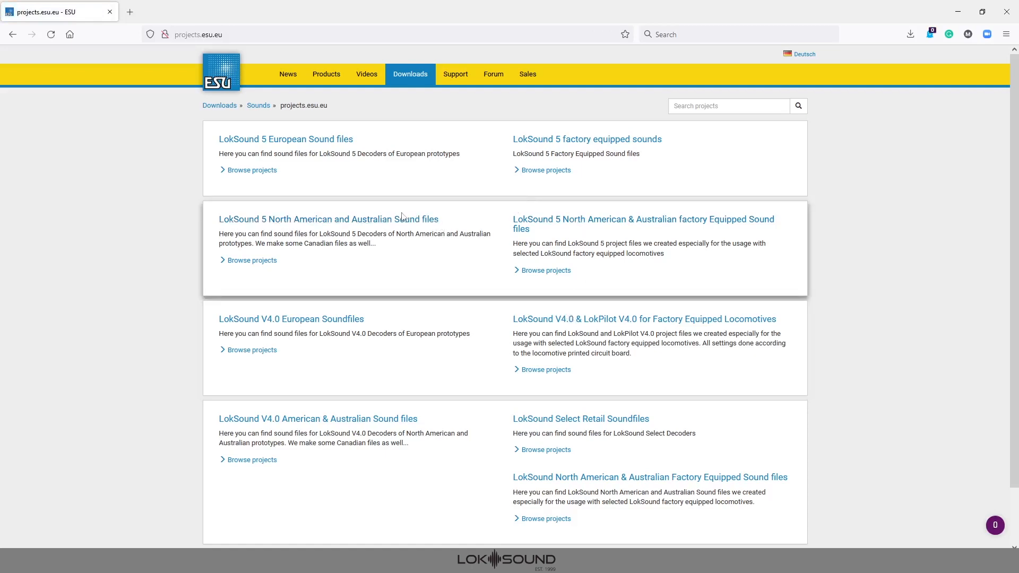
pyautogui.moveTo(327, 219)
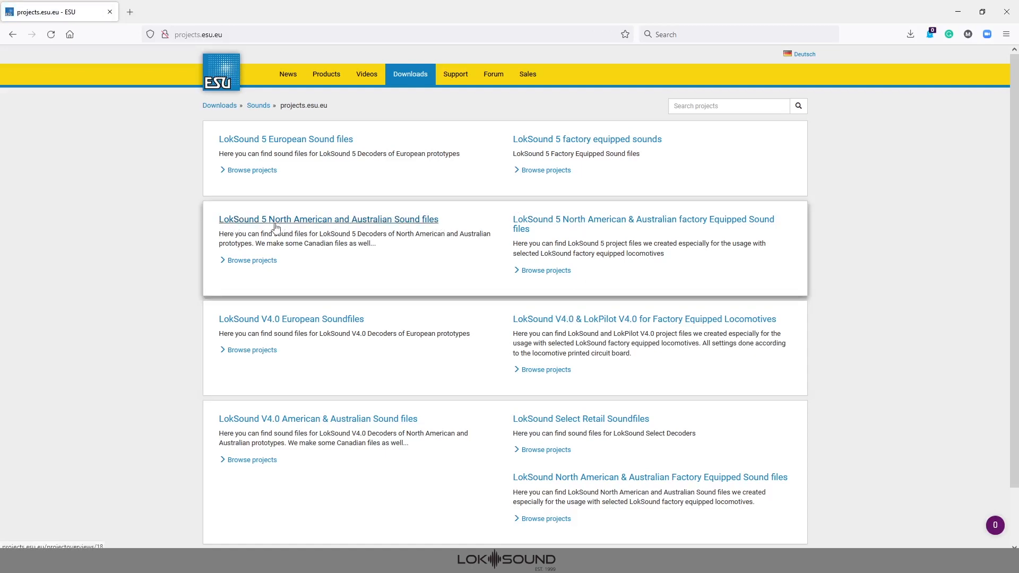
pyautogui.moveTo(280, 247)
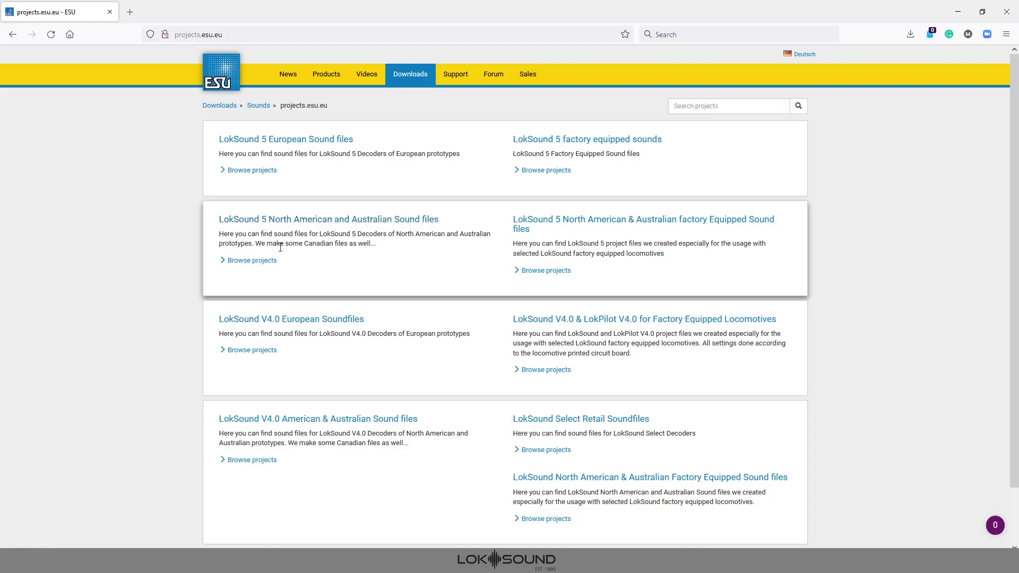
pyautogui.moveTo(318, 419)
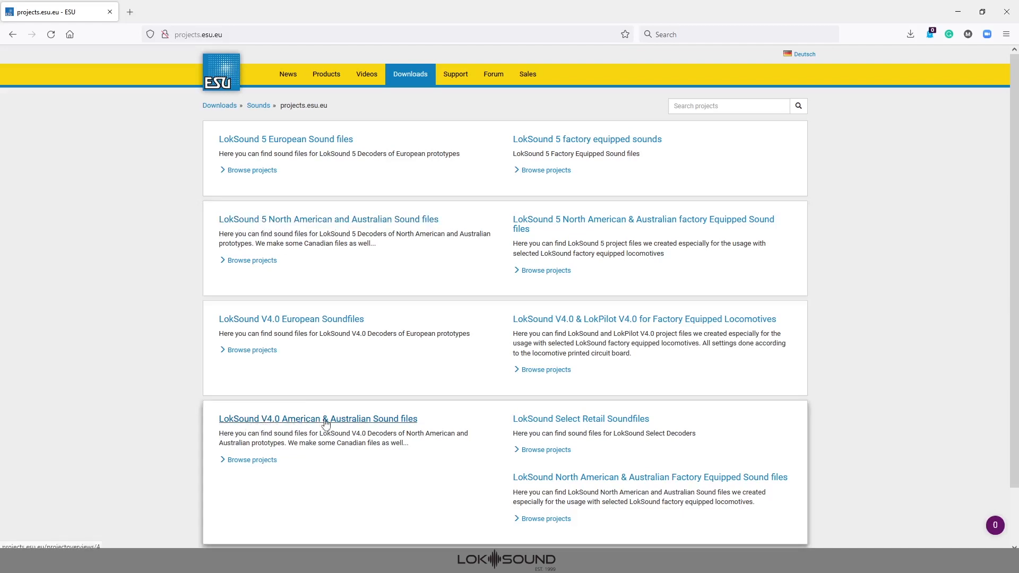
pyautogui.moveTo(579, 419)
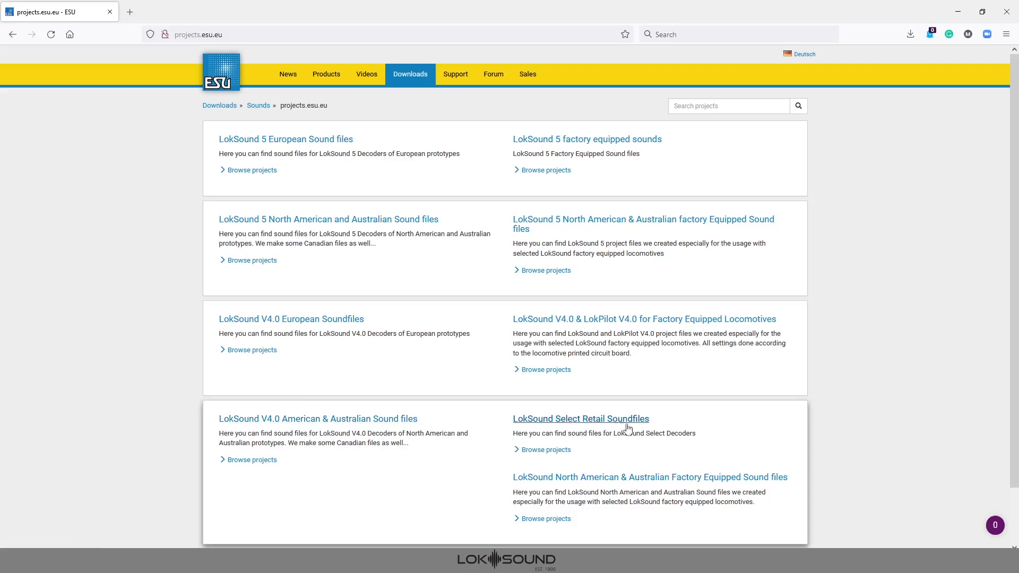
pyautogui.moveTo(604, 426)
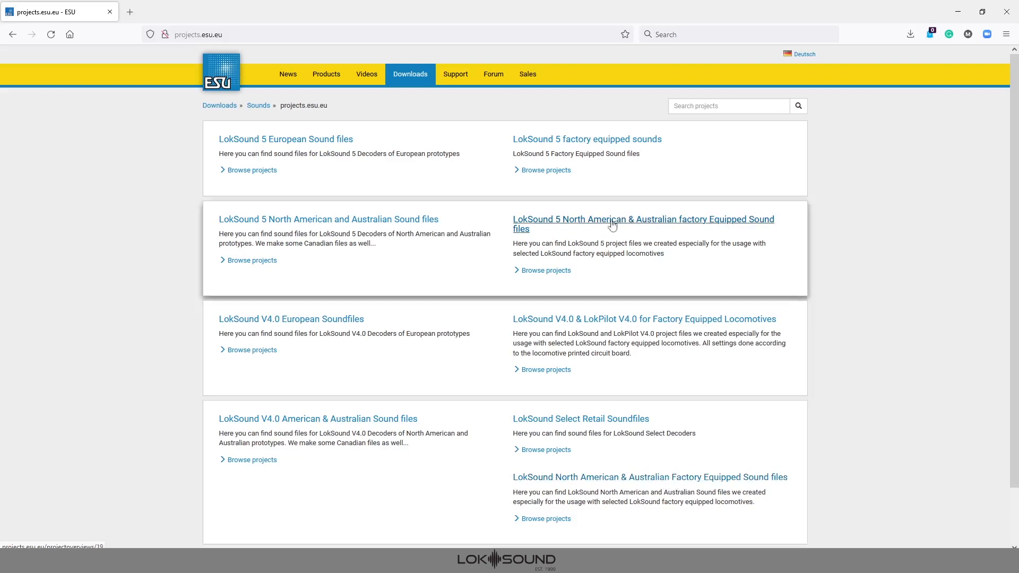
pyautogui.moveTo(669, 227)
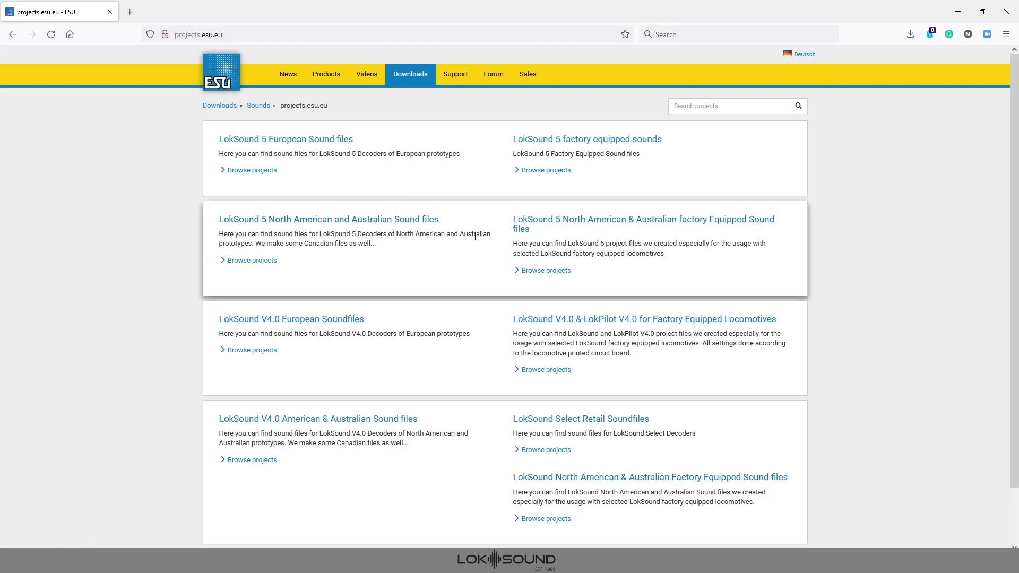
pyautogui.moveTo(328, 219)
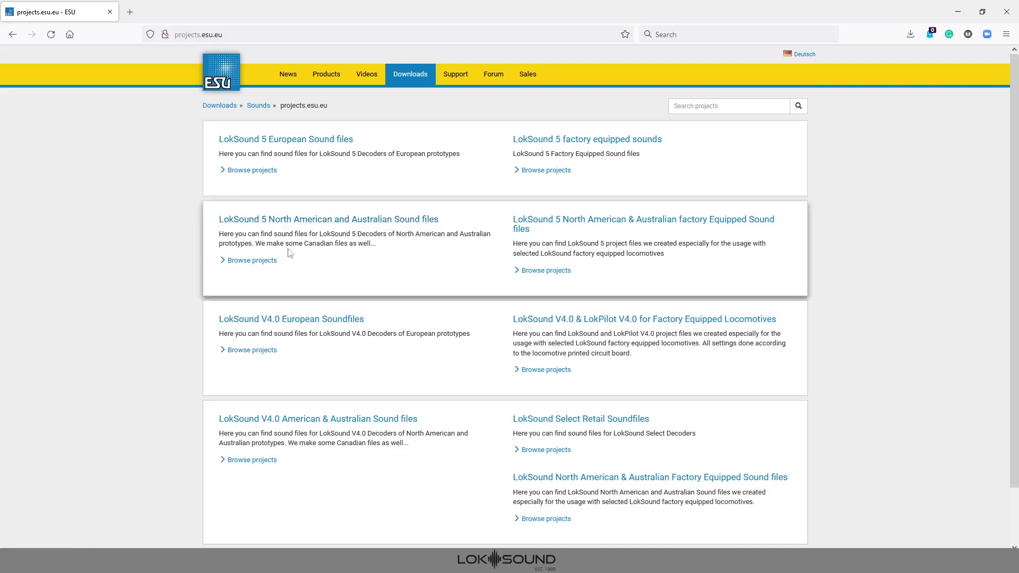
pyautogui.moveTo(442, 252)
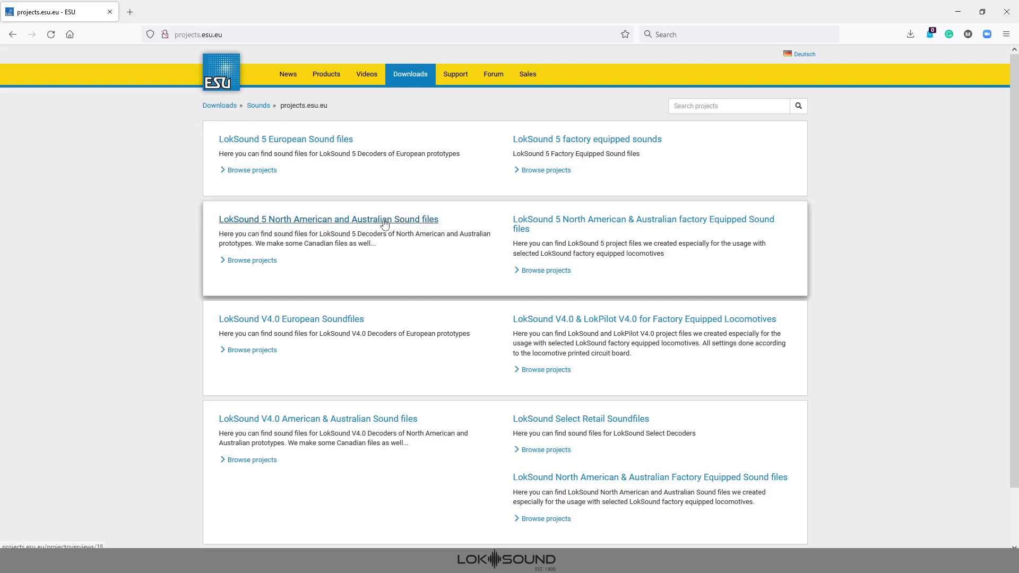
pyautogui.click(328, 219)
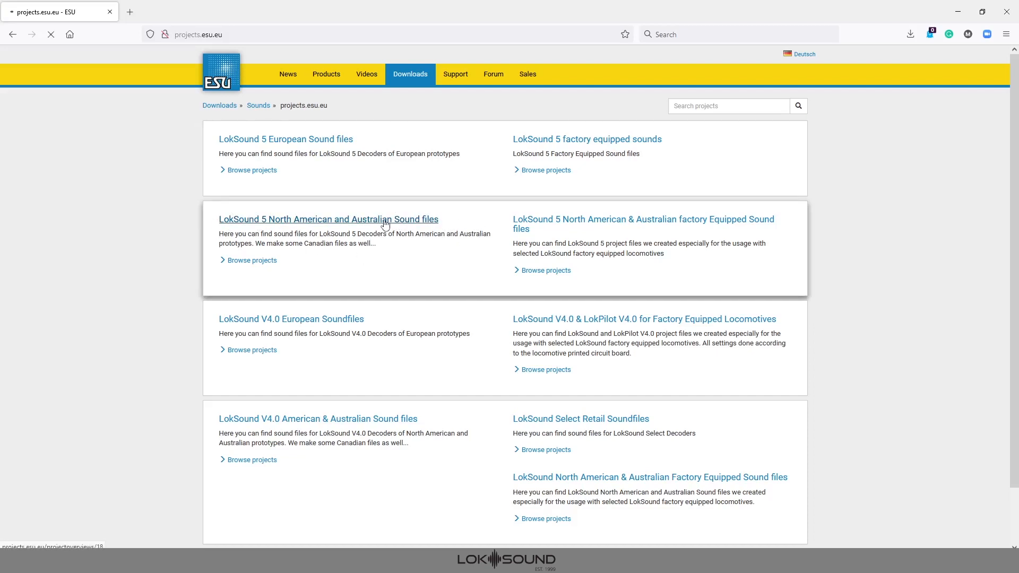
# Step: Load the 160-item LokSound 5 North American and Australian project list starting with ALCO 6-251B
pyautogui.click(328, 219)
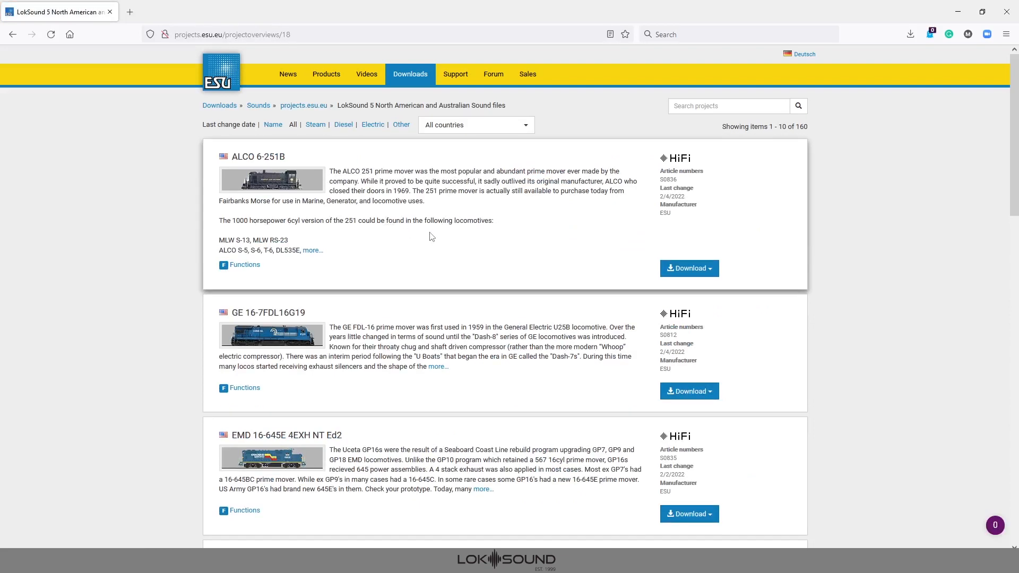
pyautogui.moveTo(450, 246)
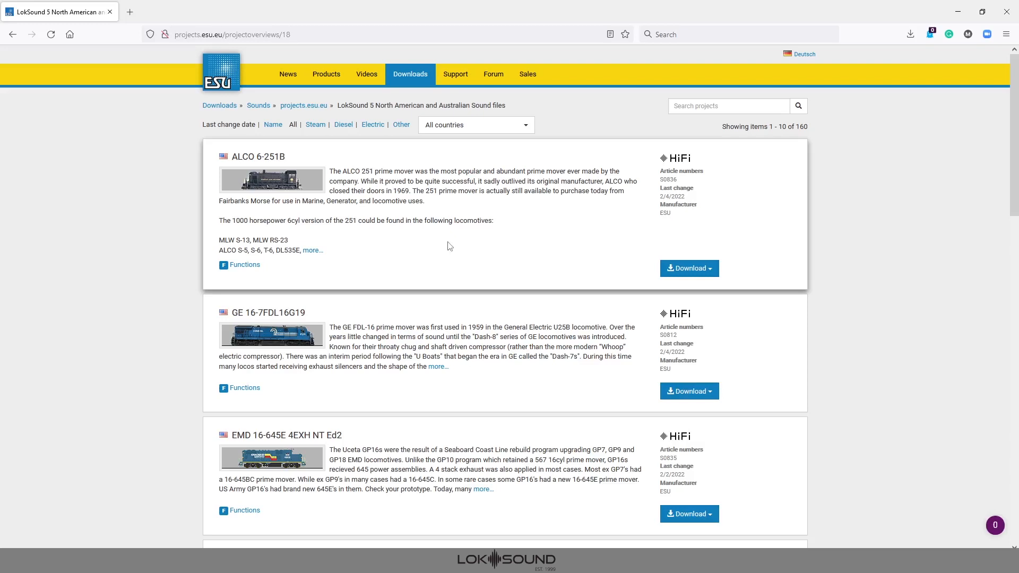
pyautogui.moveTo(659, 188)
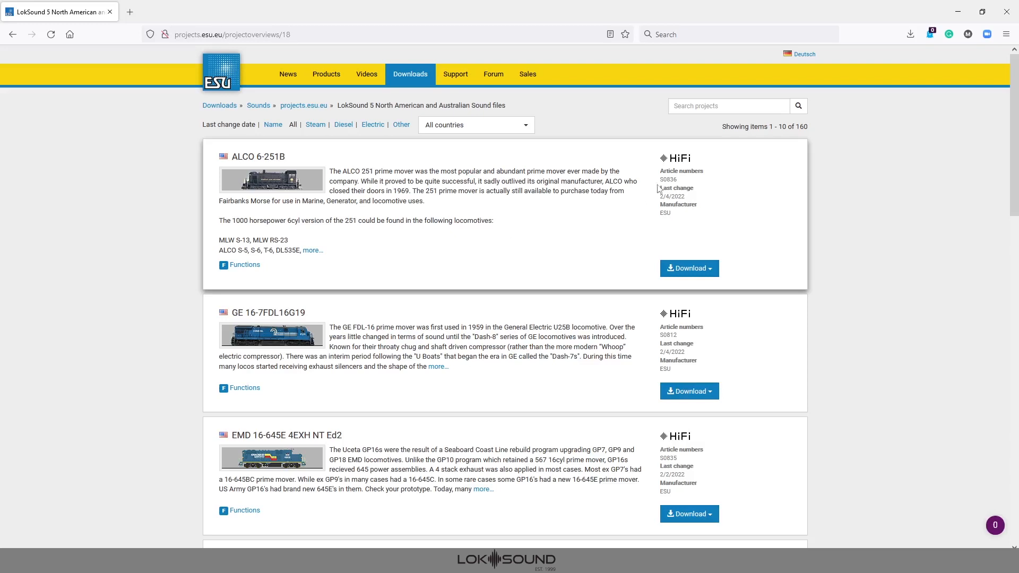
pyautogui.moveTo(725, 109)
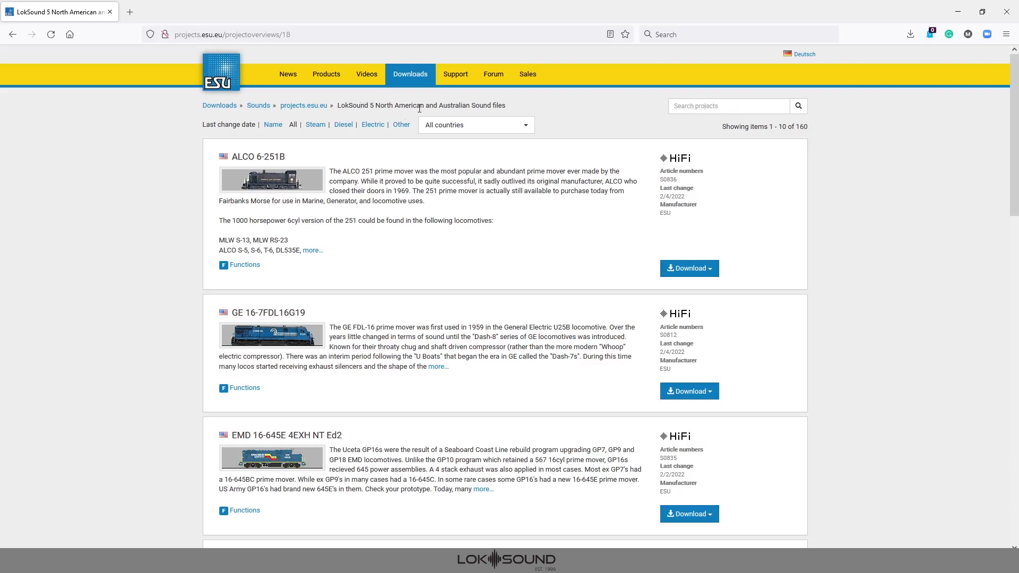
pyautogui.moveTo(303, 105)
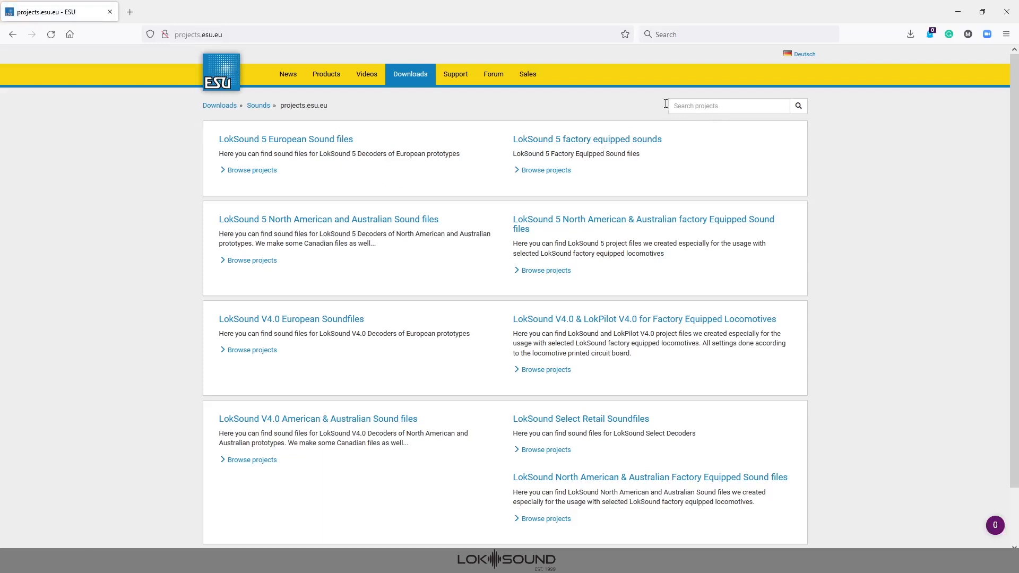
pyautogui.moveTo(731, 101)
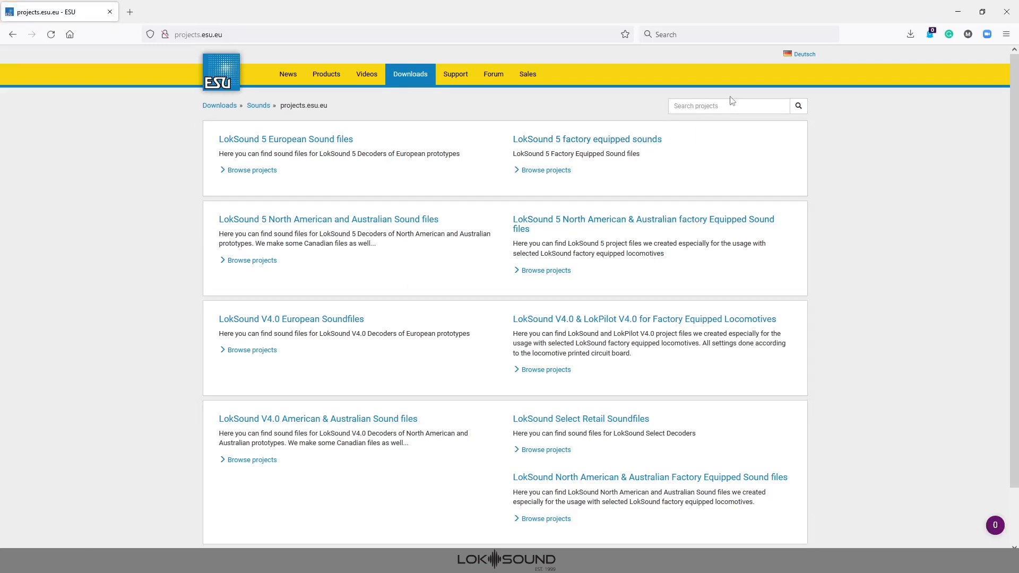
pyautogui.moveTo(228, 85)
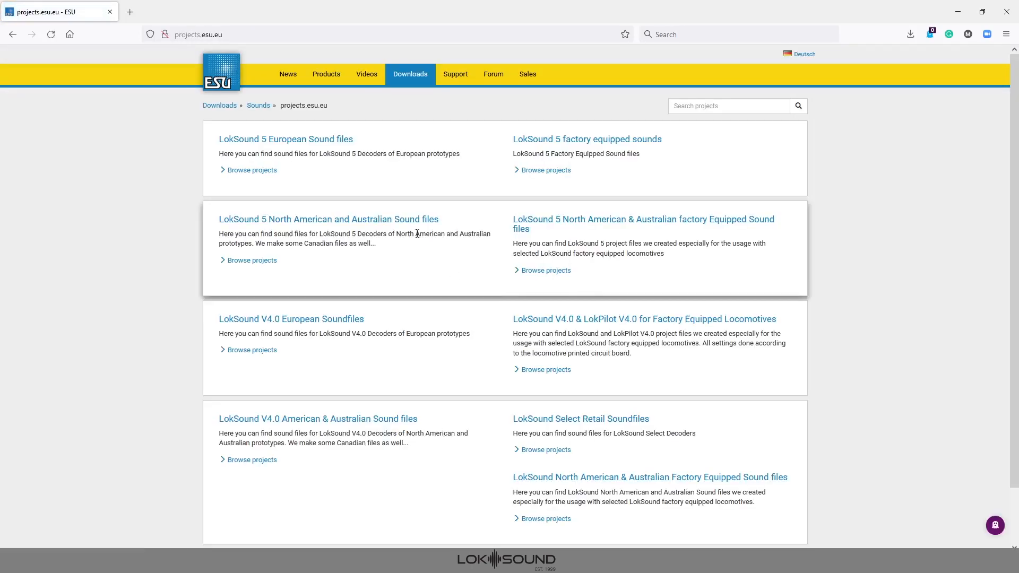
pyautogui.moveTo(319, 220)
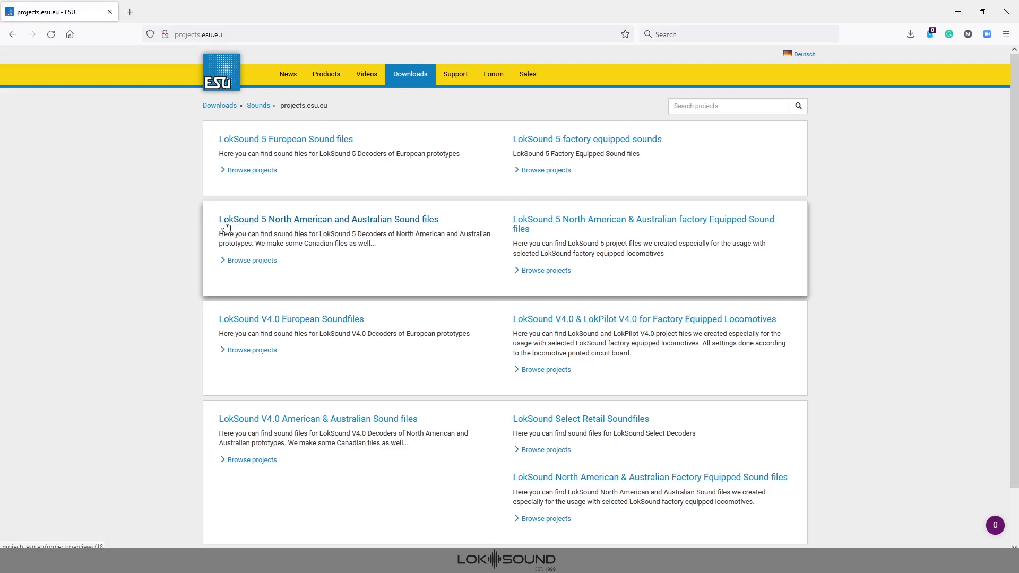
pyautogui.moveTo(300, 223)
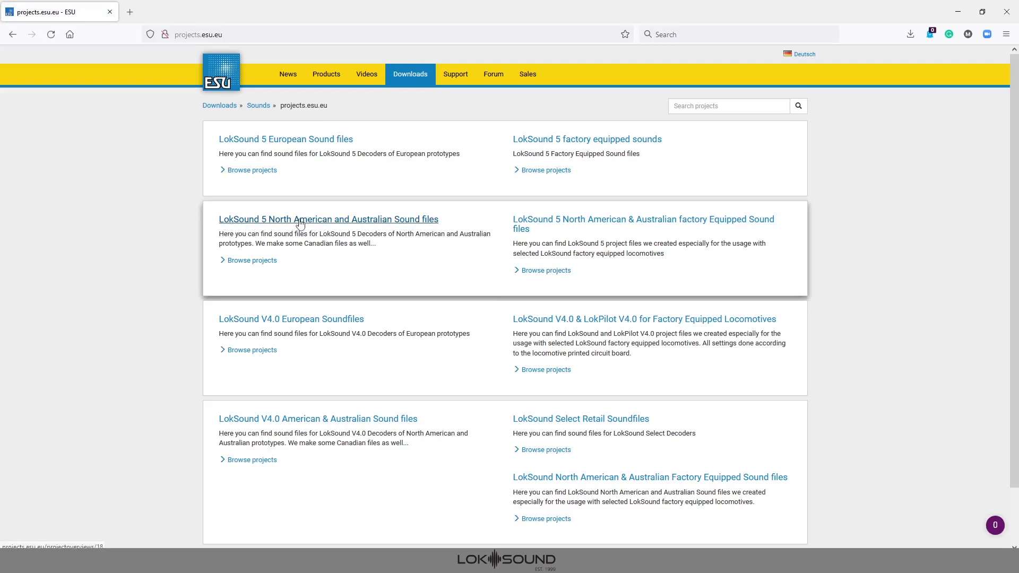
# Step: Enter SW1200 as the search term in the LokSound 5 North American project listing
pyautogui.click(328, 219)
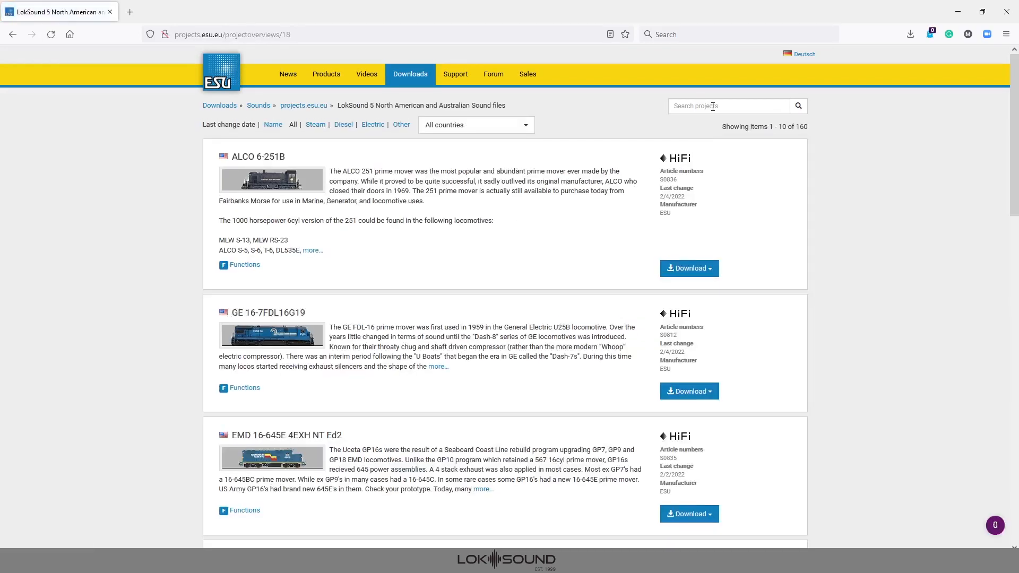
pyautogui.write('s')
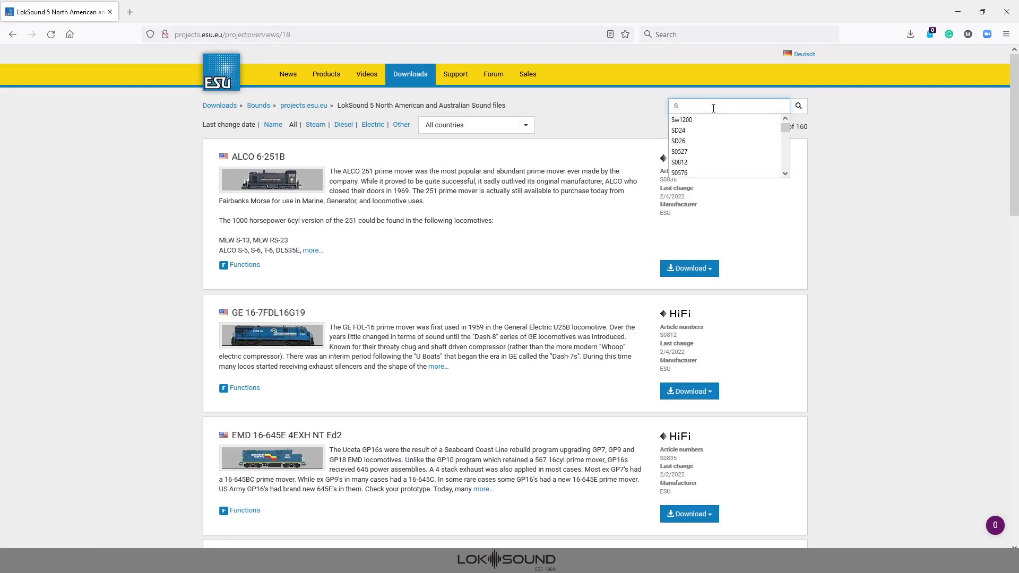
pyautogui.write('W1200')
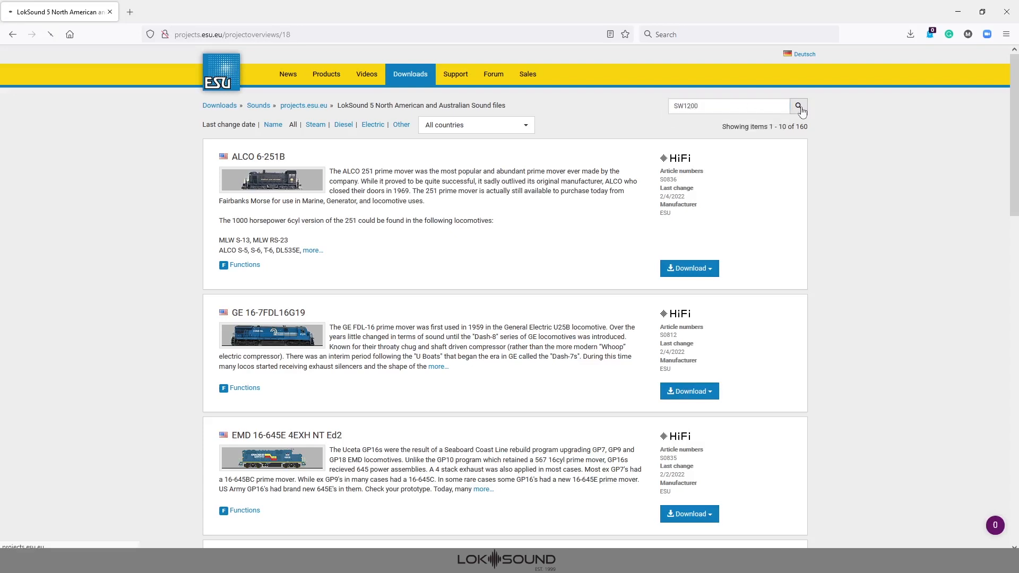
pyautogui.click(798, 106)
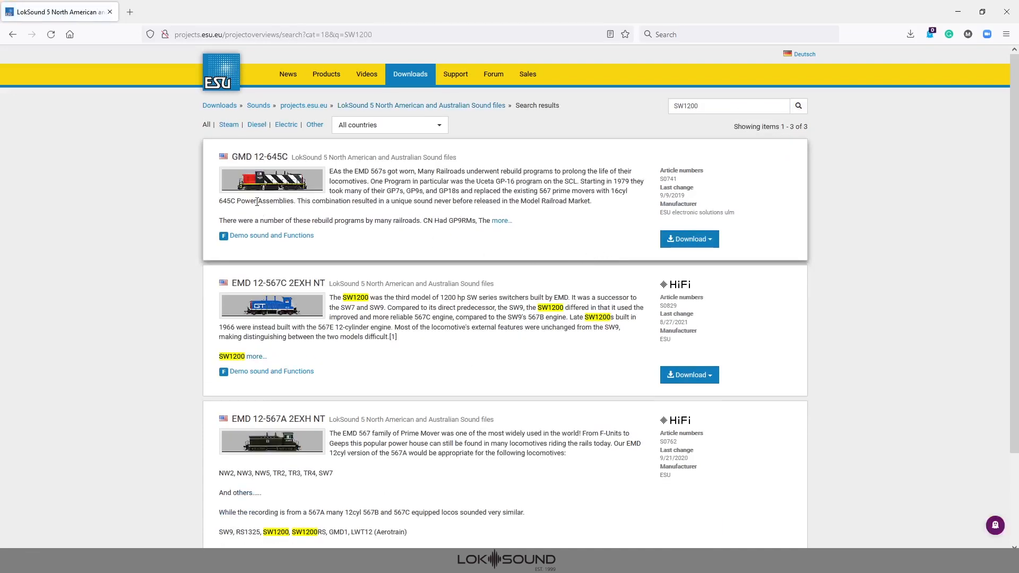
pyautogui.scroll(-3)
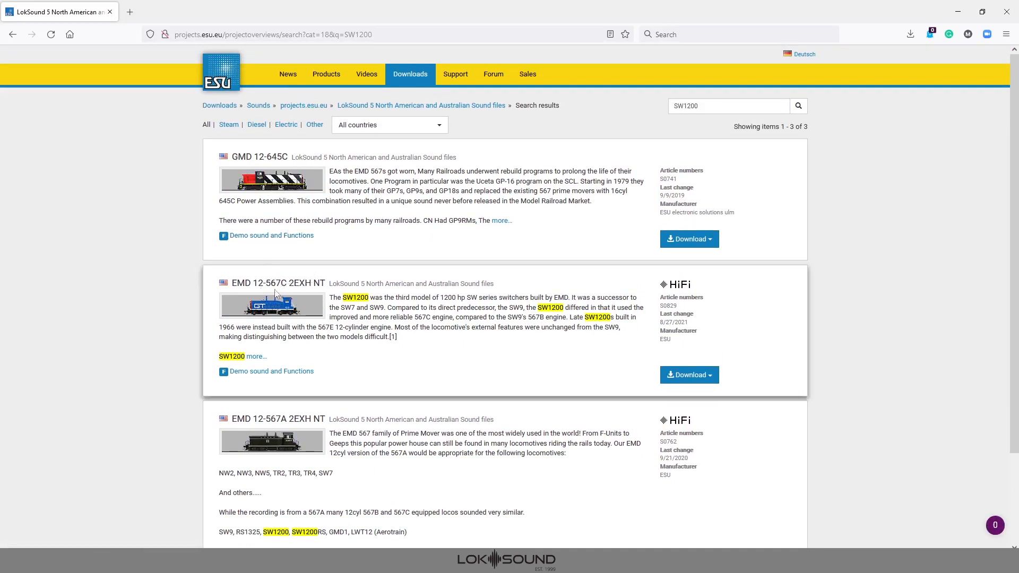
pyautogui.moveTo(293, 292)
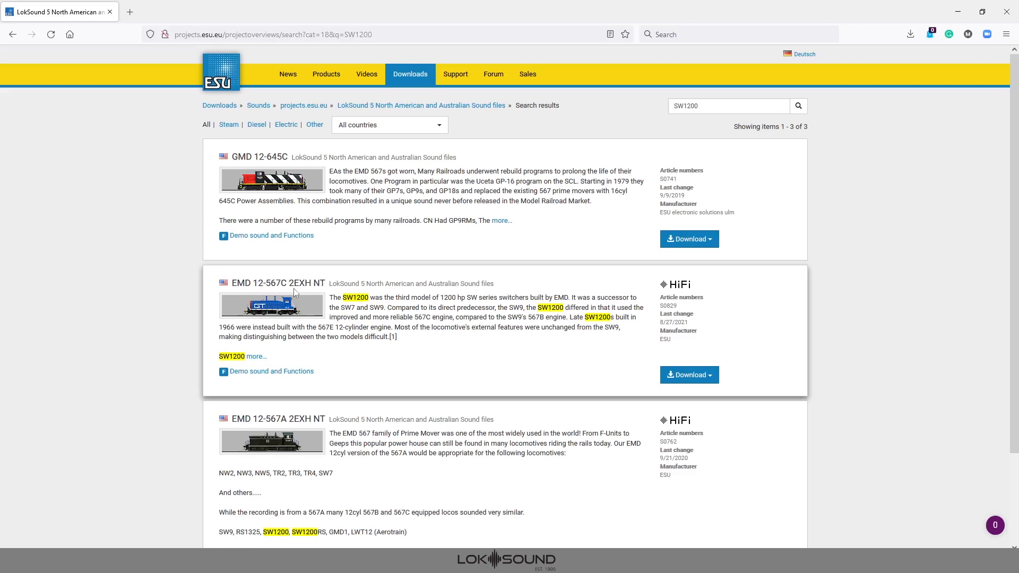
pyautogui.moveTo(304, 356)
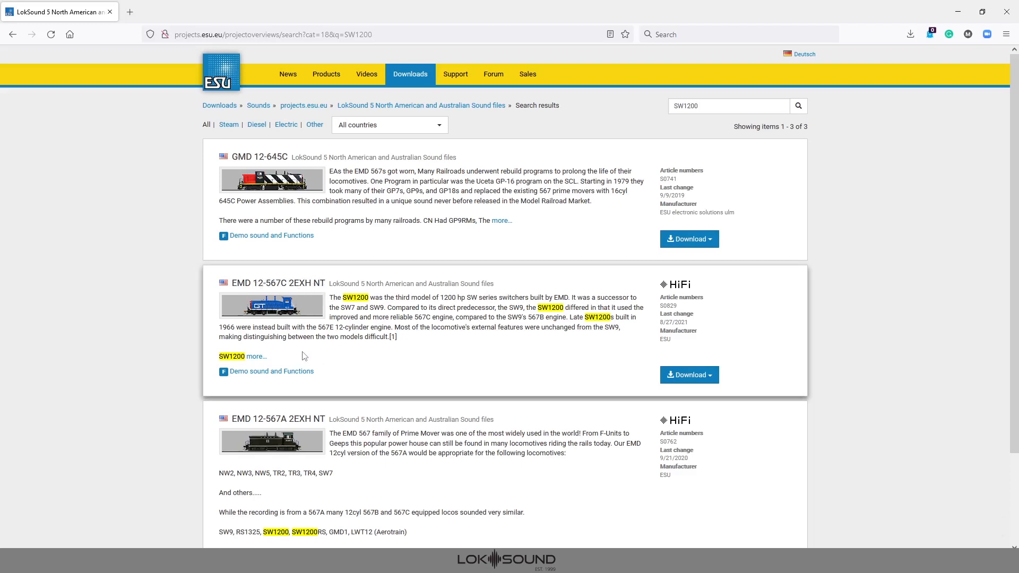
pyautogui.moveTo(298, 333)
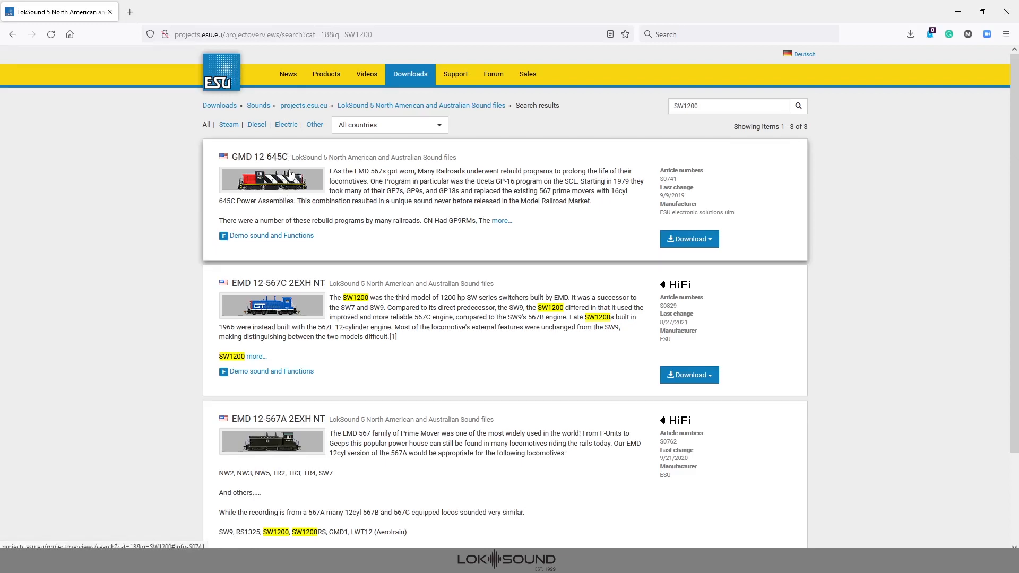
pyautogui.moveTo(292, 177)
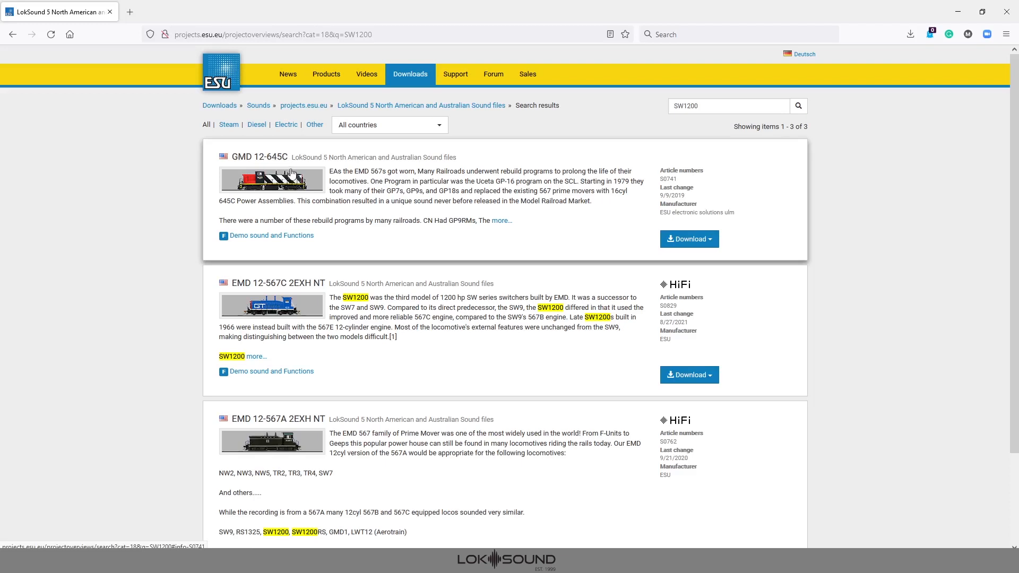
pyautogui.scroll(-3)
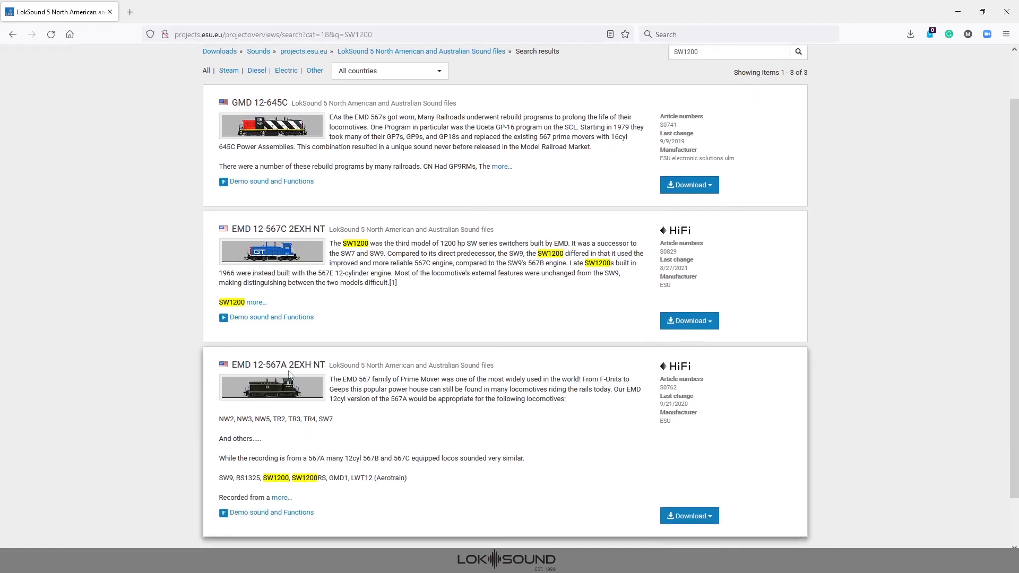
pyautogui.moveTo(325, 410)
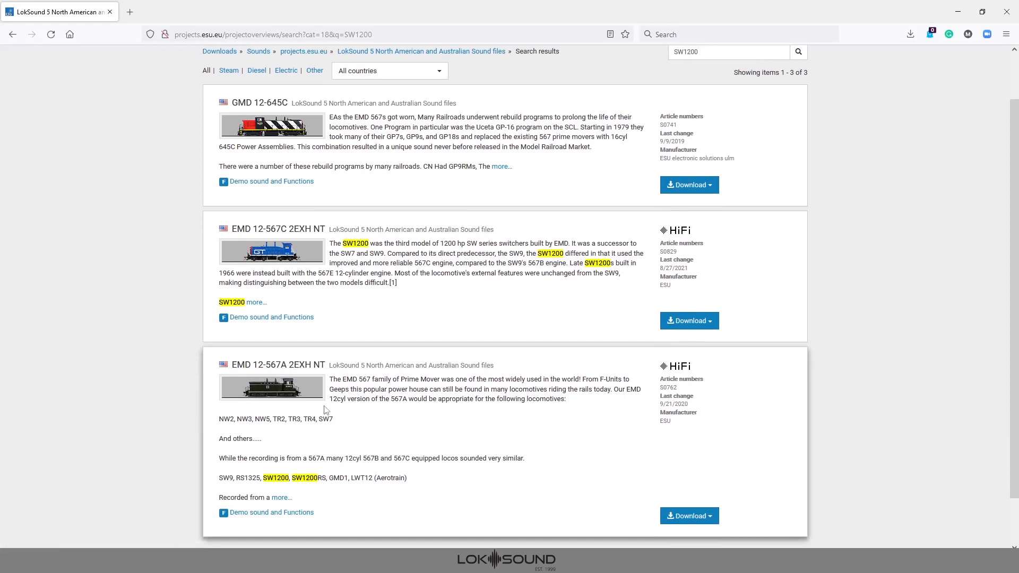
pyautogui.moveTo(333, 488)
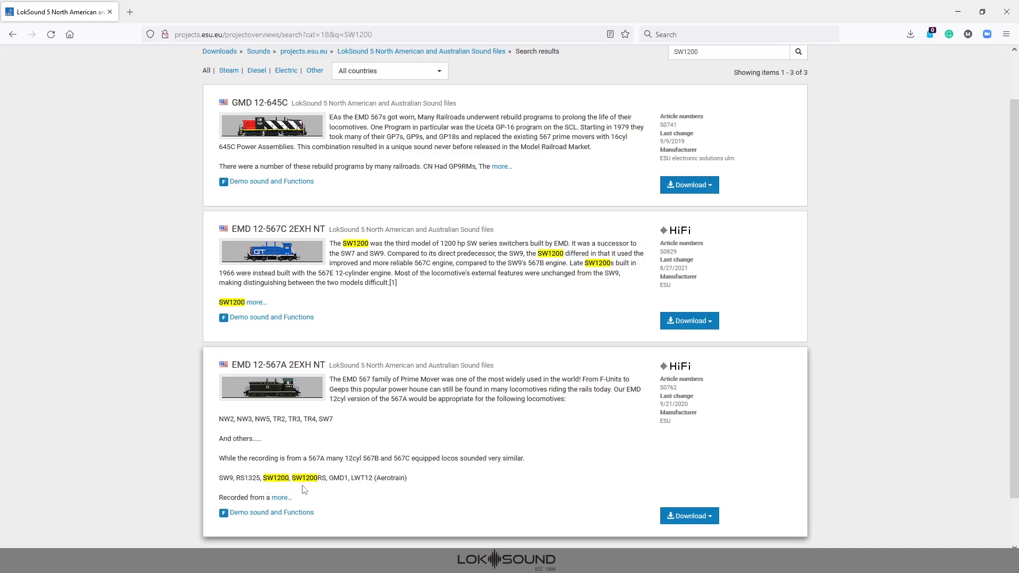
pyautogui.moveTo(314, 432)
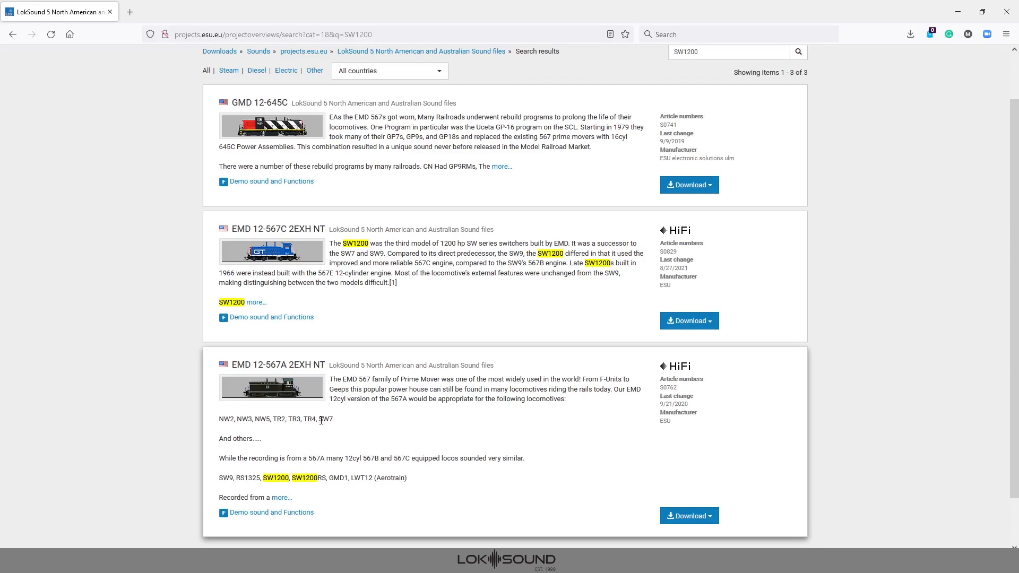
pyautogui.moveTo(322, 380)
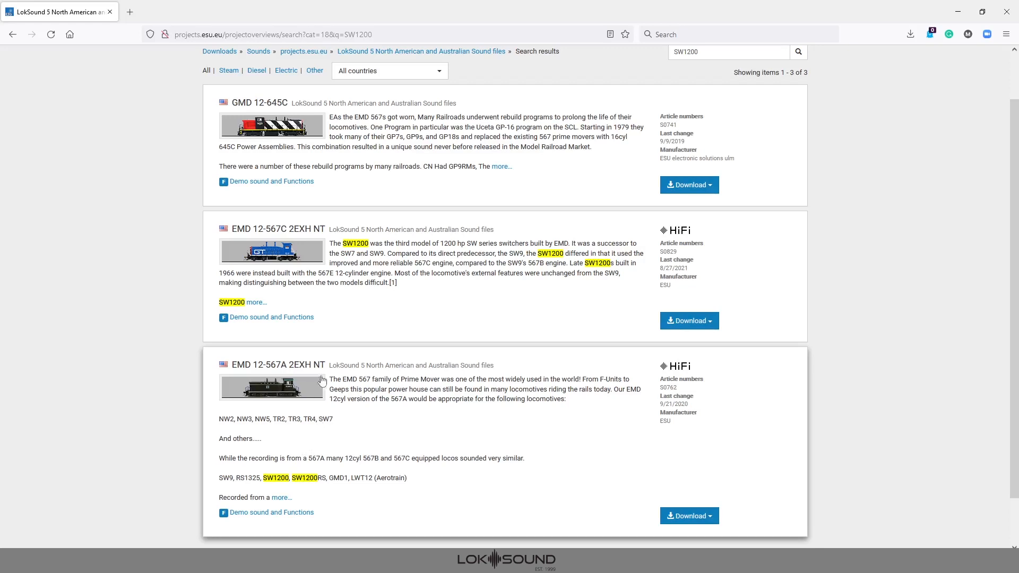
pyautogui.moveTo(370, 307)
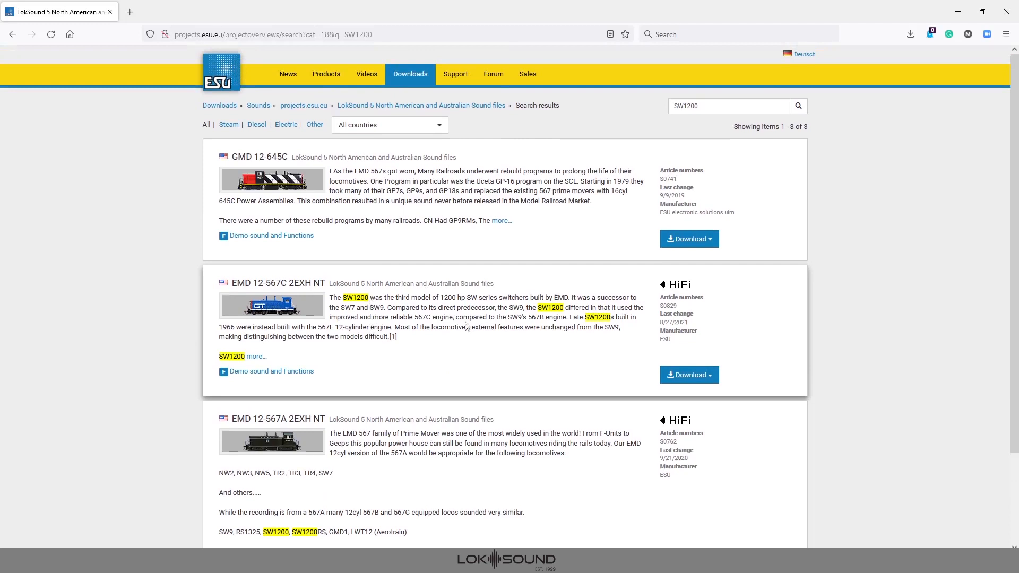
pyautogui.moveTo(663, 225)
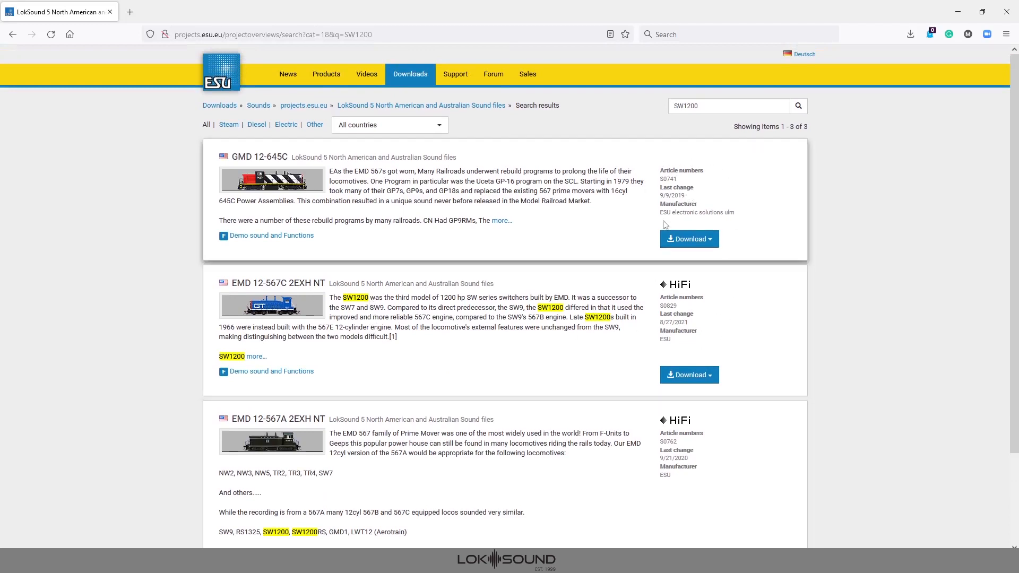
pyautogui.moveTo(697, 280)
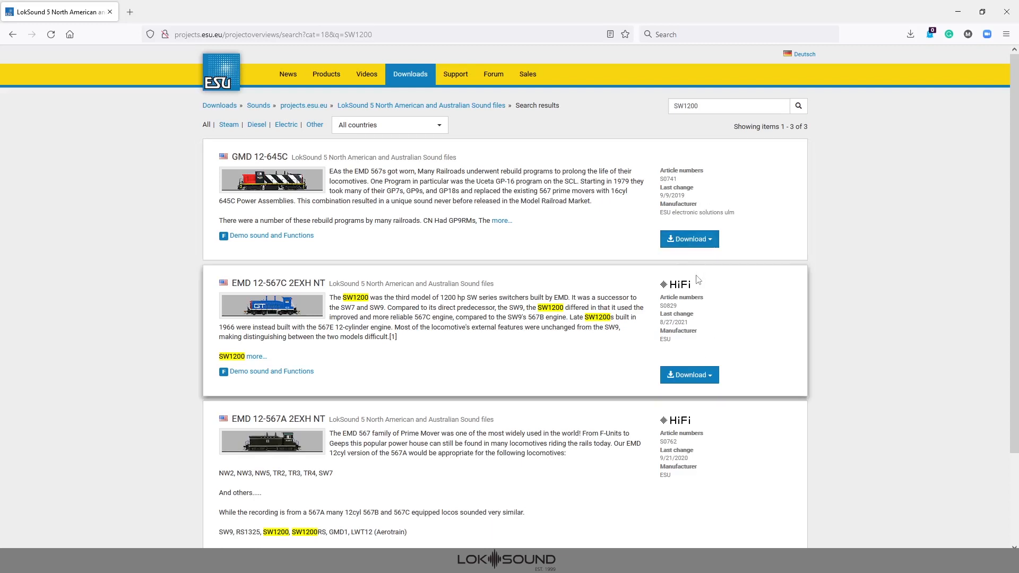
pyautogui.moveTo(702, 344)
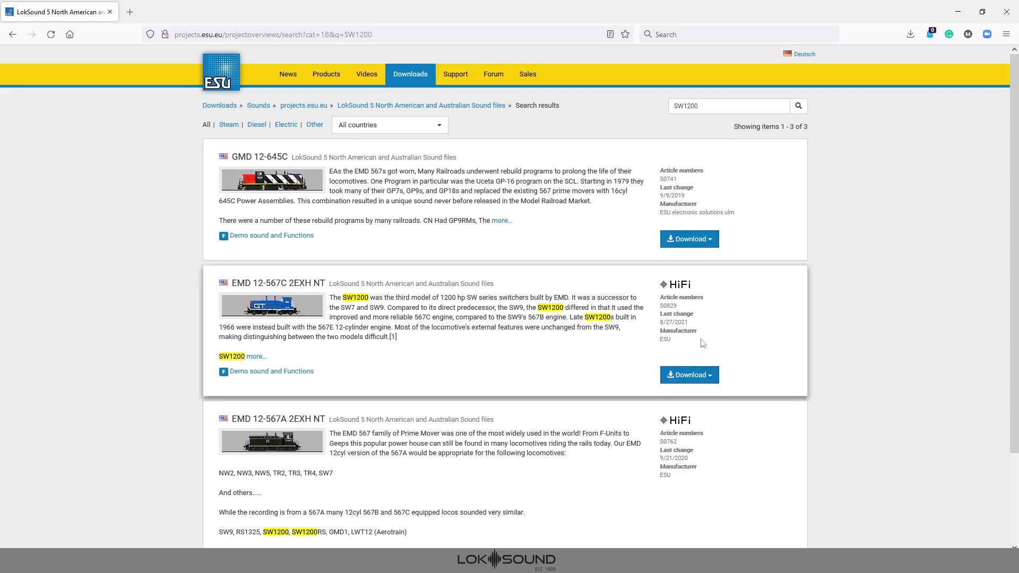
pyautogui.moveTo(734, 168)
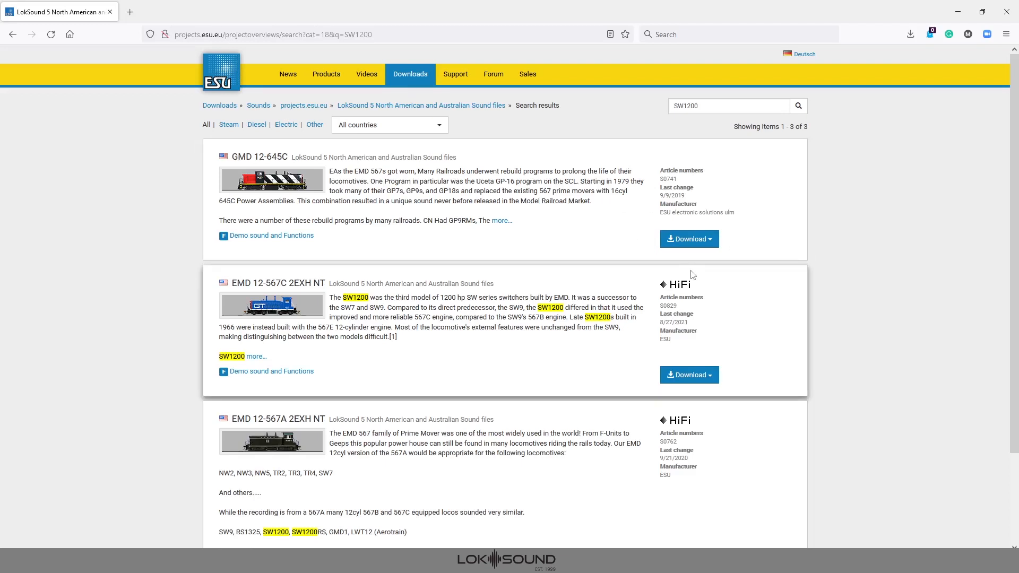
pyautogui.moveTo(629, 244)
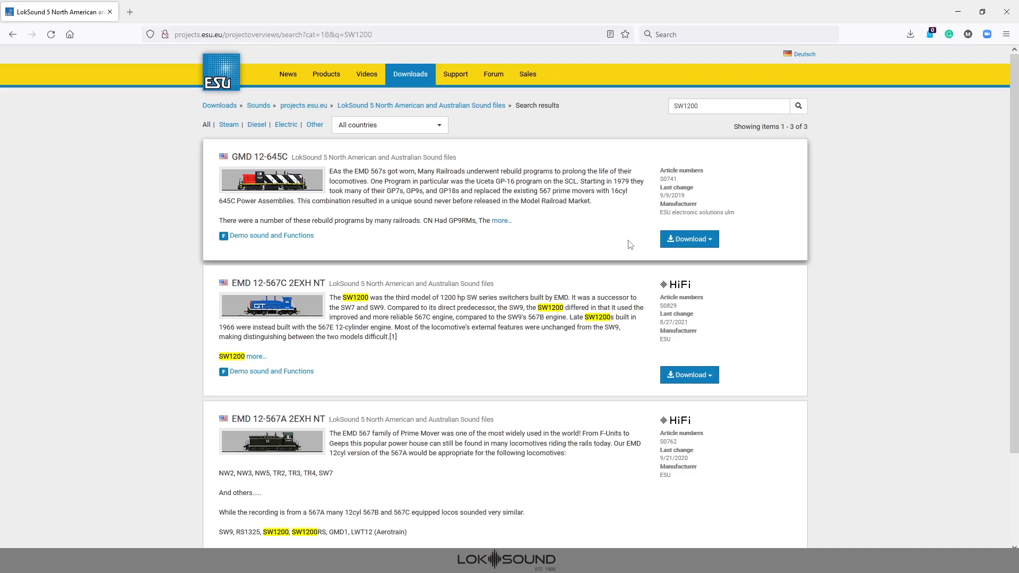
pyautogui.moveTo(624, 236)
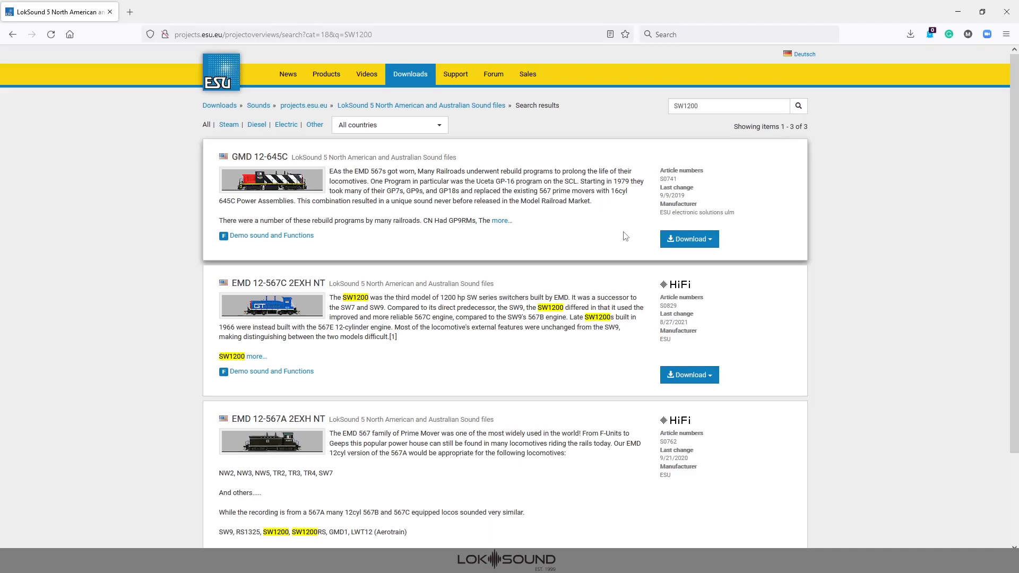
pyautogui.moveTo(627, 237)
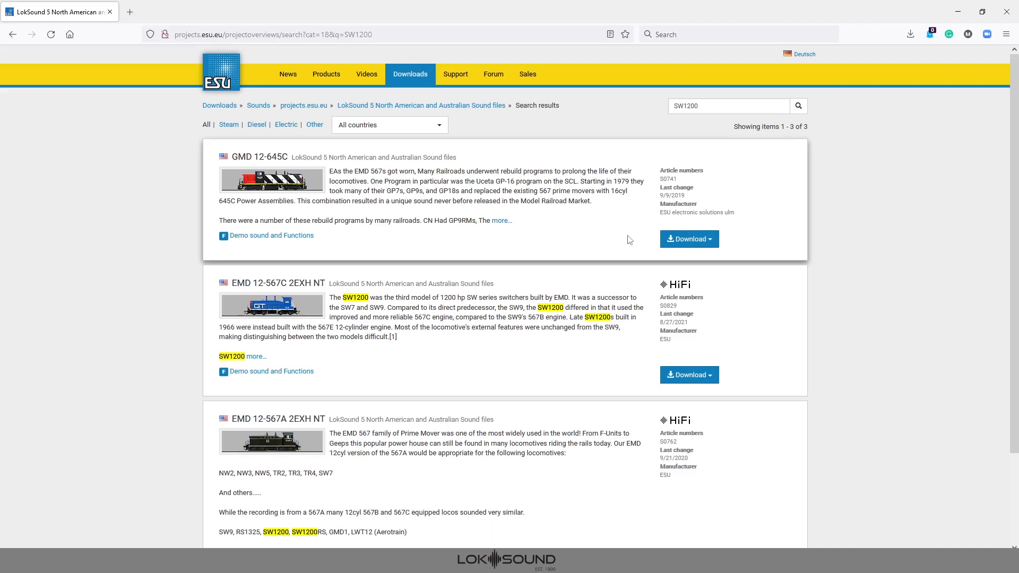
pyautogui.moveTo(651, 313)
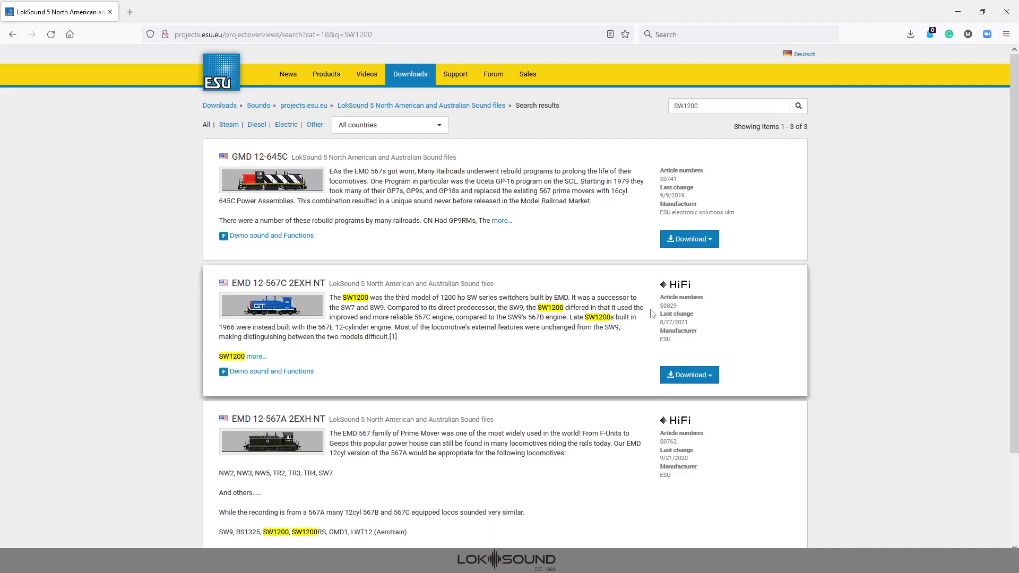
pyautogui.moveTo(705, 295)
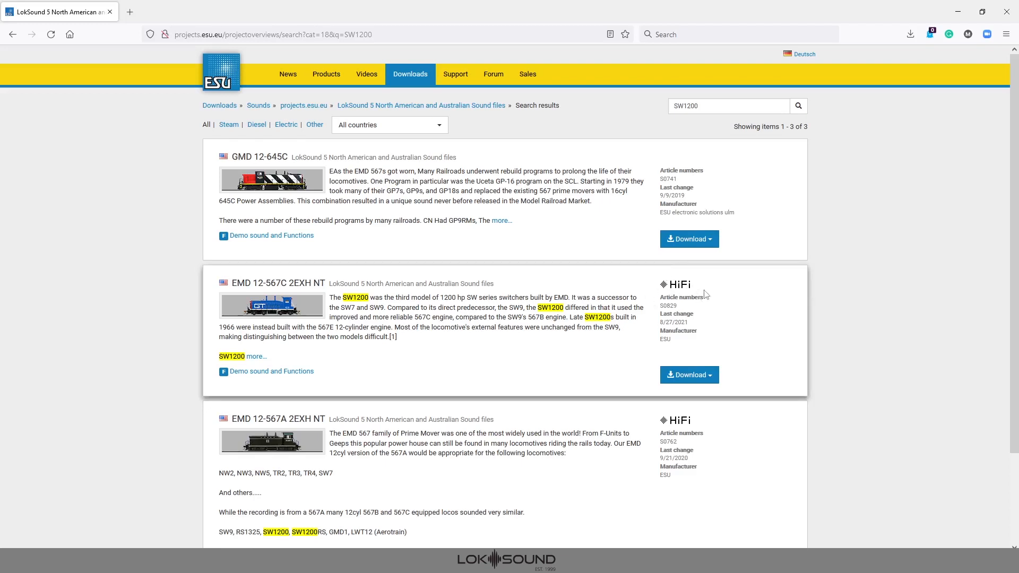
pyautogui.moveTo(652, 301)
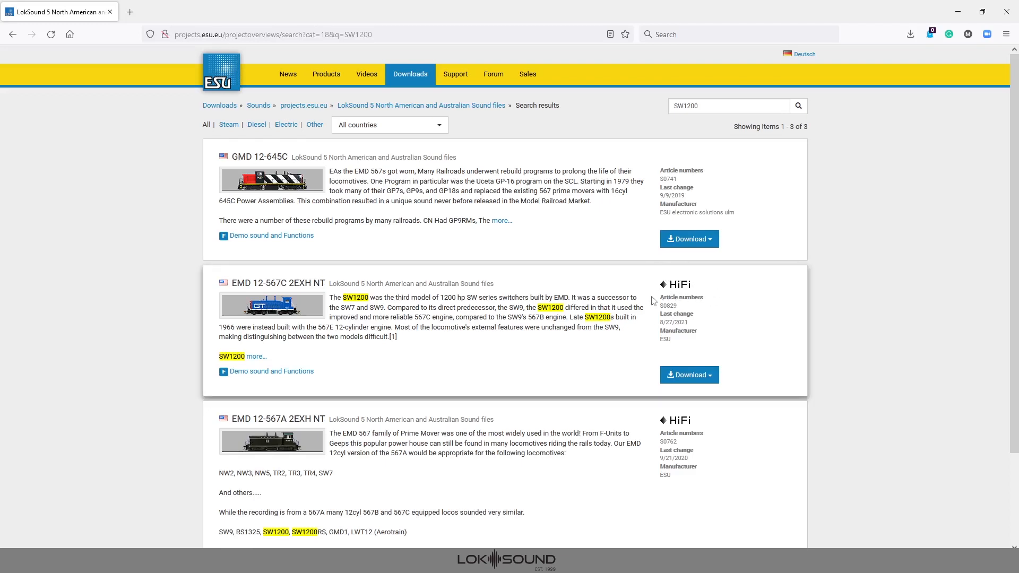
pyautogui.moveTo(703, 147)
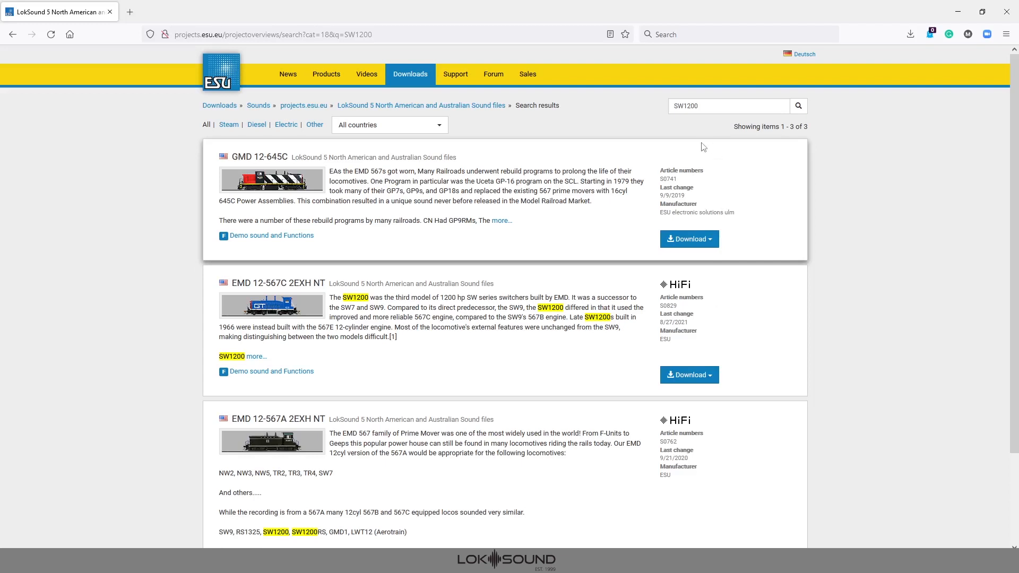
pyautogui.moveTo(718, 177)
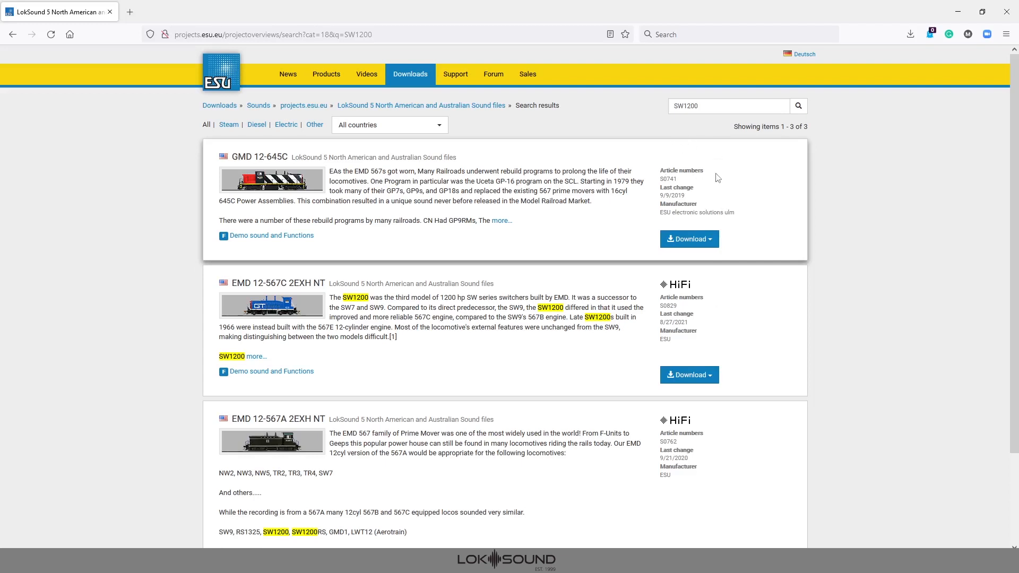
pyautogui.moveTo(676, 226)
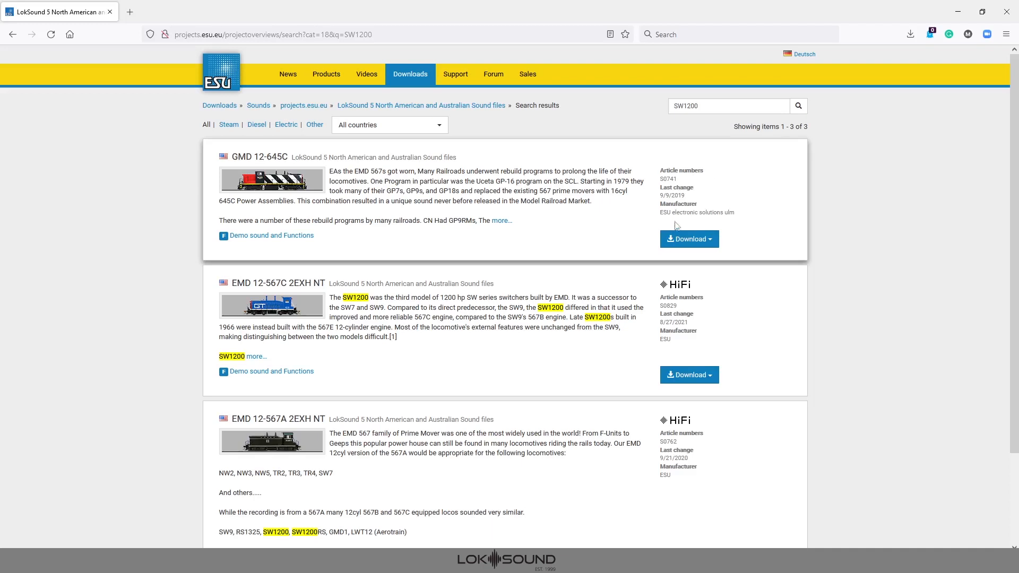
pyautogui.moveTo(687, 239)
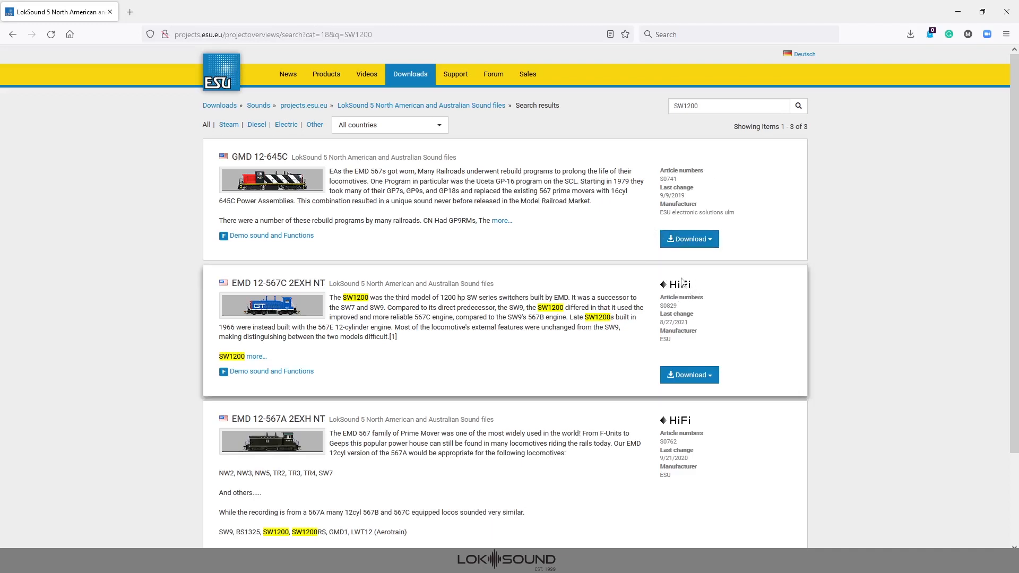
pyautogui.moveTo(513, 307)
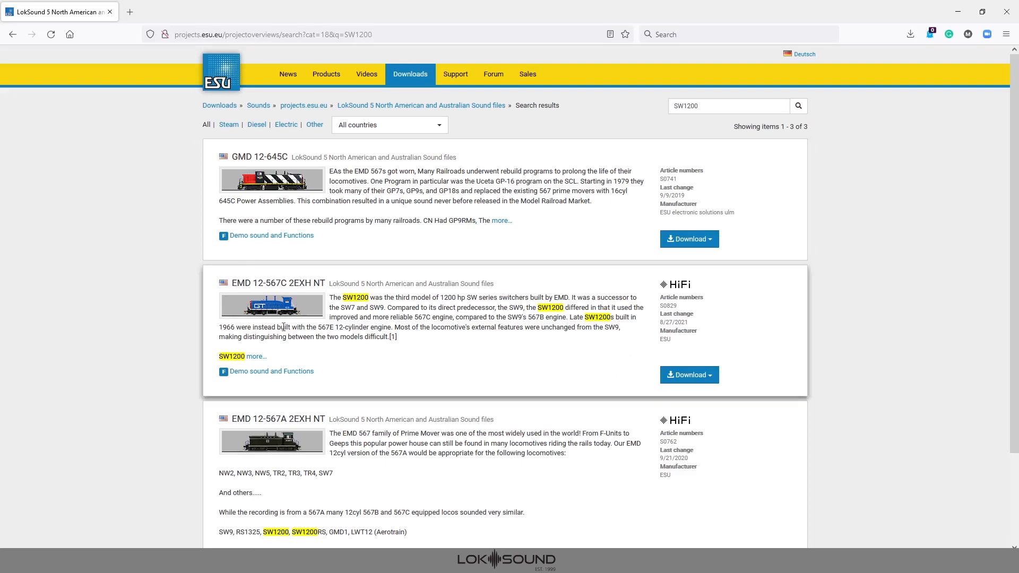
pyautogui.moveTo(674, 307)
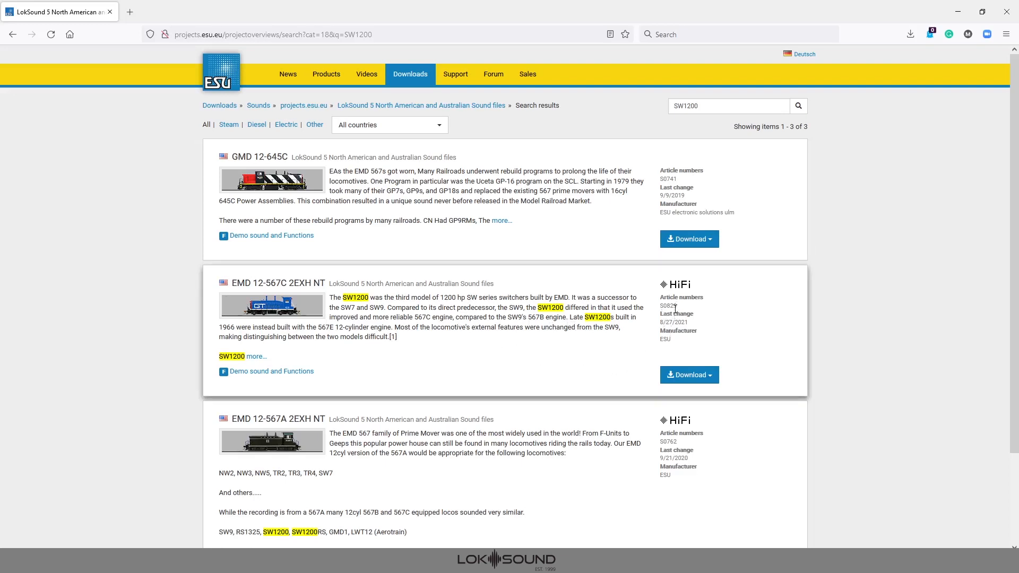
# Step: Choose the S0829 LokSound 5 DCC file for EMD 12-567C 2EXH NT and accept its license to start downloading
pyautogui.click(688, 375)
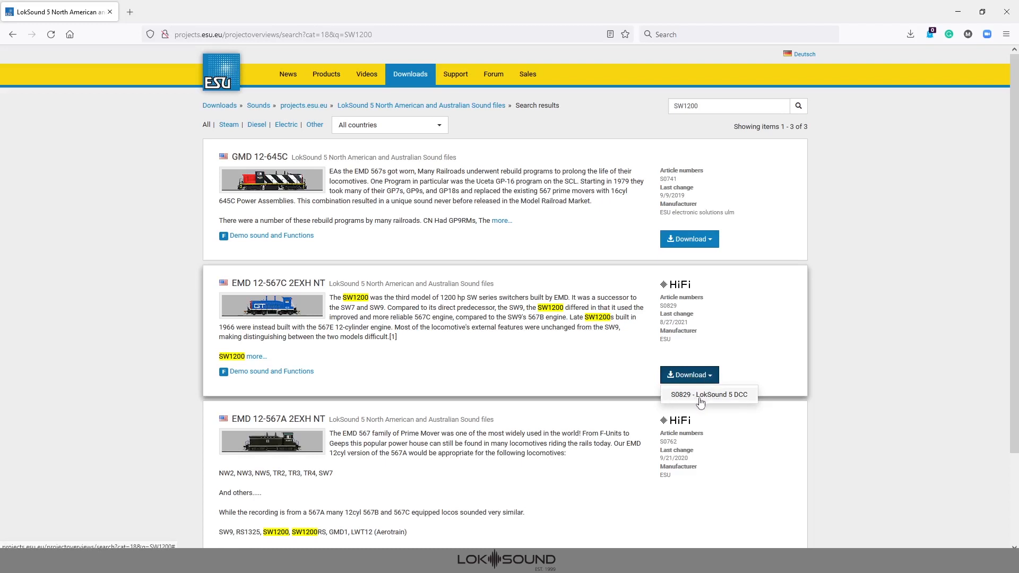
pyautogui.moveTo(723, 400)
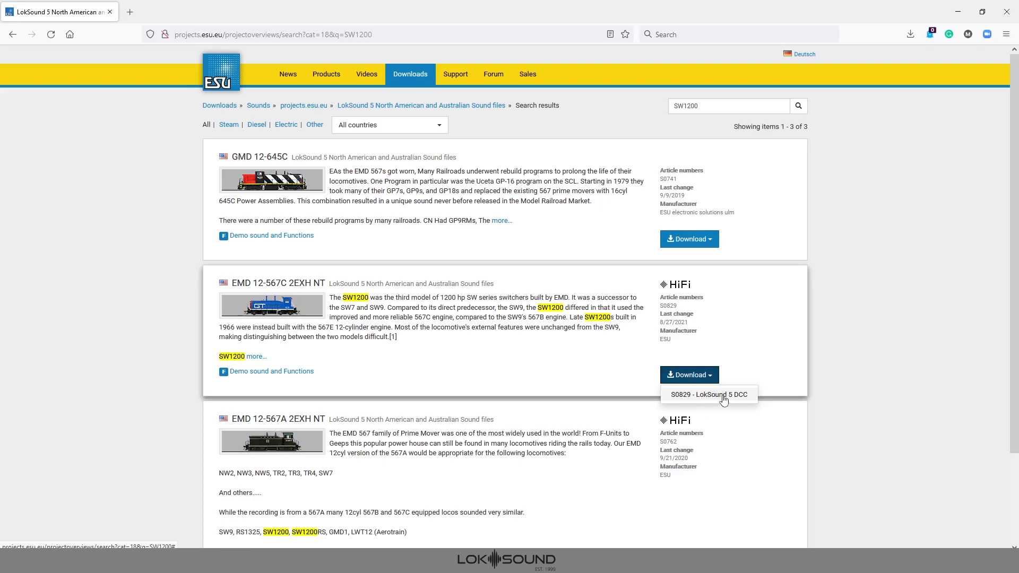
pyautogui.moveTo(723, 400)
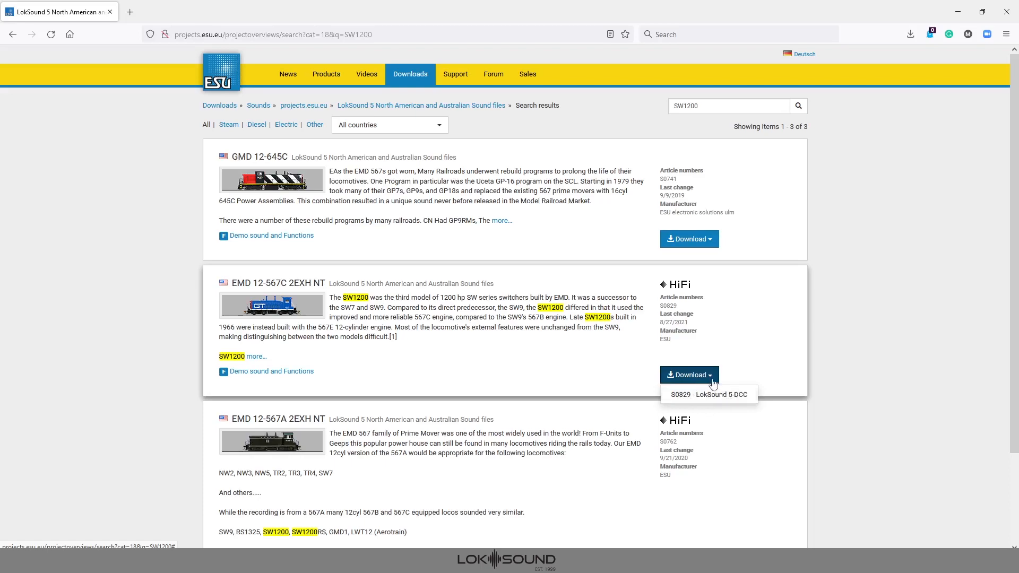
pyautogui.click(708, 394)
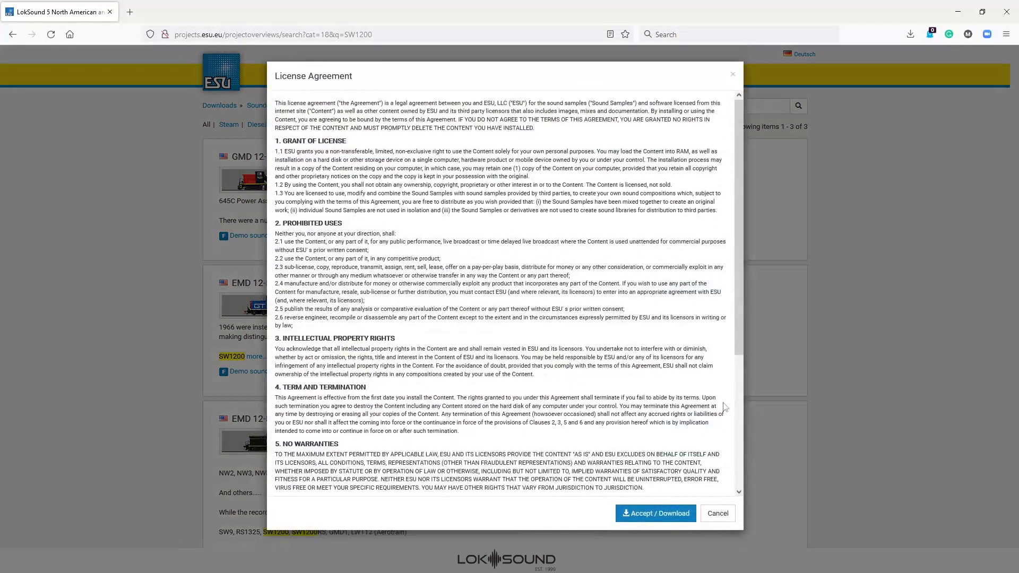
pyautogui.scroll(-3)
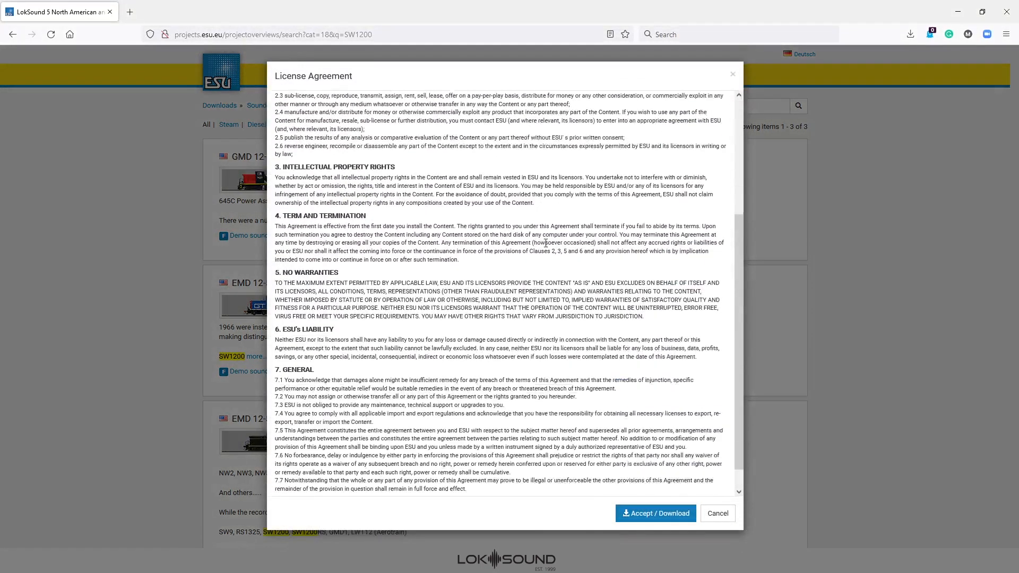
pyautogui.scroll(-3)
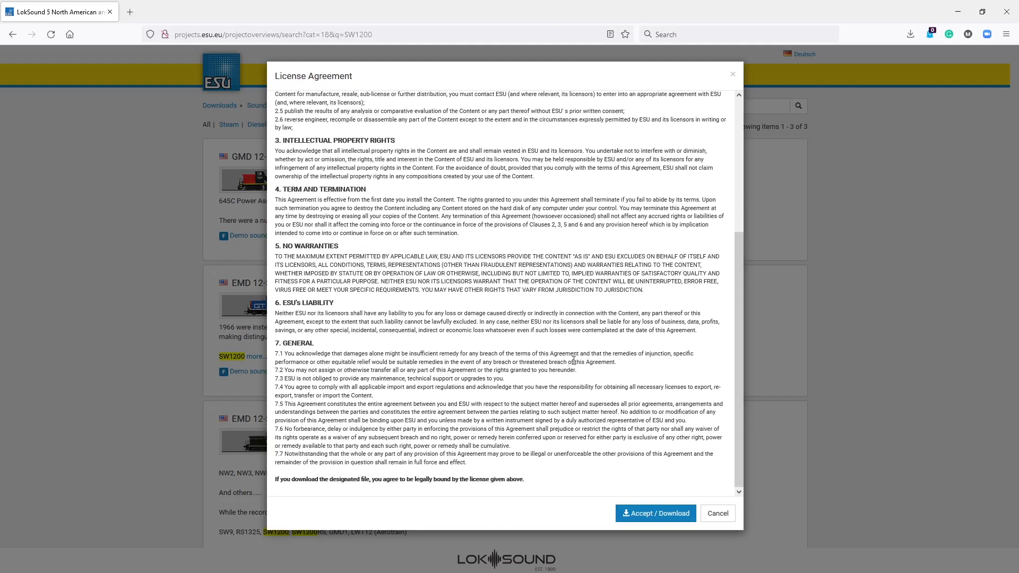
pyautogui.moveTo(622, 400)
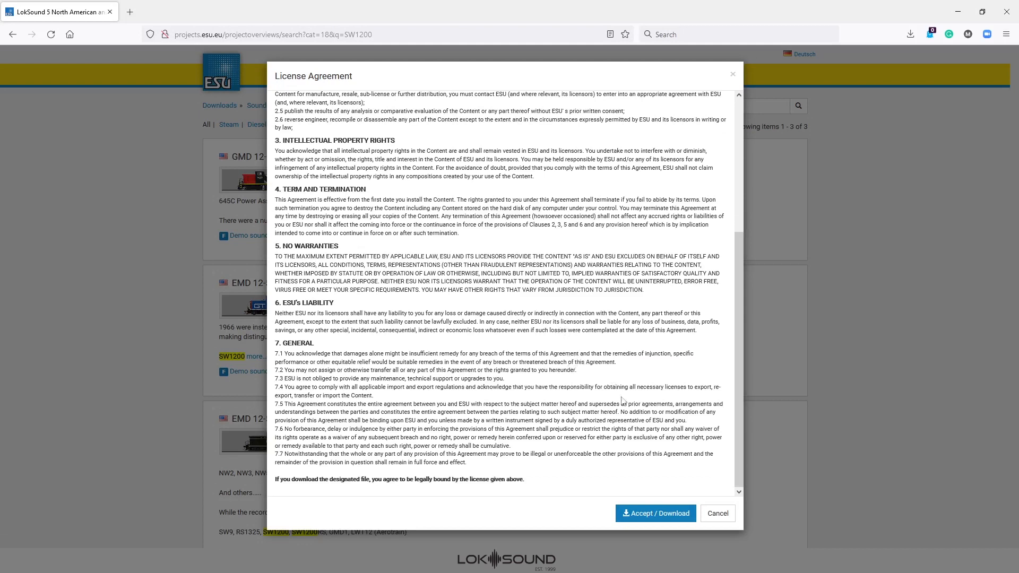
pyautogui.moveTo(635, 468)
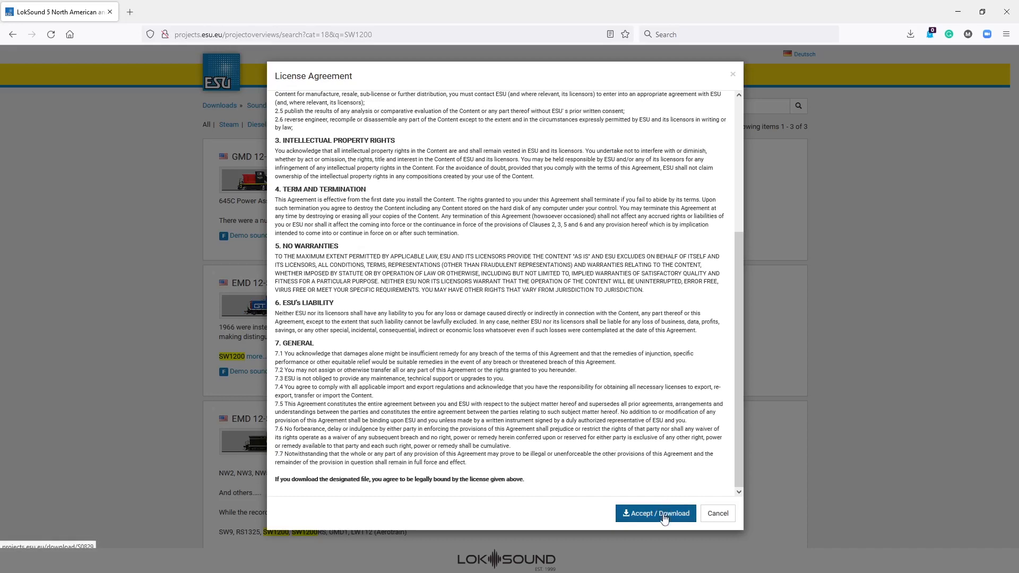
pyautogui.click(655, 513)
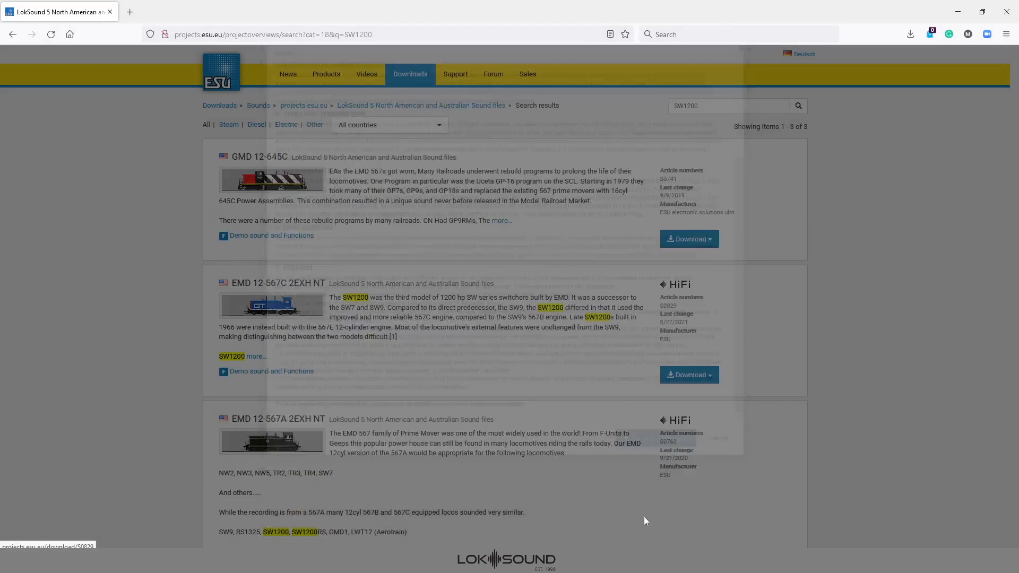
# Step: Answer Firefox's prompt by saving the S0829 .esux sound file to disk
pyautogui.click(688, 374)
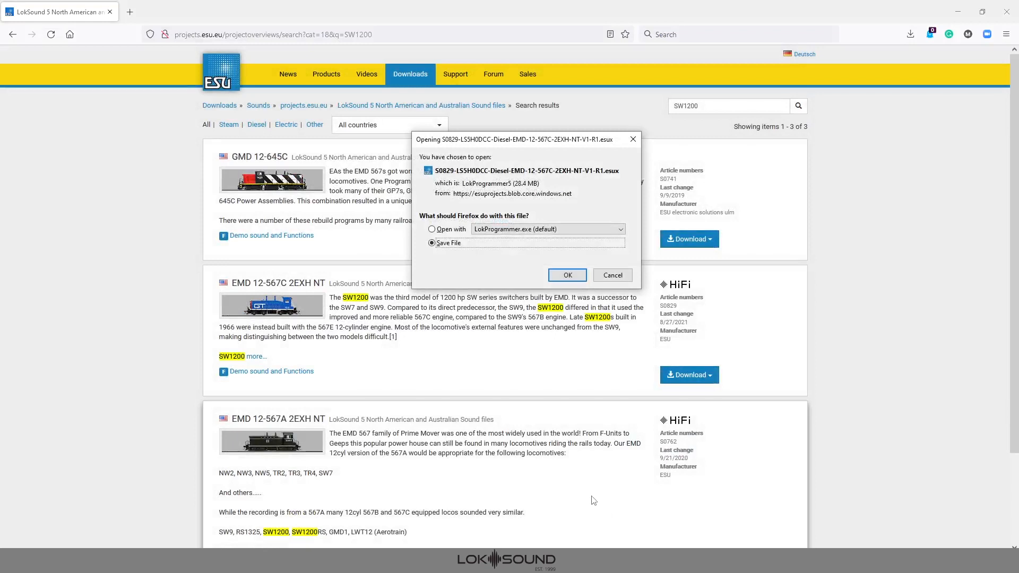
pyautogui.moveTo(592, 496)
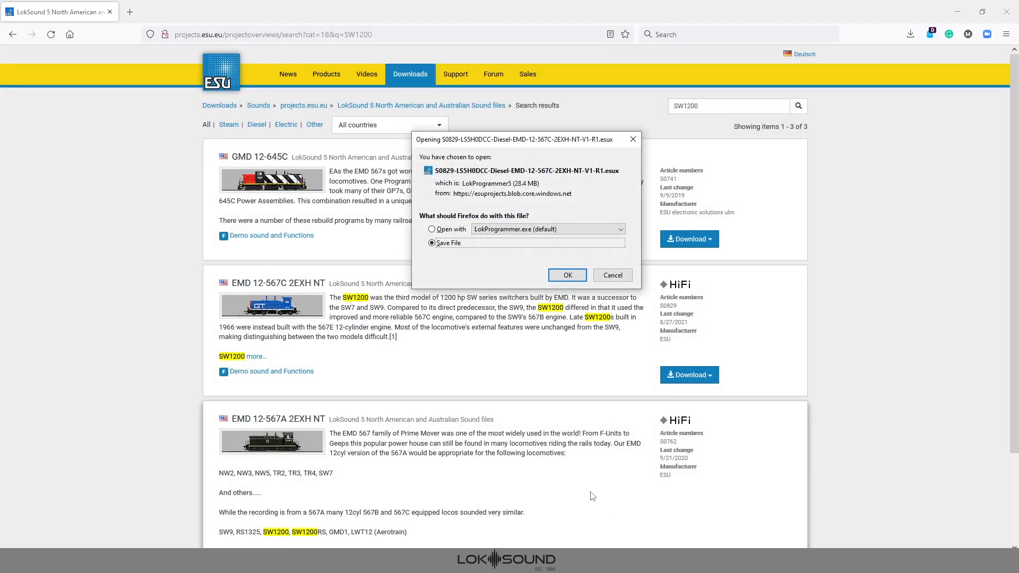
pyautogui.moveTo(583, 481)
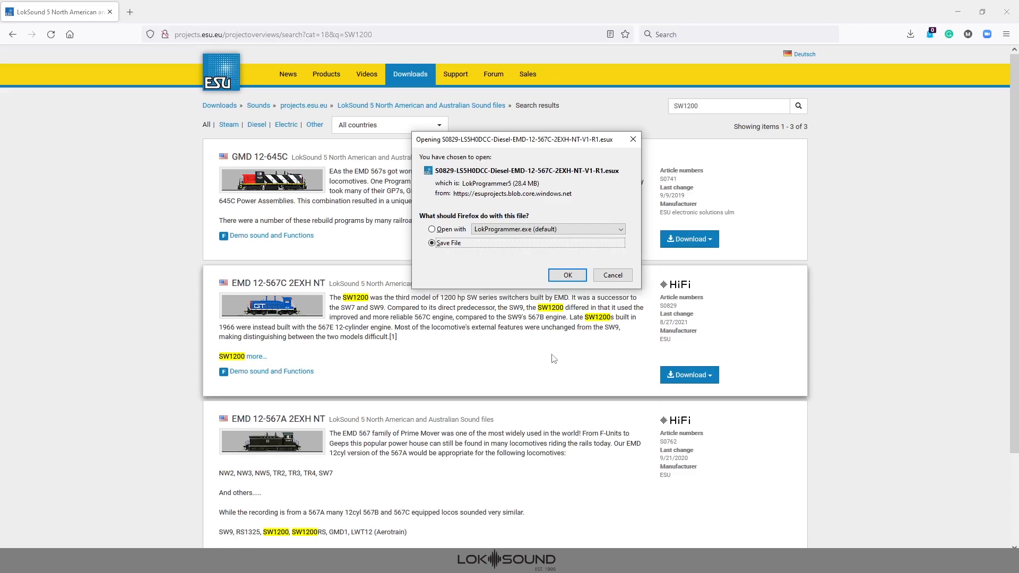
pyautogui.moveTo(553, 339)
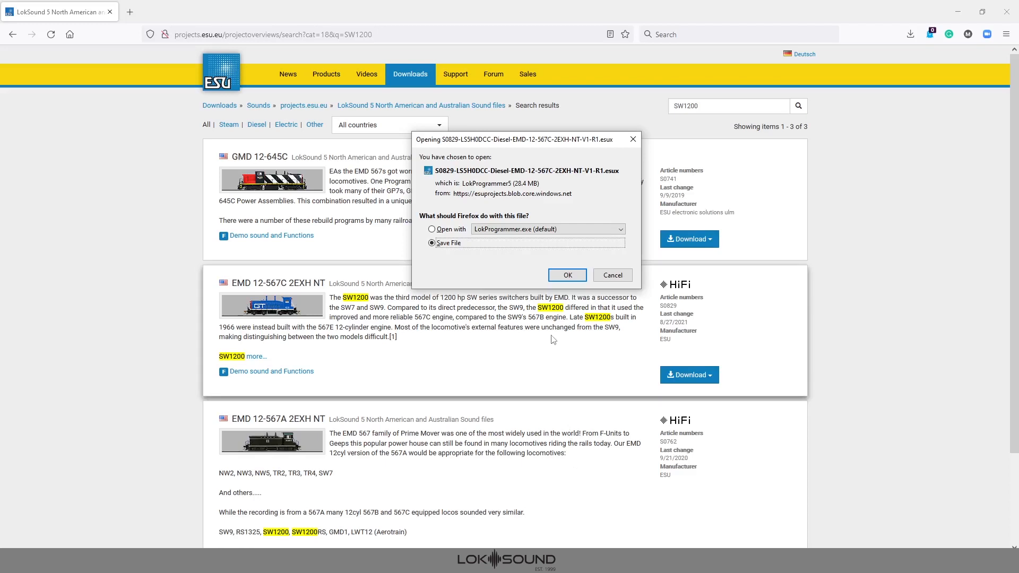
pyautogui.moveTo(550, 330)
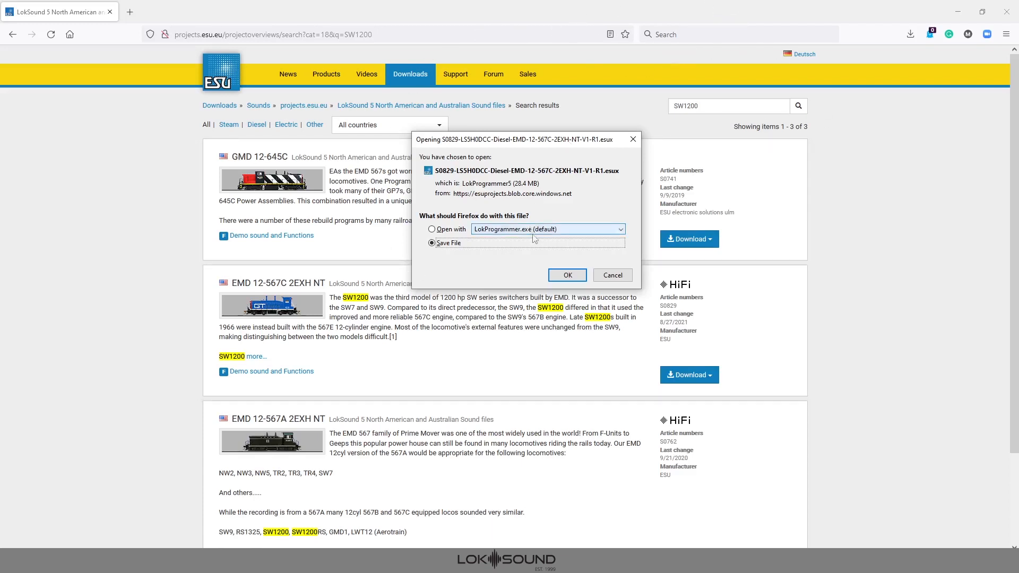
pyautogui.click(611, 274)
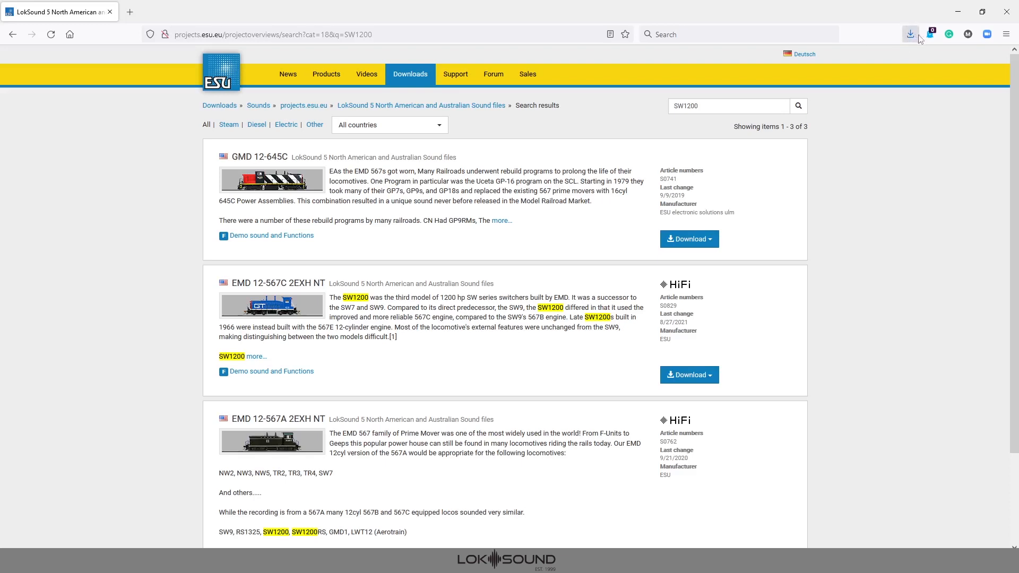
pyautogui.moveTo(916, 37)
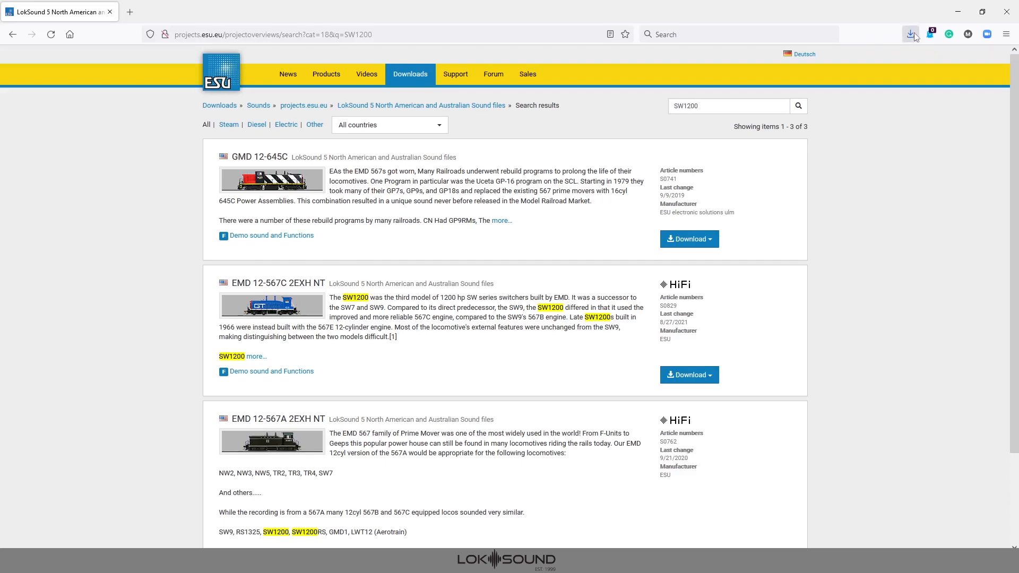
pyautogui.moveTo(912, 39)
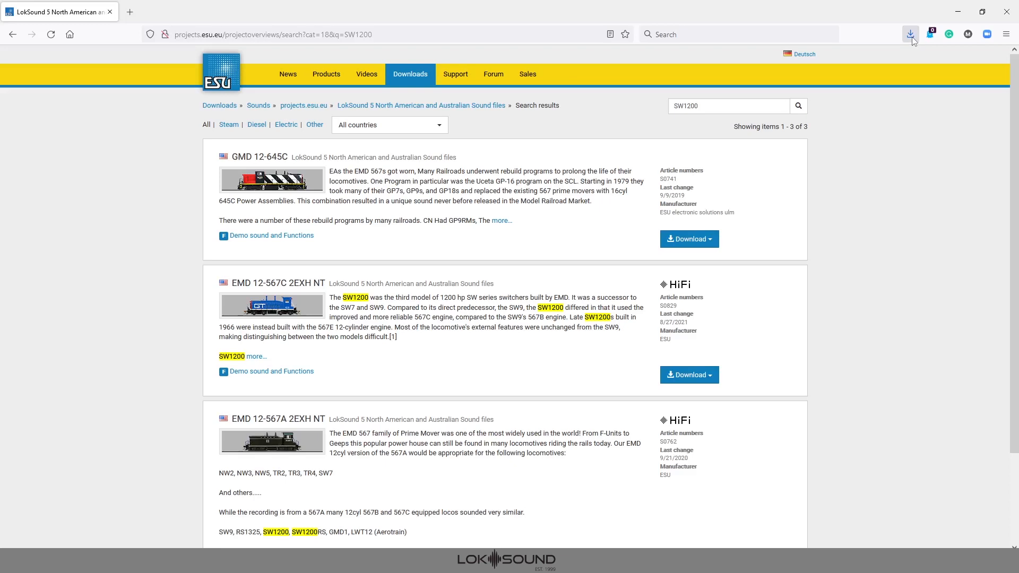
# Step: Show Firefox's downloads panel confirming the S0829 .esux file completed at 28.4 MB
pyautogui.click(910, 34)
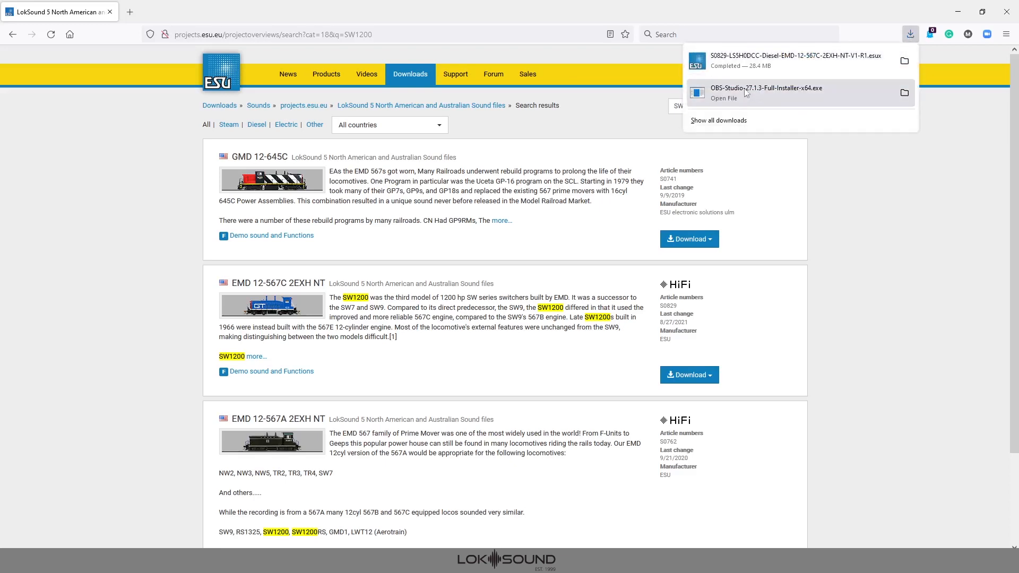
pyautogui.moveTo(797, 103)
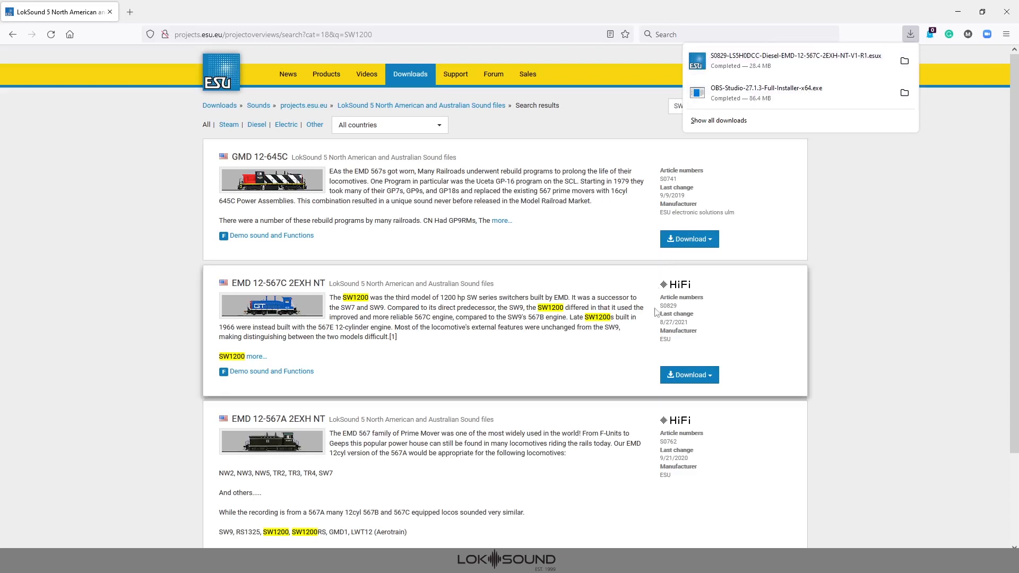
pyautogui.moveTo(792, 60)
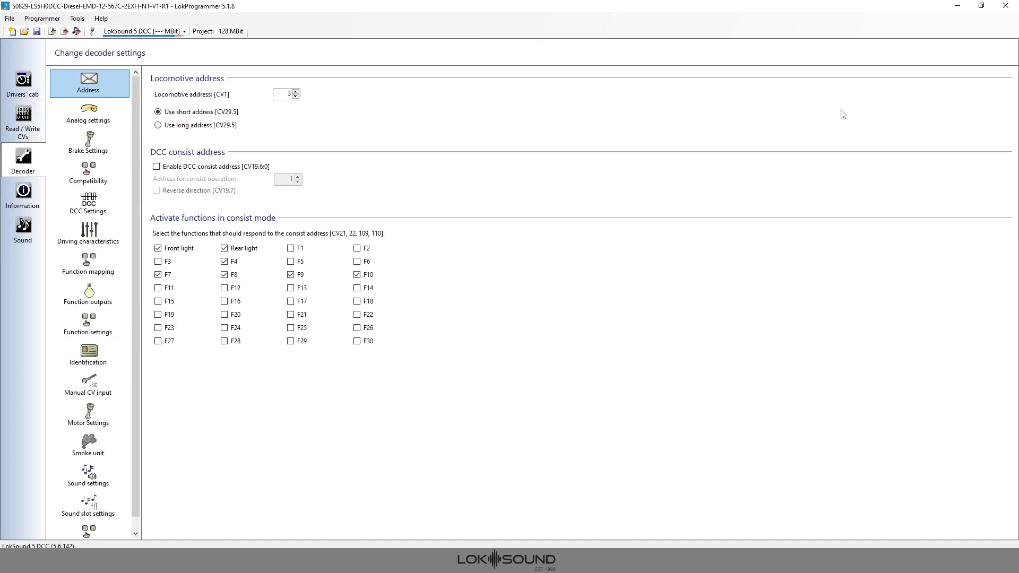
pyautogui.moveTo(596, 134)
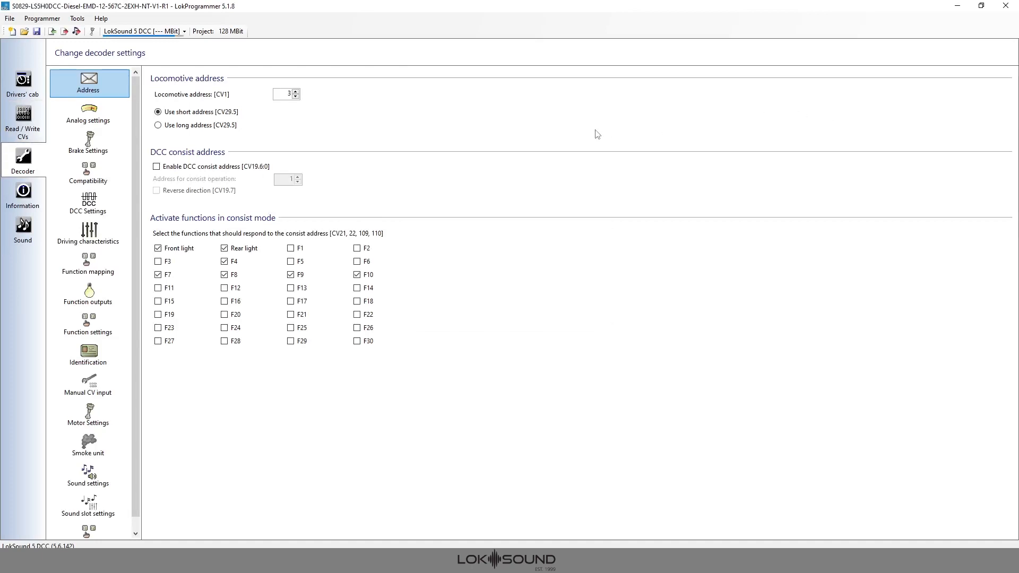
pyautogui.moveTo(532, 131)
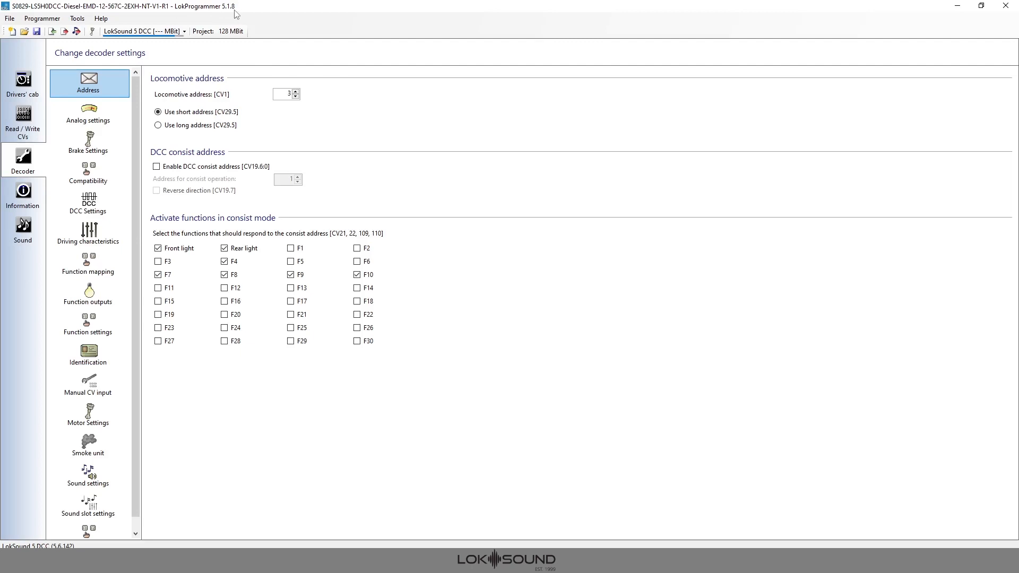
pyautogui.moveTo(234, 15)
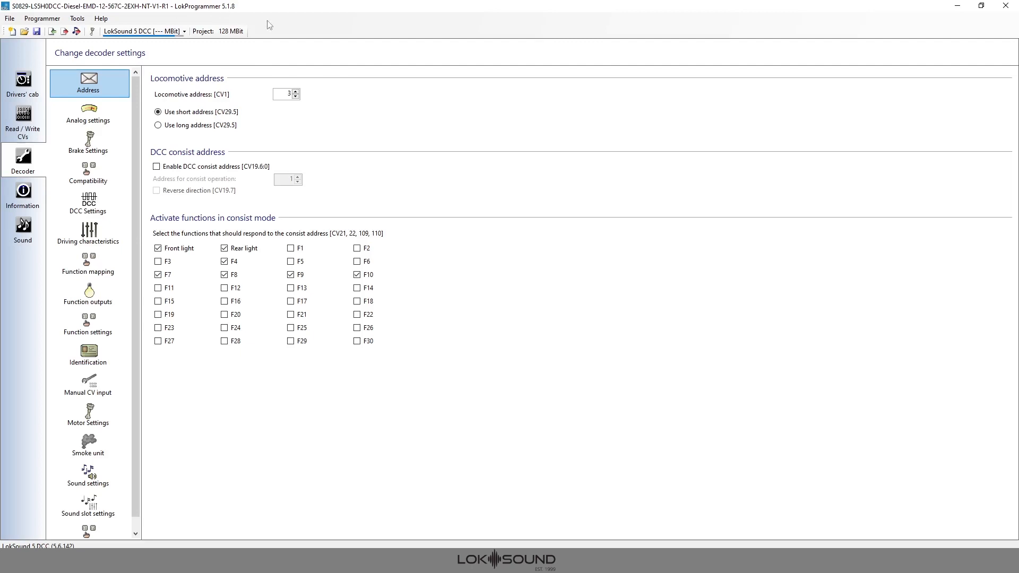
pyautogui.moveTo(401, 127)
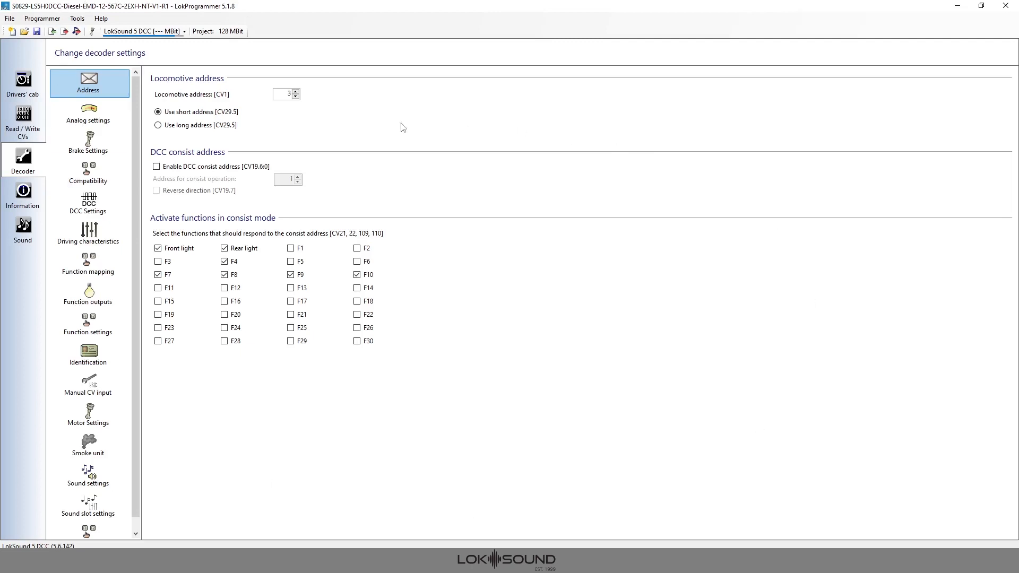
pyautogui.moveTo(169, 202)
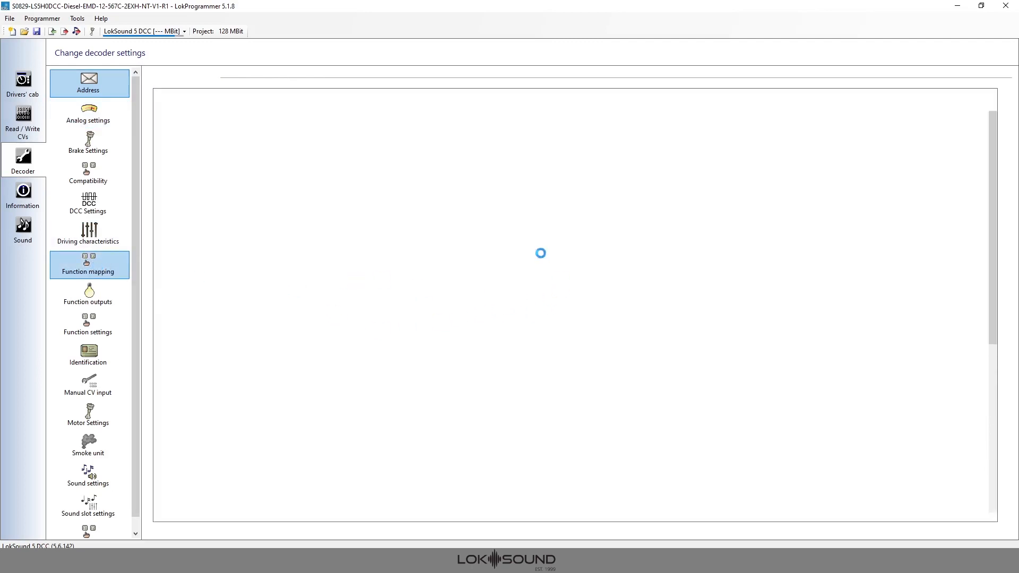
# Step: View the S0829 project's F0–F30 function mapping, glancing at Decoder test in Drivers' cab
pyautogui.click(88, 264)
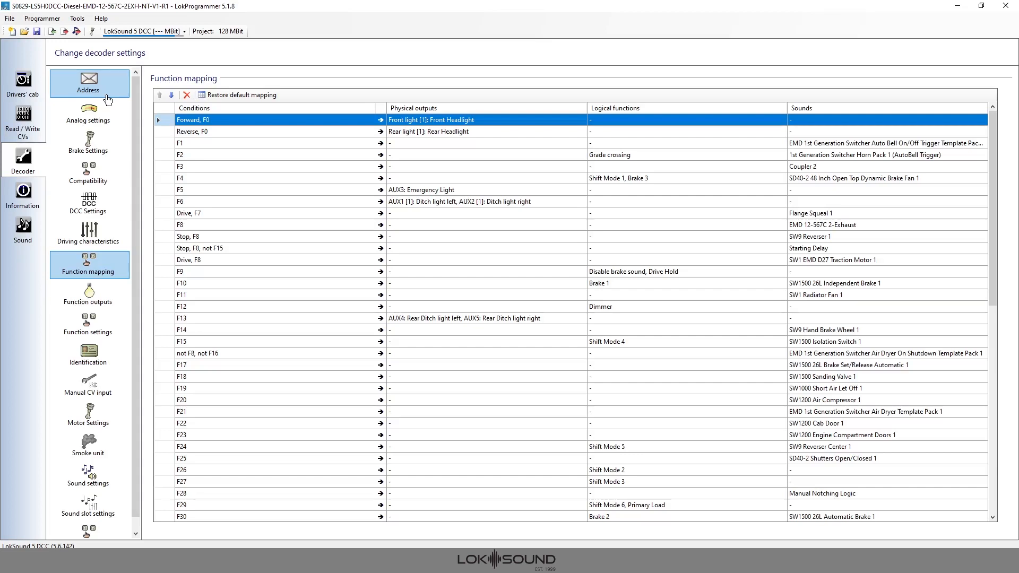
pyautogui.click(23, 84)
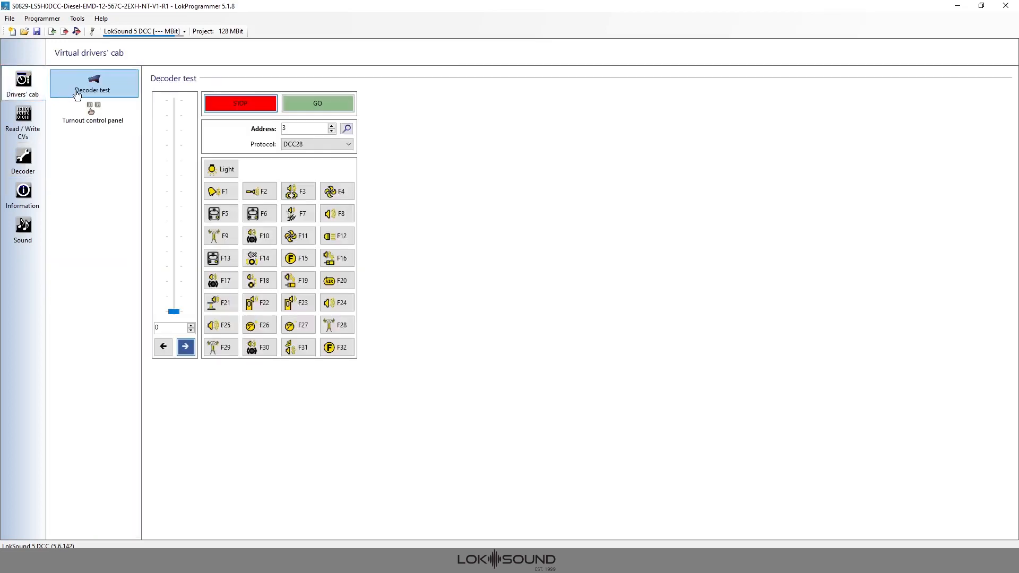
pyautogui.click(22, 159)
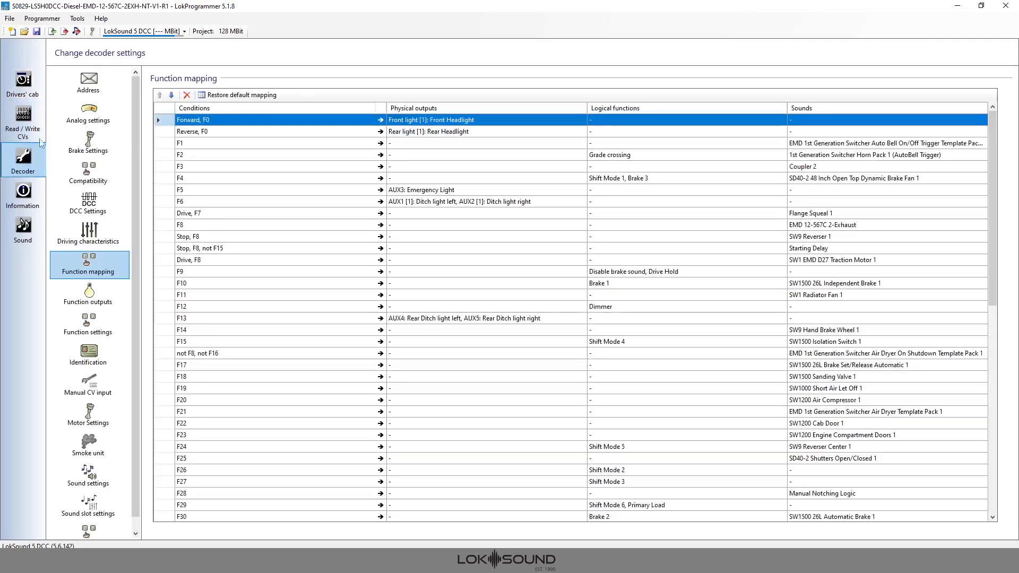
# Step: Return to Address settings (short address 3) and peek at the Programmer menu's write commands
pyautogui.click(87, 83)
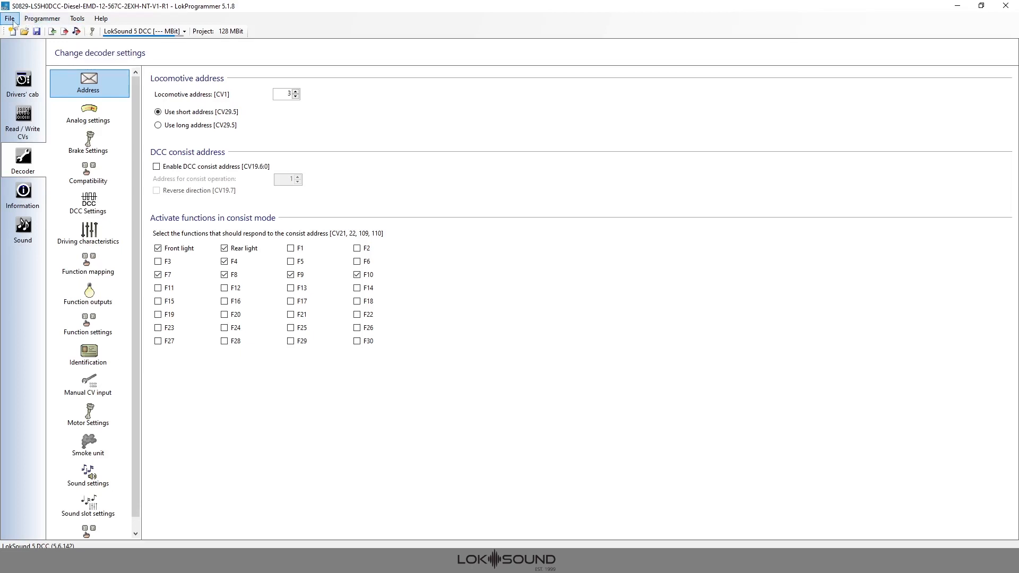
pyautogui.click(41, 18)
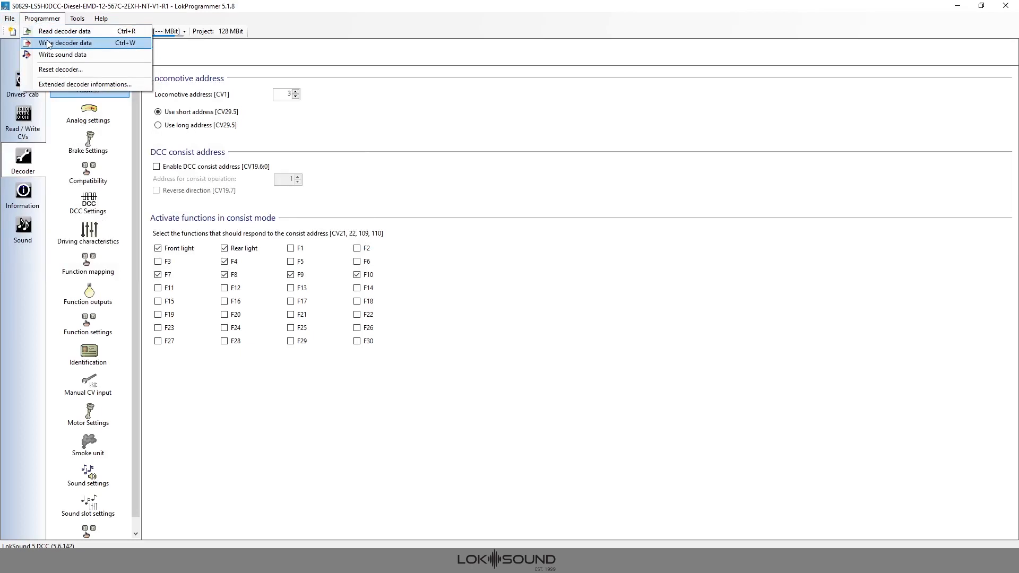
pyautogui.moveTo(61, 55)
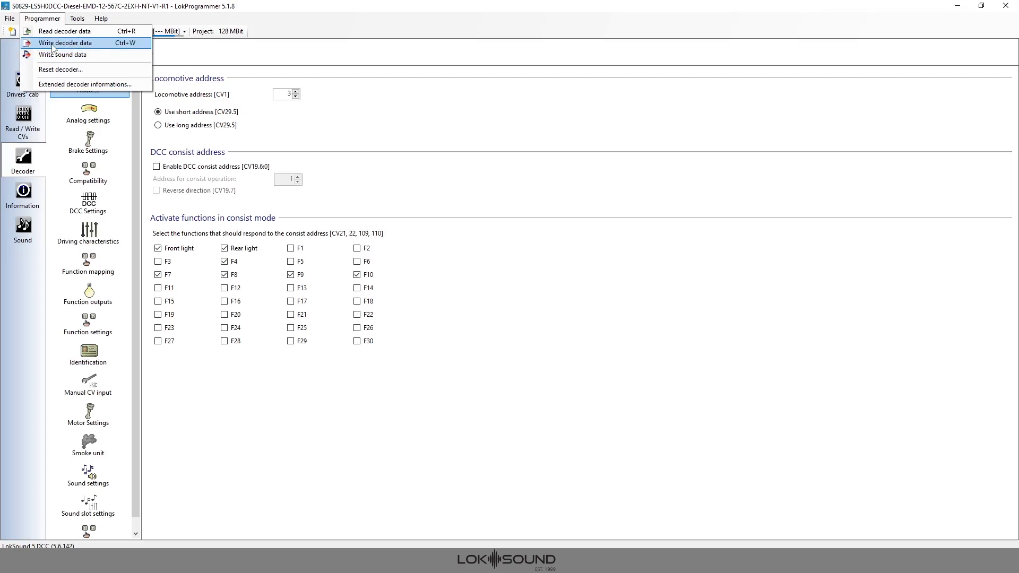
pyautogui.moveTo(62, 55)
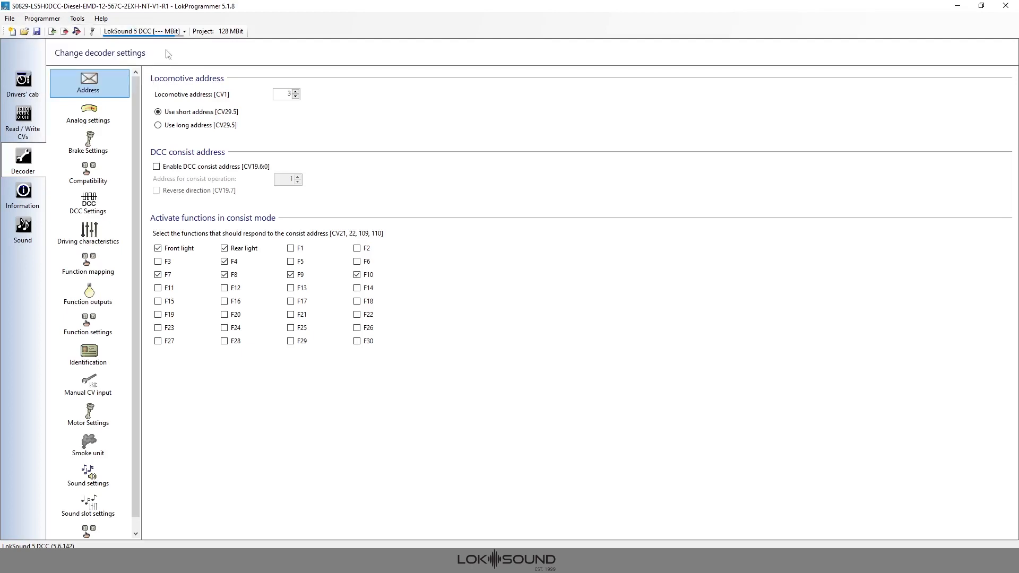
pyautogui.moveTo(63, 32)
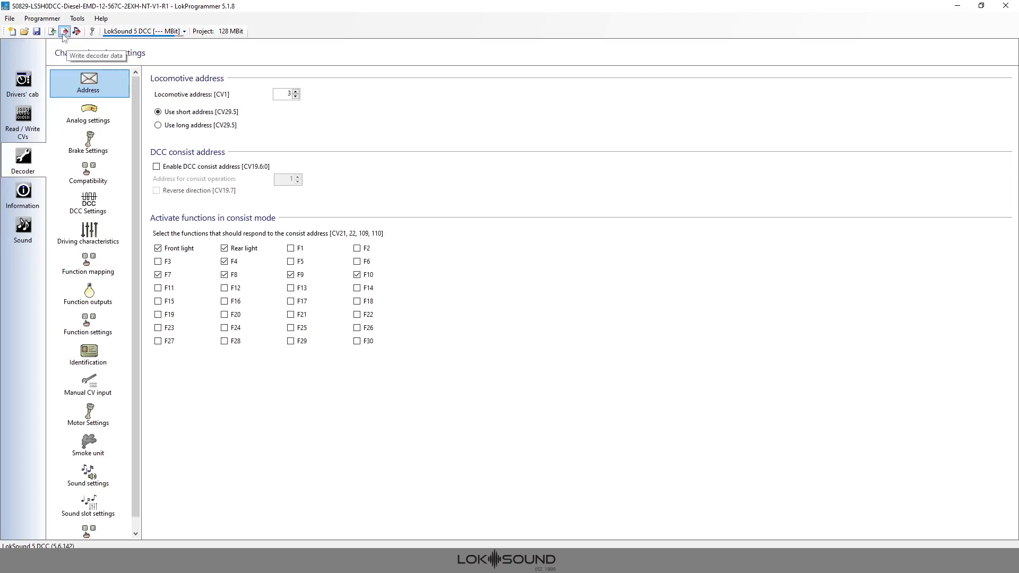
pyautogui.click(41, 18)
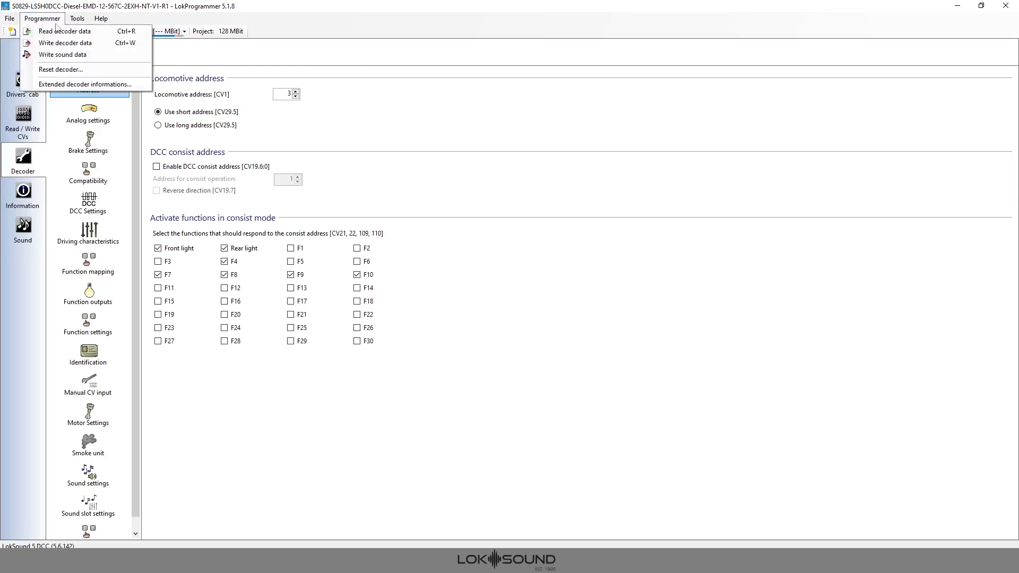
pyautogui.click(42, 18)
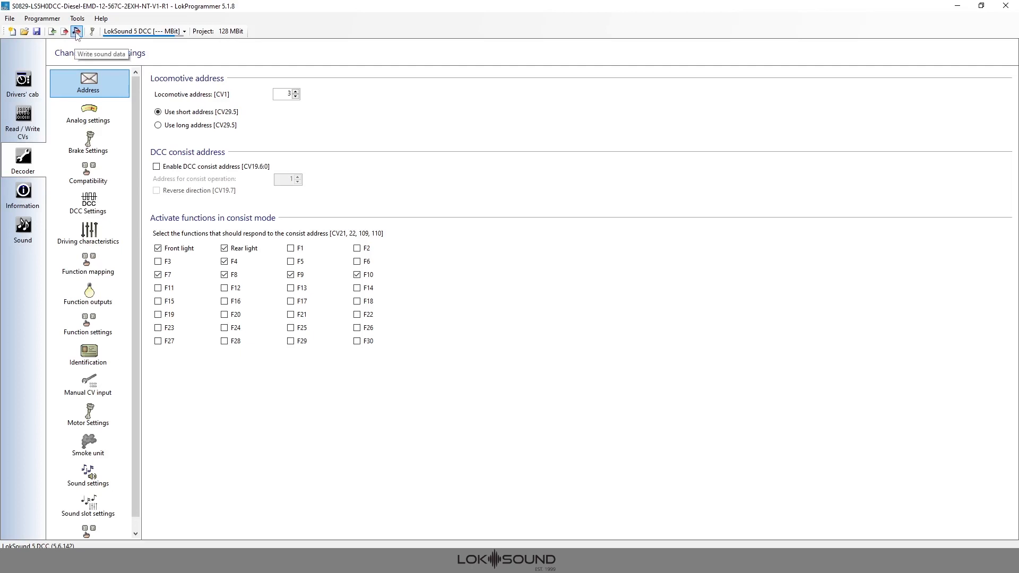
# Step: Bring up the Write sound data dialog with write decoder data and overwrite defaults ticked
pyautogui.click(76, 31)
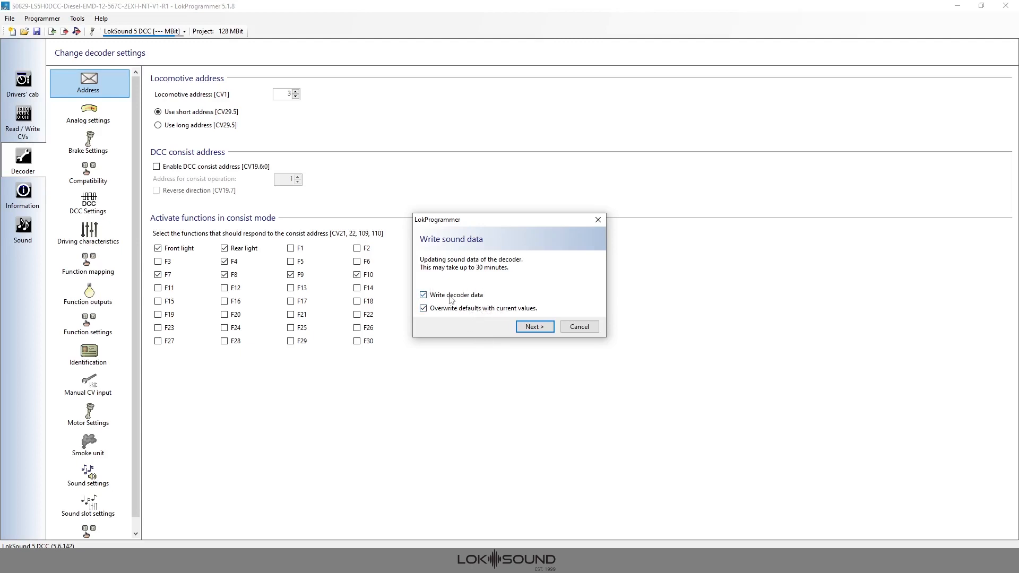
pyautogui.moveTo(493, 300)
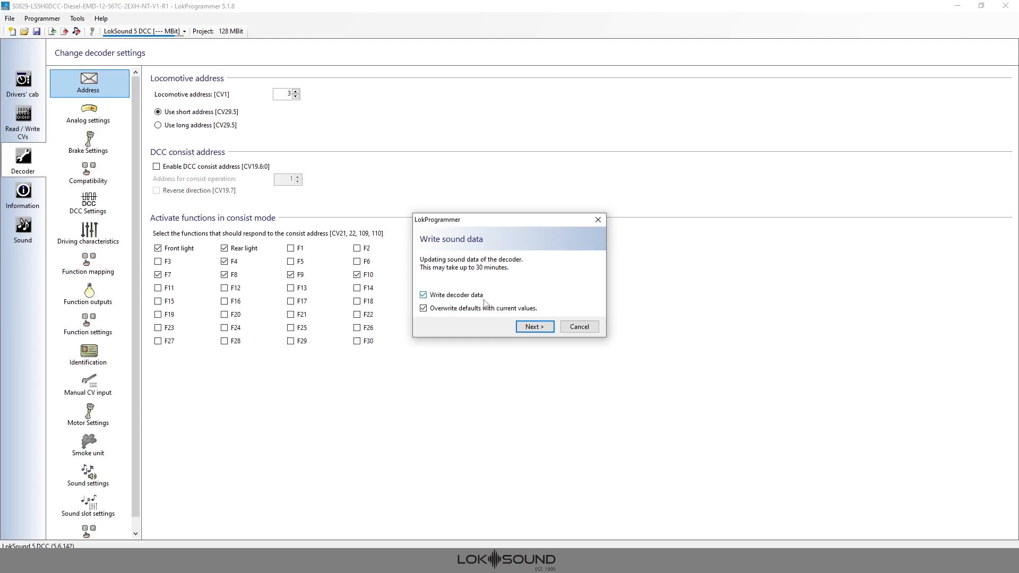
pyautogui.moveTo(486, 300)
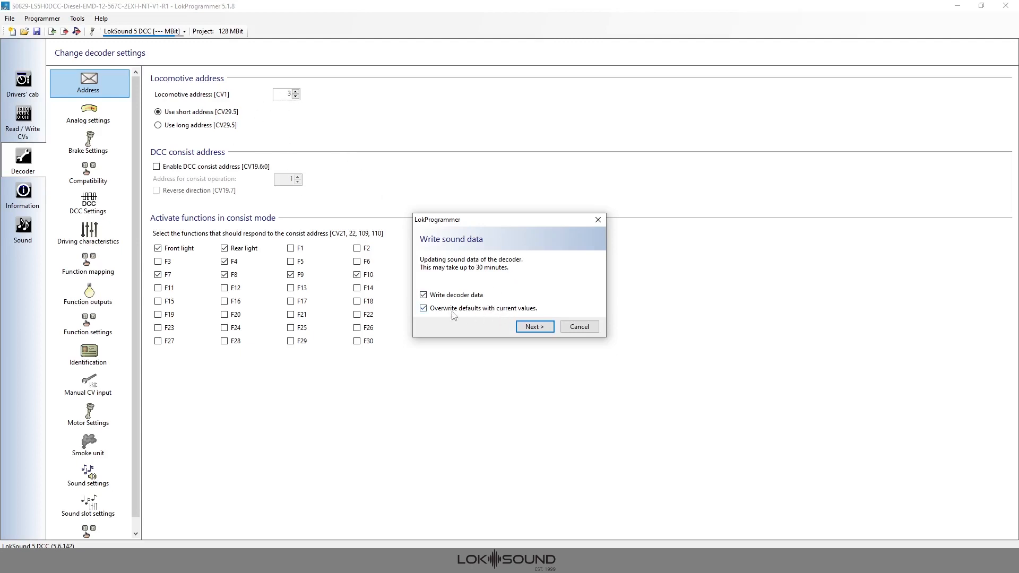
pyautogui.moveTo(494, 319)
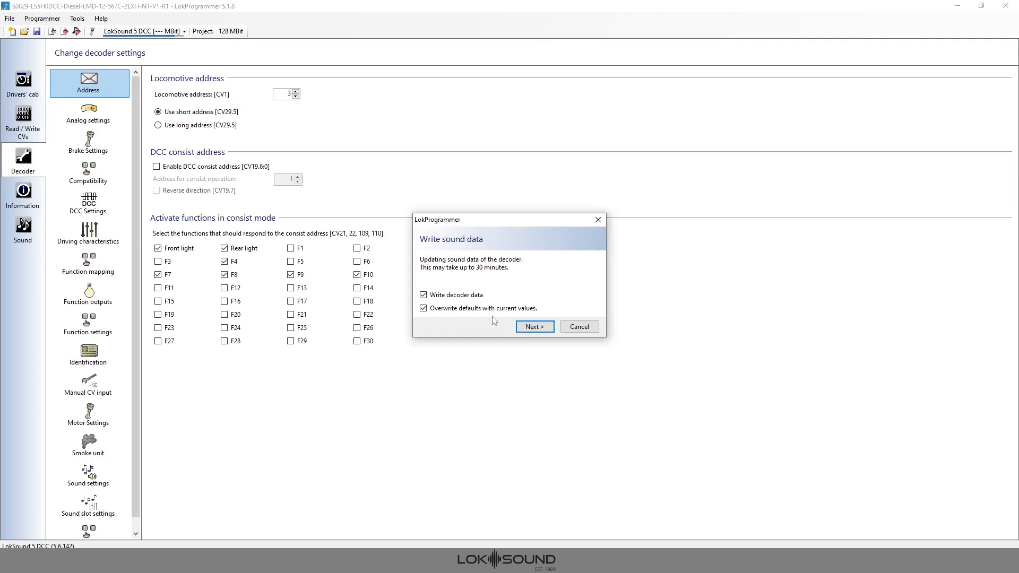
pyautogui.moveTo(451, 323)
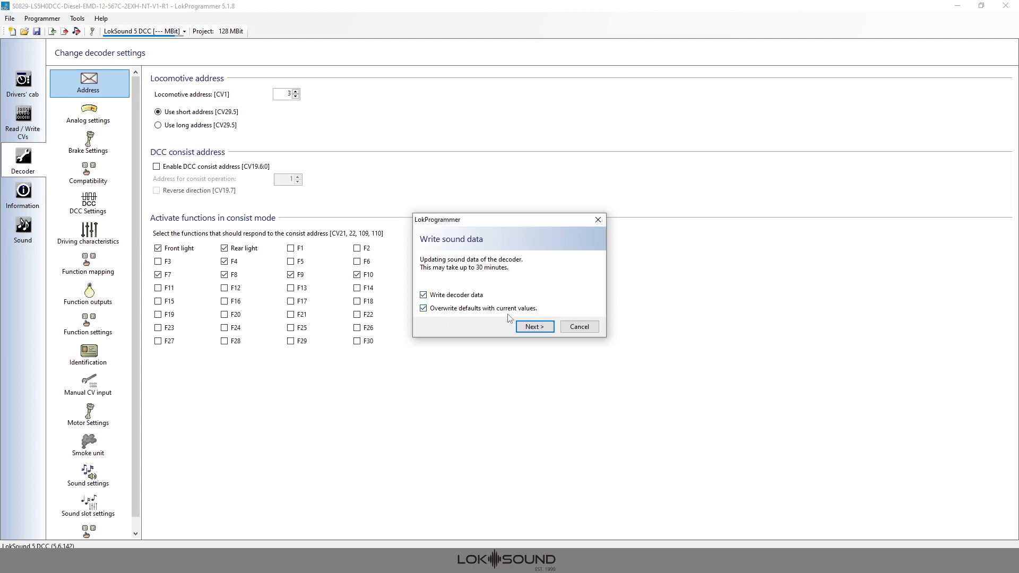
pyautogui.moveTo(510, 318)
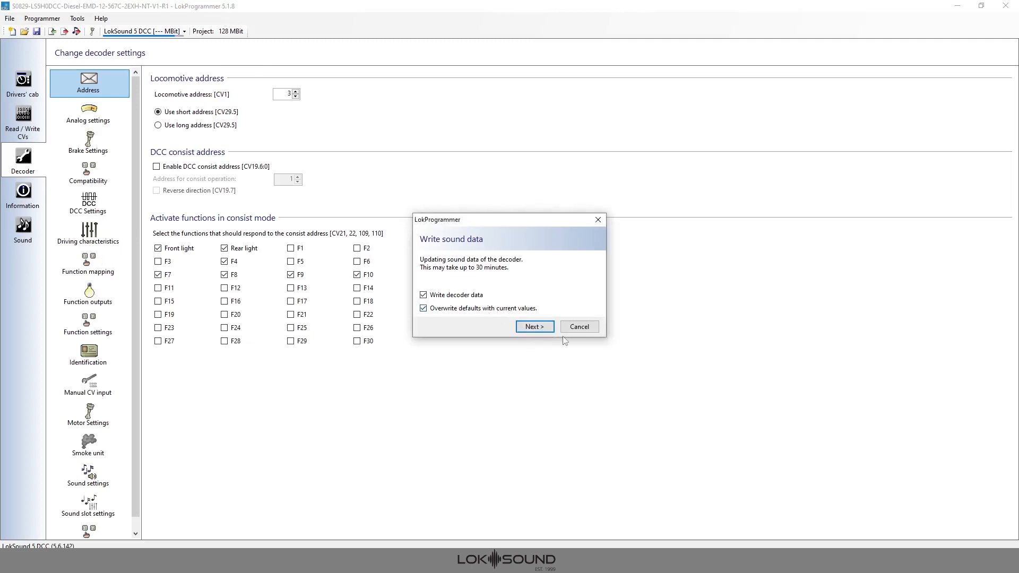
pyautogui.moveTo(578, 326)
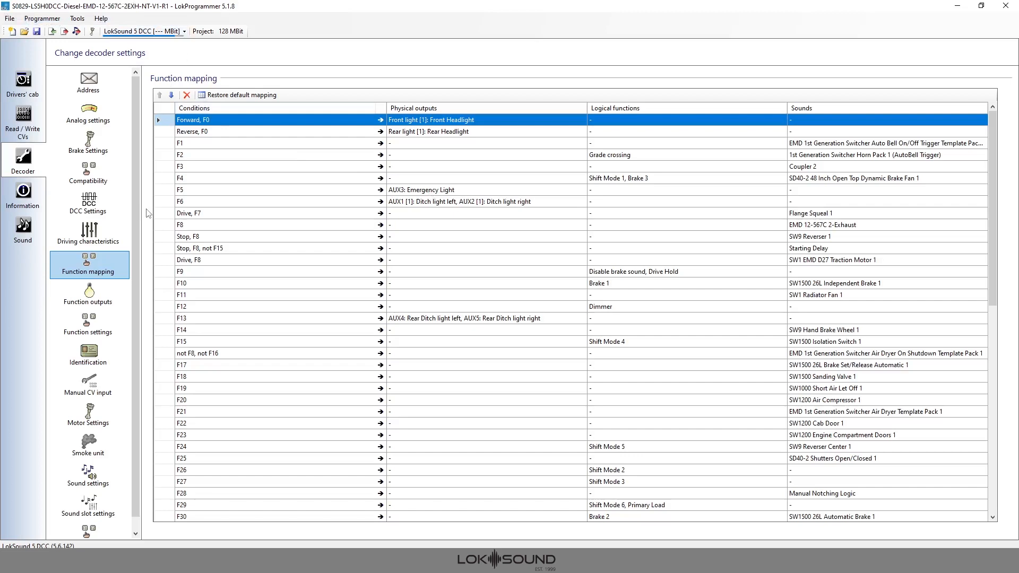
pyautogui.moveTo(89, 140)
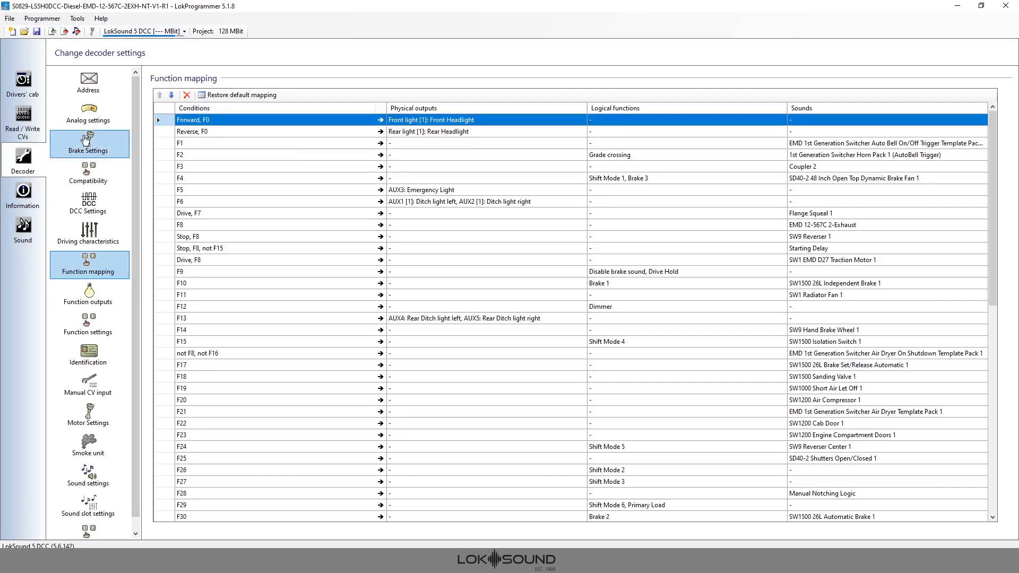
pyautogui.moveTo(342, 84)
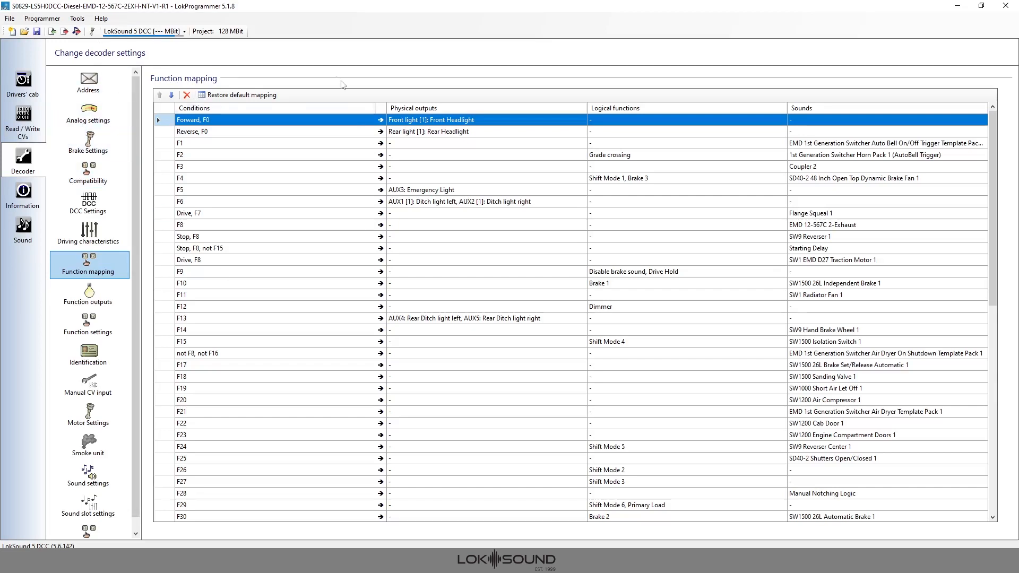
pyautogui.moveTo(255, 5)
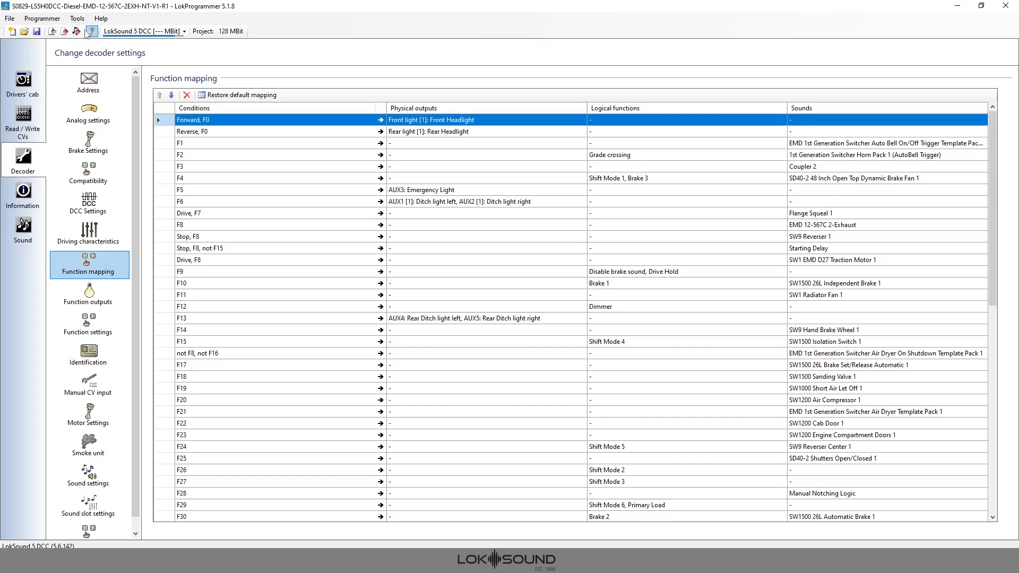
# Step: Reopen the Write sound data prompt, keeping Write decoder data and Overwrite defaults checked
pyautogui.click(90, 31)
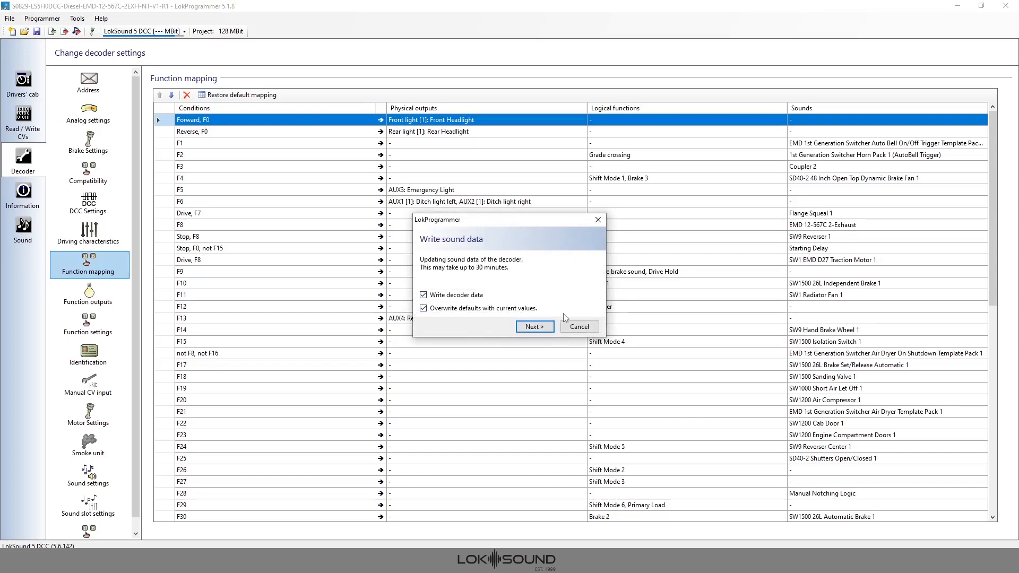
pyautogui.moveTo(551, 318)
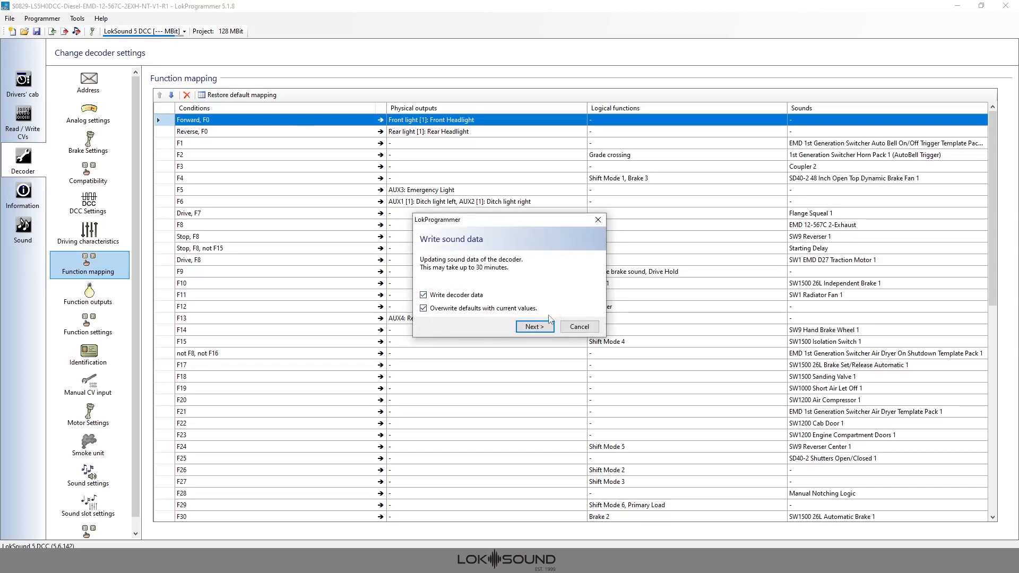
pyautogui.moveTo(550, 436)
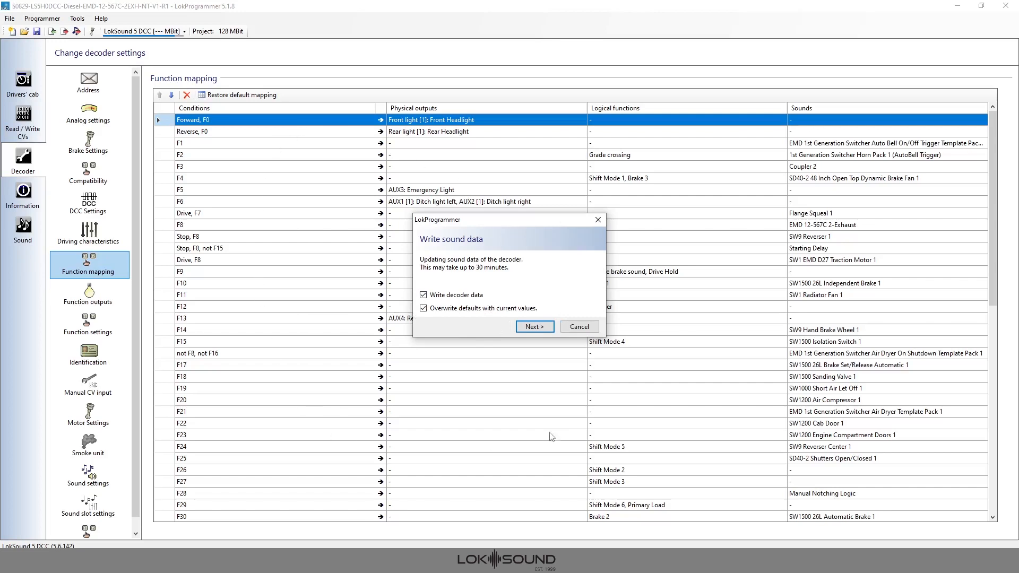
pyautogui.moveTo(422, 370)
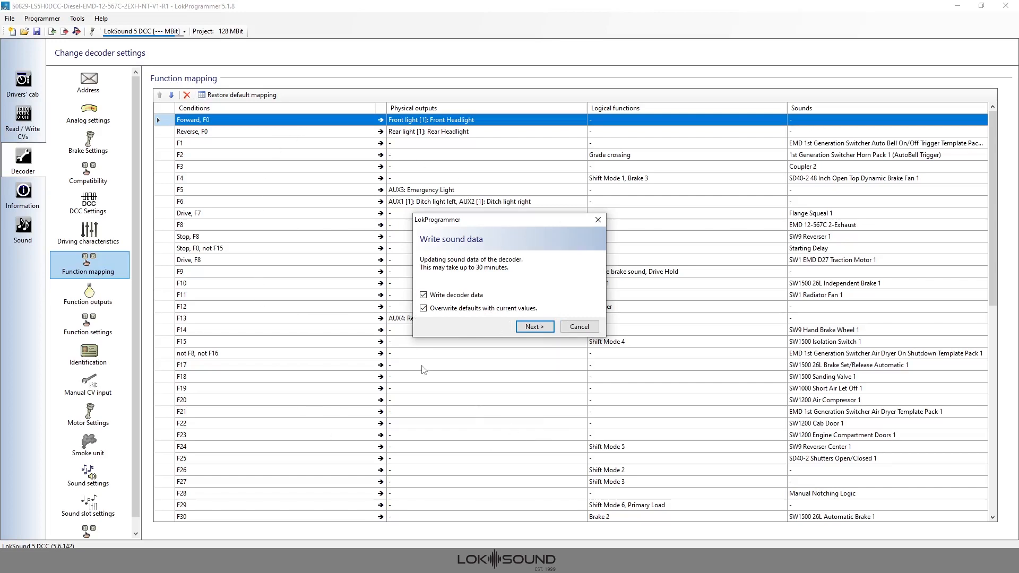
pyautogui.moveTo(405, 367)
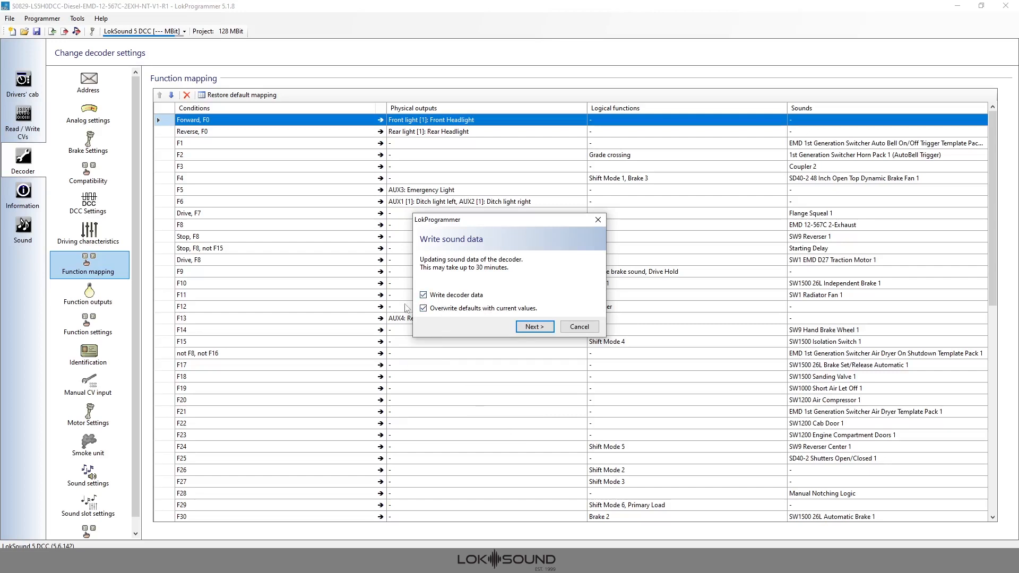
pyautogui.moveTo(19, 6)
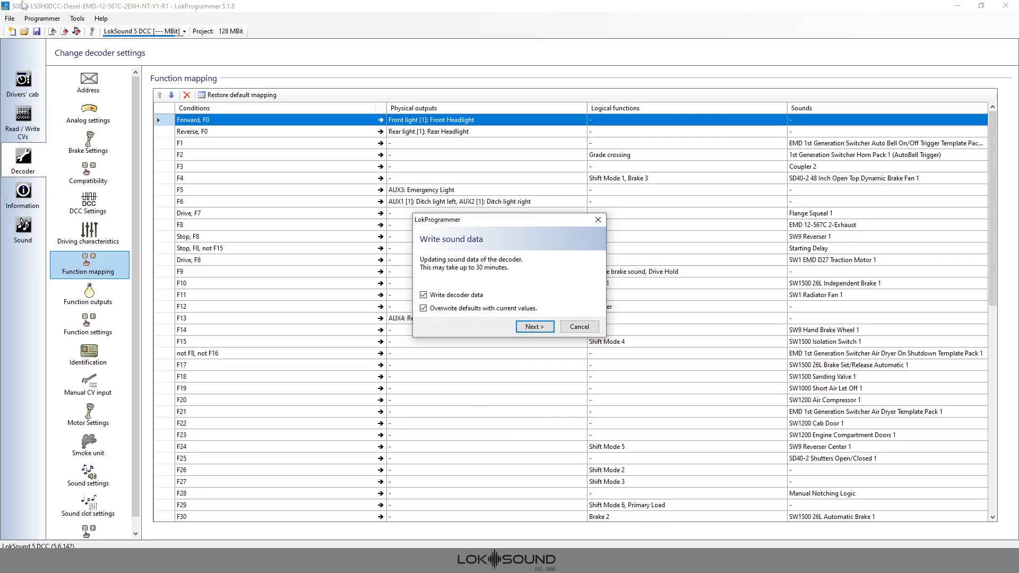
pyautogui.moveTo(368, 63)
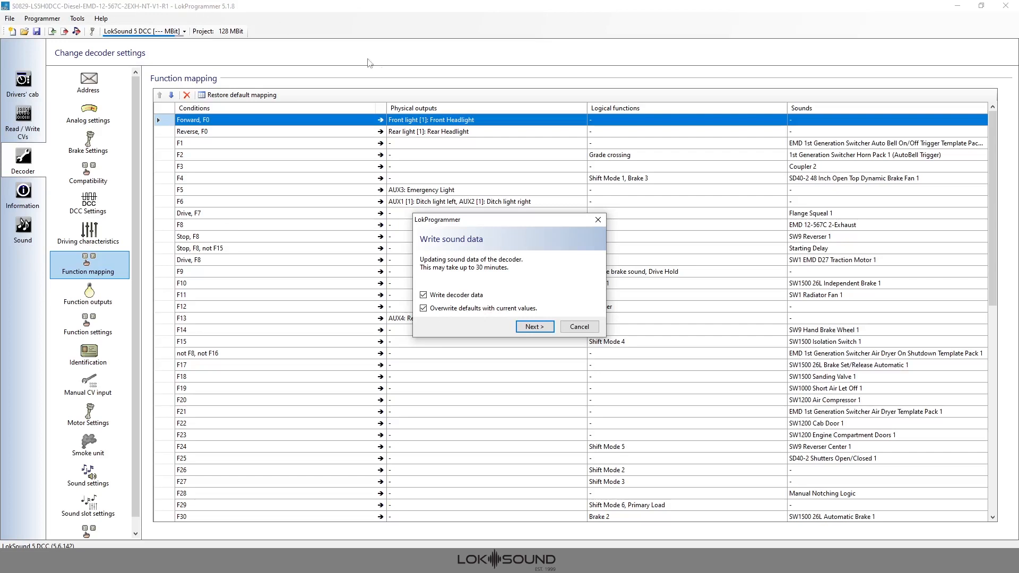
pyautogui.moveTo(328, 194)
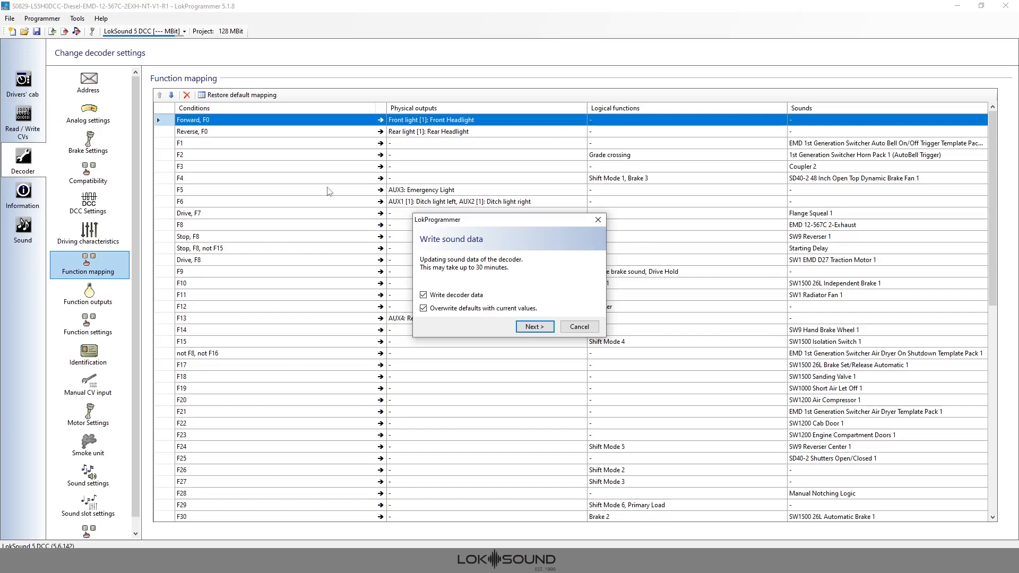
pyautogui.moveTo(193, 135)
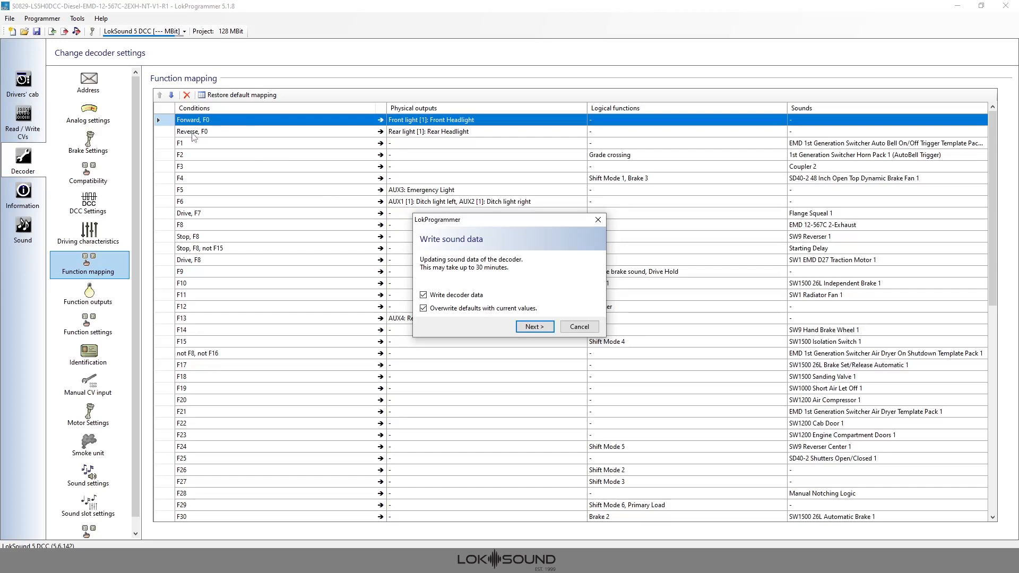
pyautogui.moveTo(531, 154)
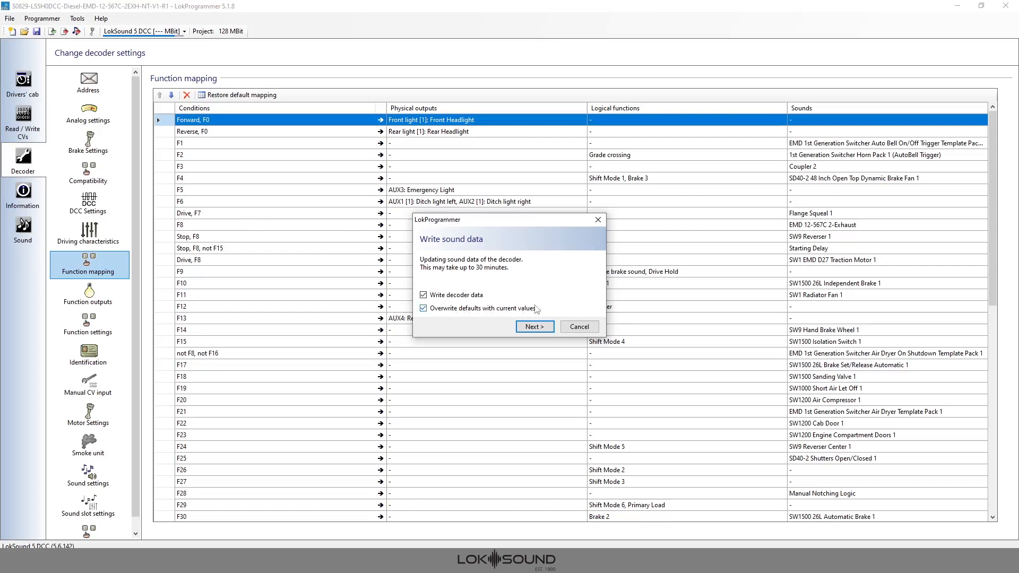
pyautogui.moveTo(533, 326)
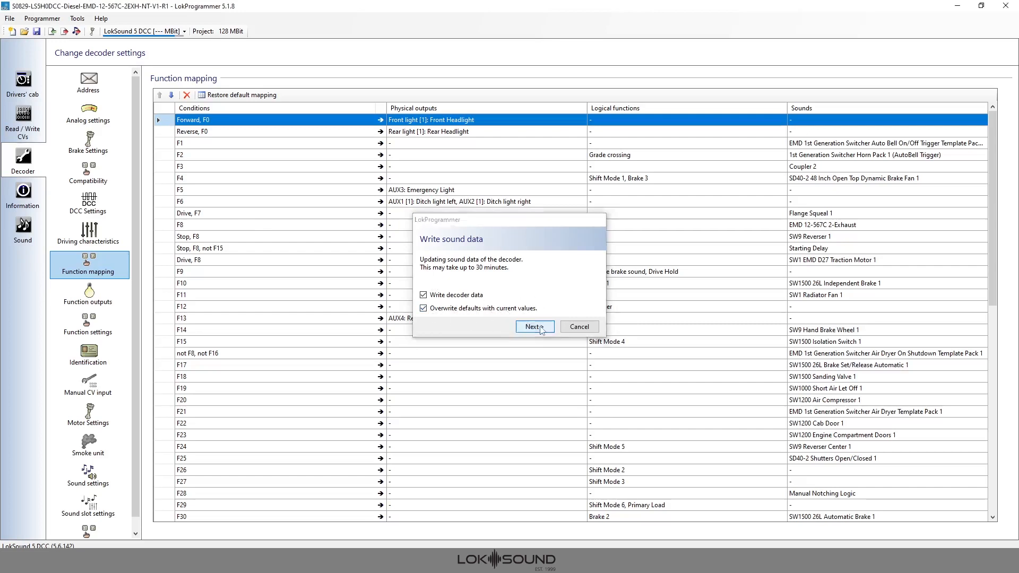
# Step: Start writing the S0829 SW1200 sound data to the decoder, then switch to the ESU Videos page in Firefox
pyautogui.click(535, 326)
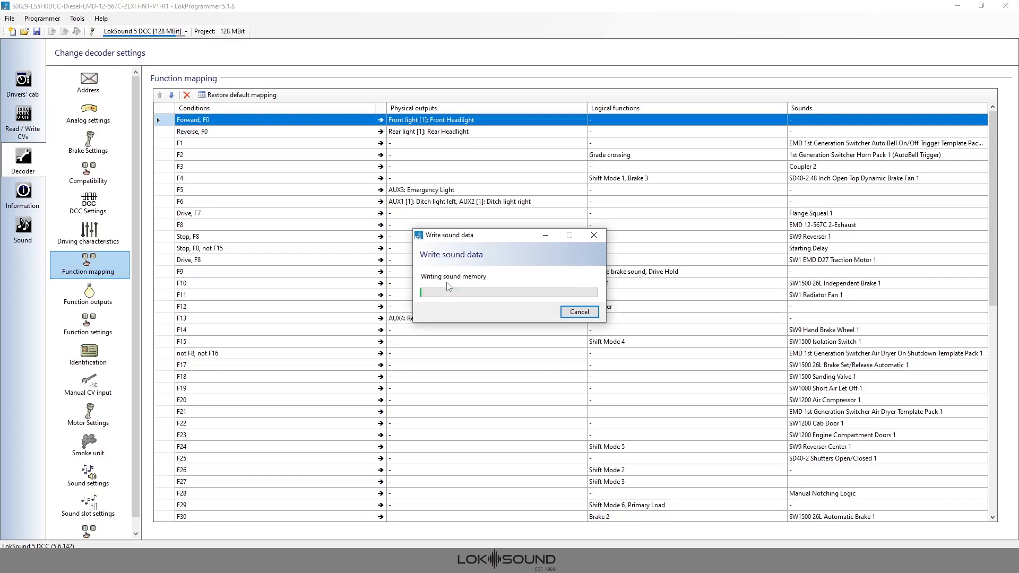
pyautogui.moveTo(479, 291)
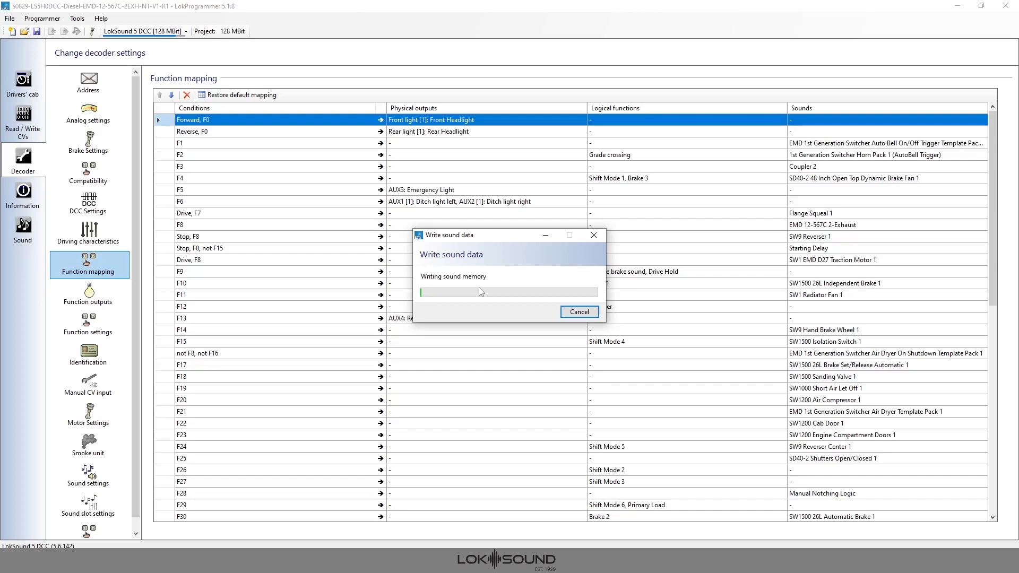
pyautogui.moveTo(486, 300)
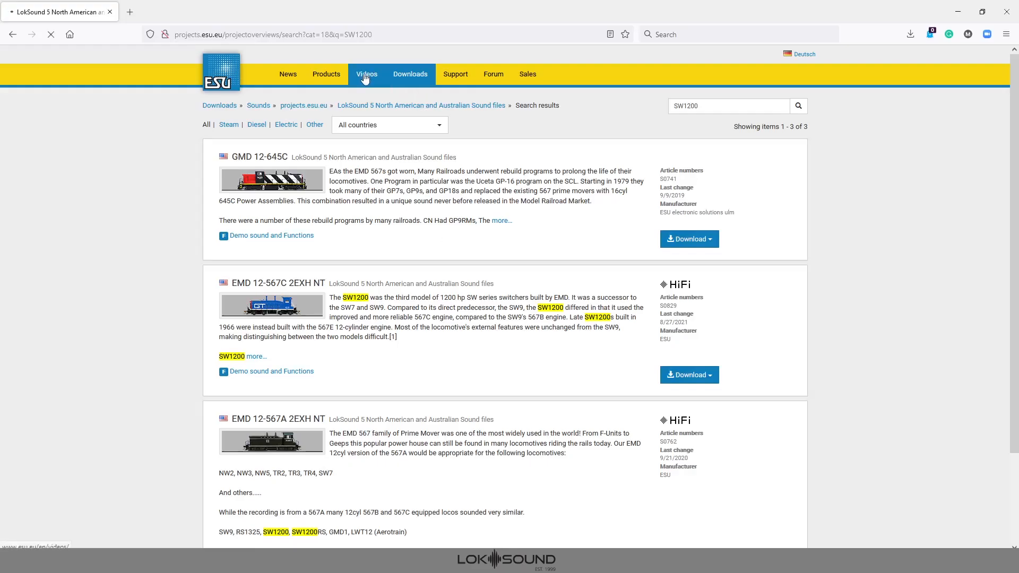
pyautogui.click(367, 74)
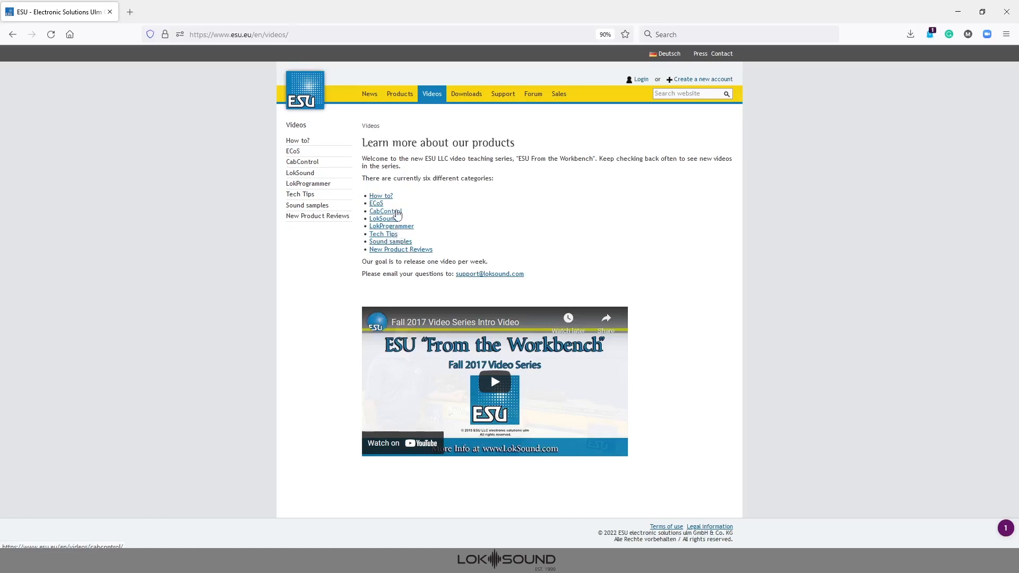
pyautogui.moveTo(390, 241)
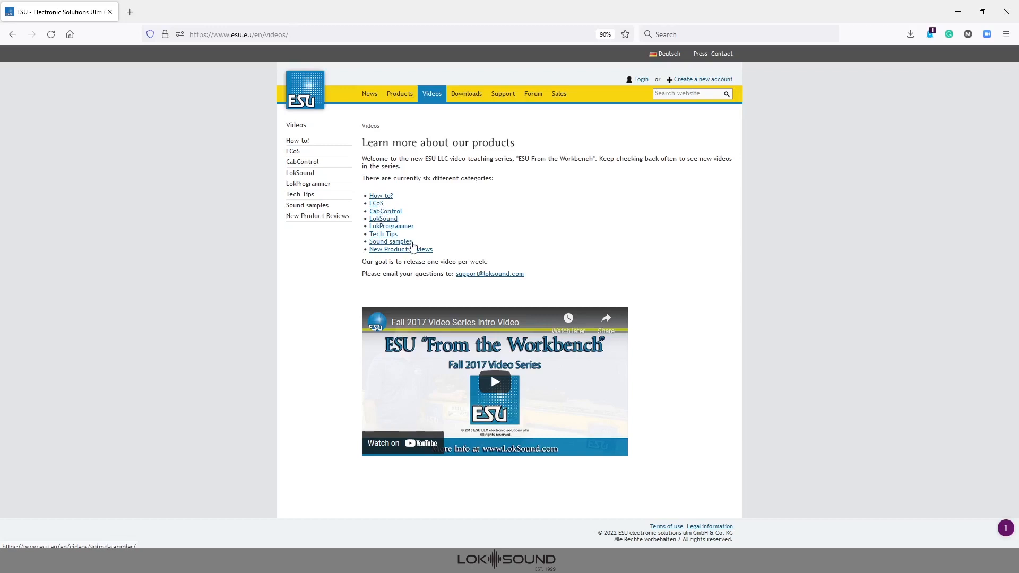
pyautogui.moveTo(397, 249)
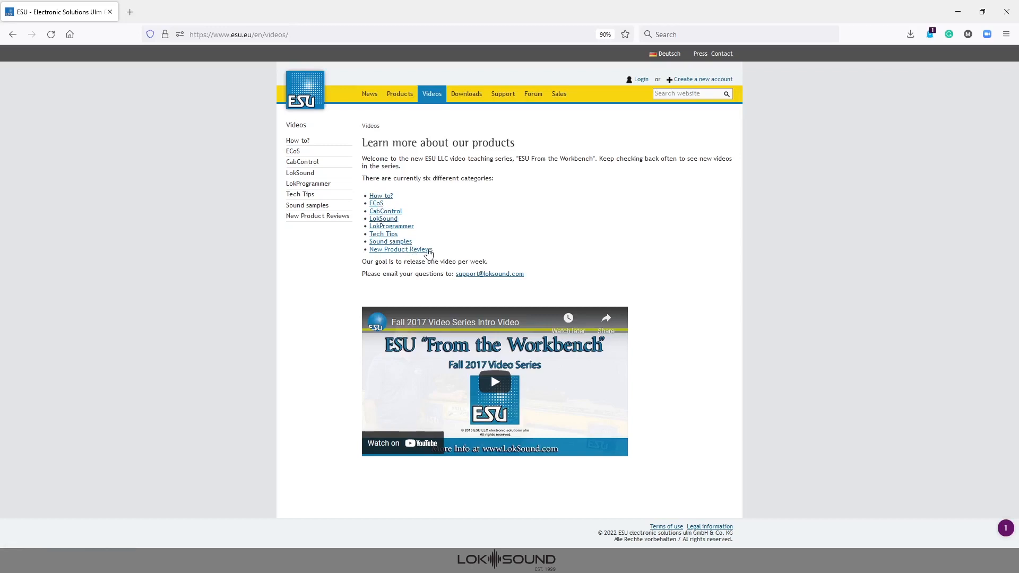
pyautogui.moveTo(504, 267)
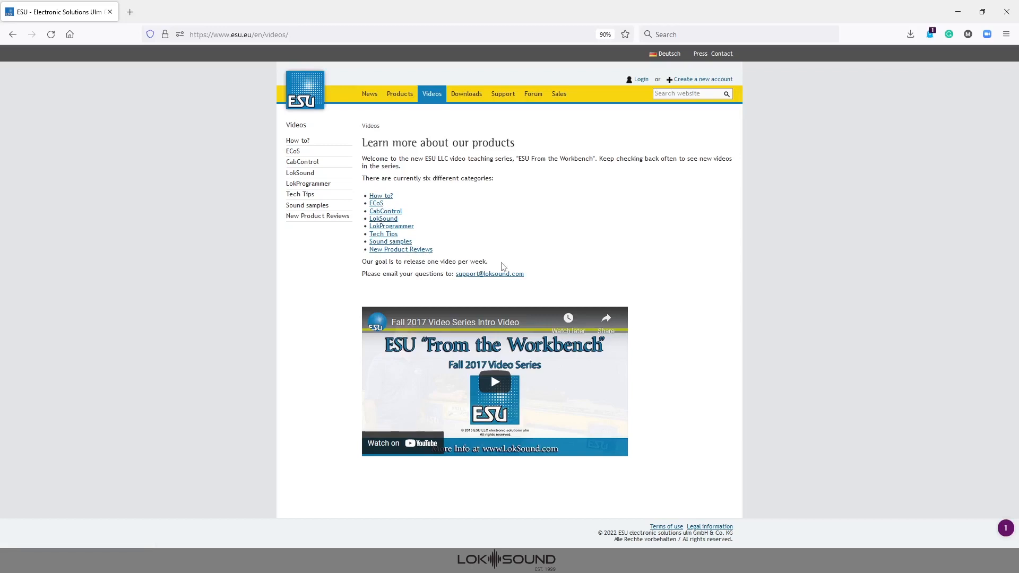
pyautogui.moveTo(243, 79)
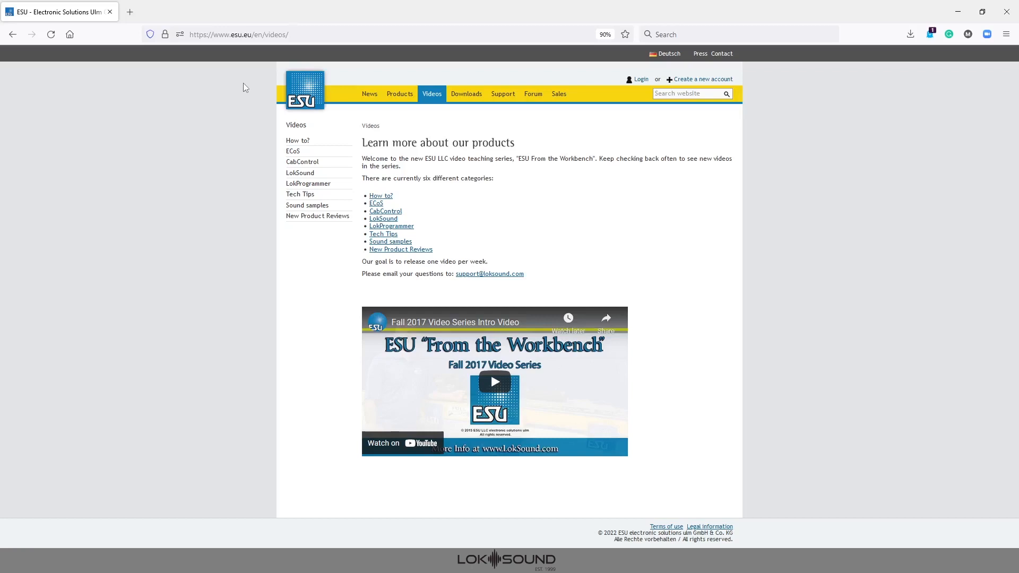
pyautogui.moveTo(249, 108)
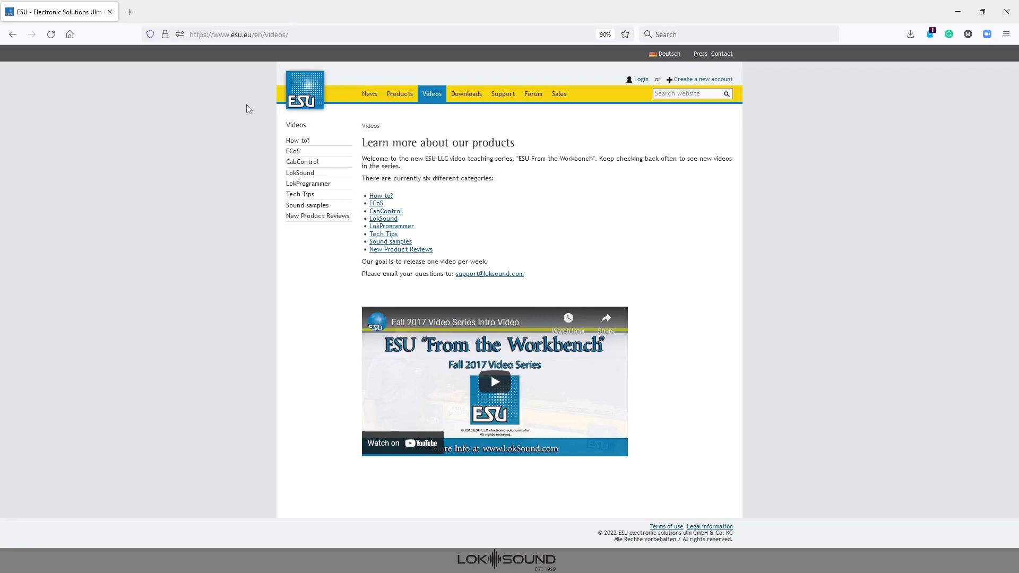